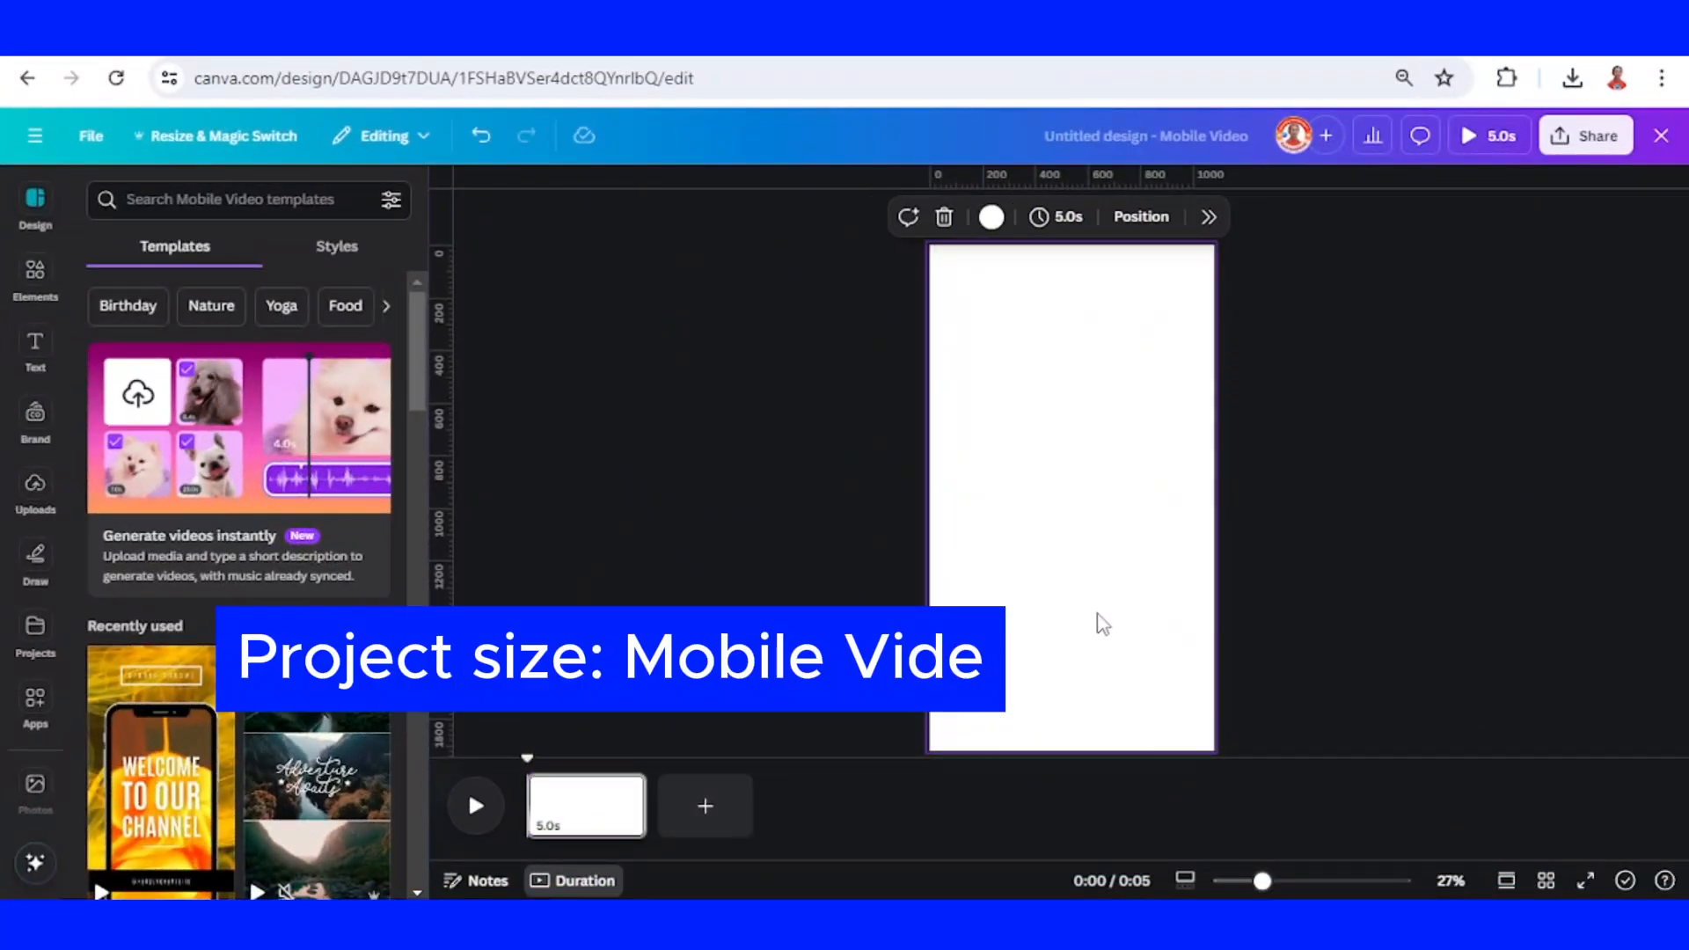
- Fill the page background with gold and duplicate it into a second matching 5-second page
click(988, 217)
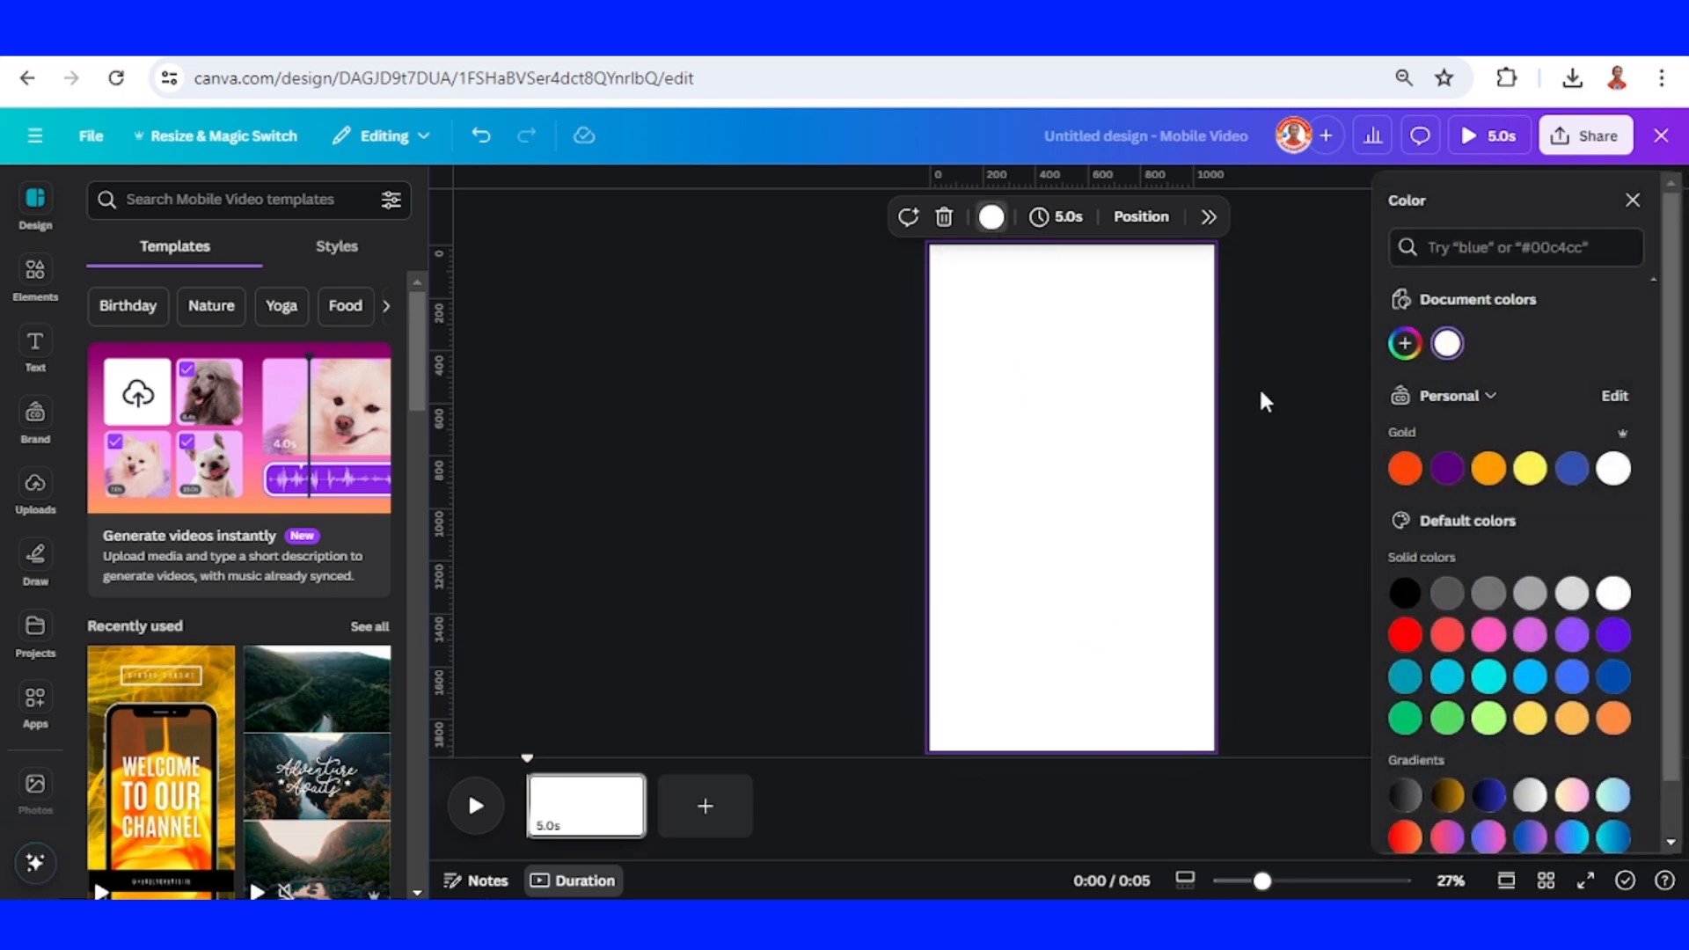
click(1404, 343)
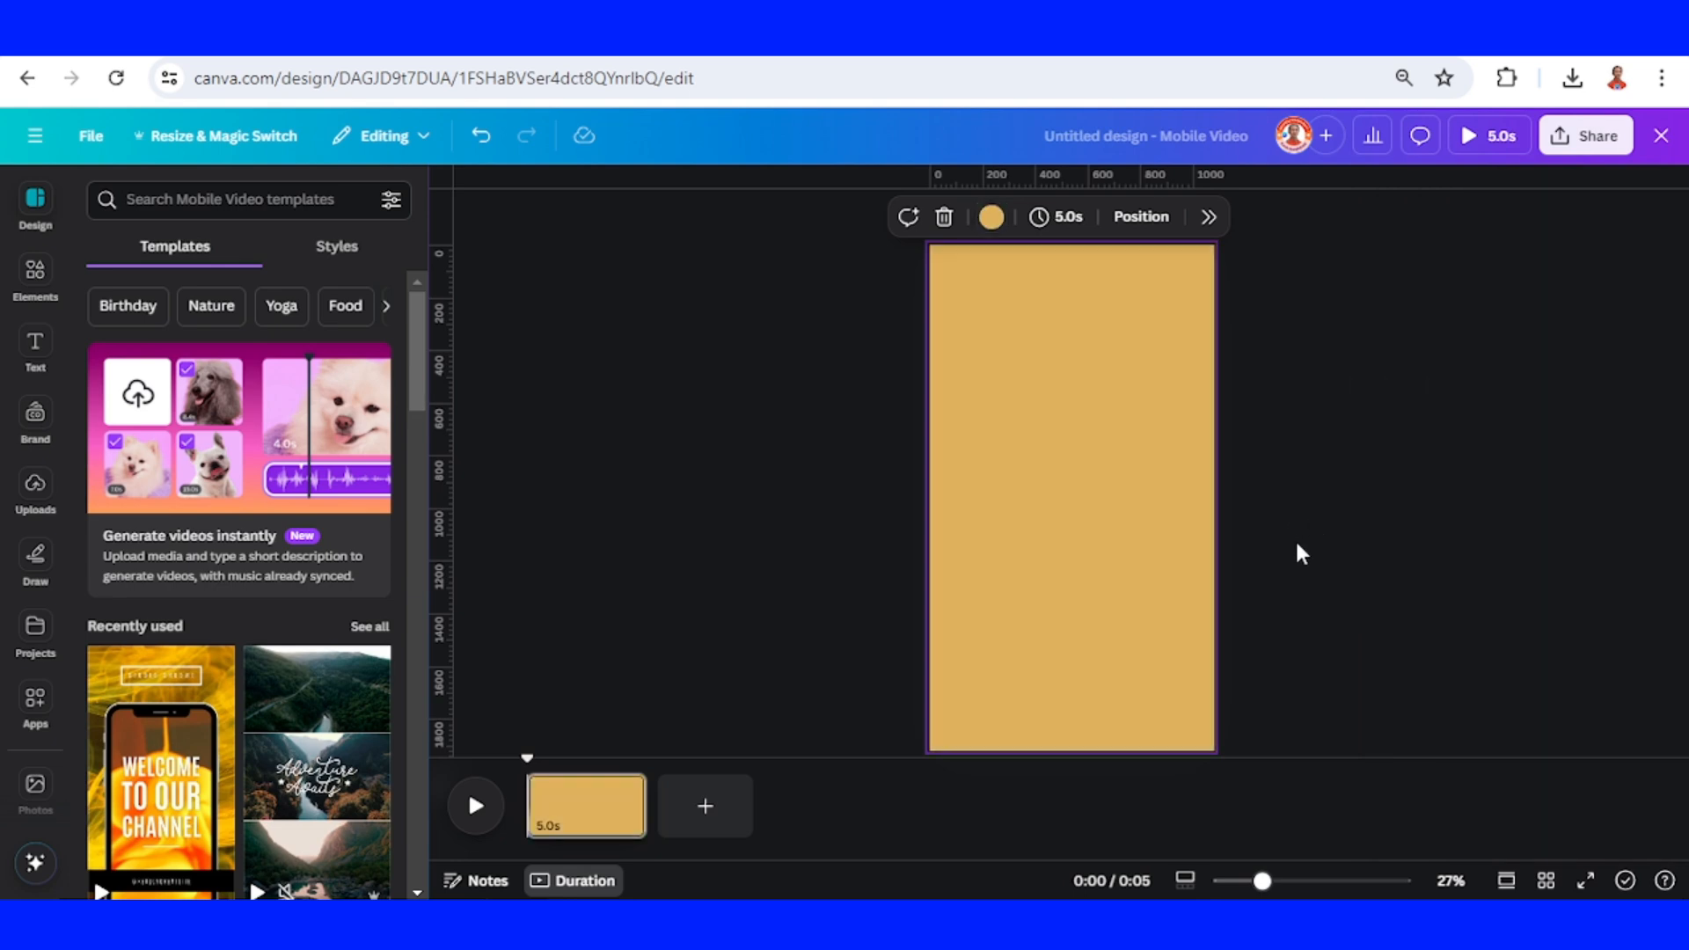
right_click(586, 806)
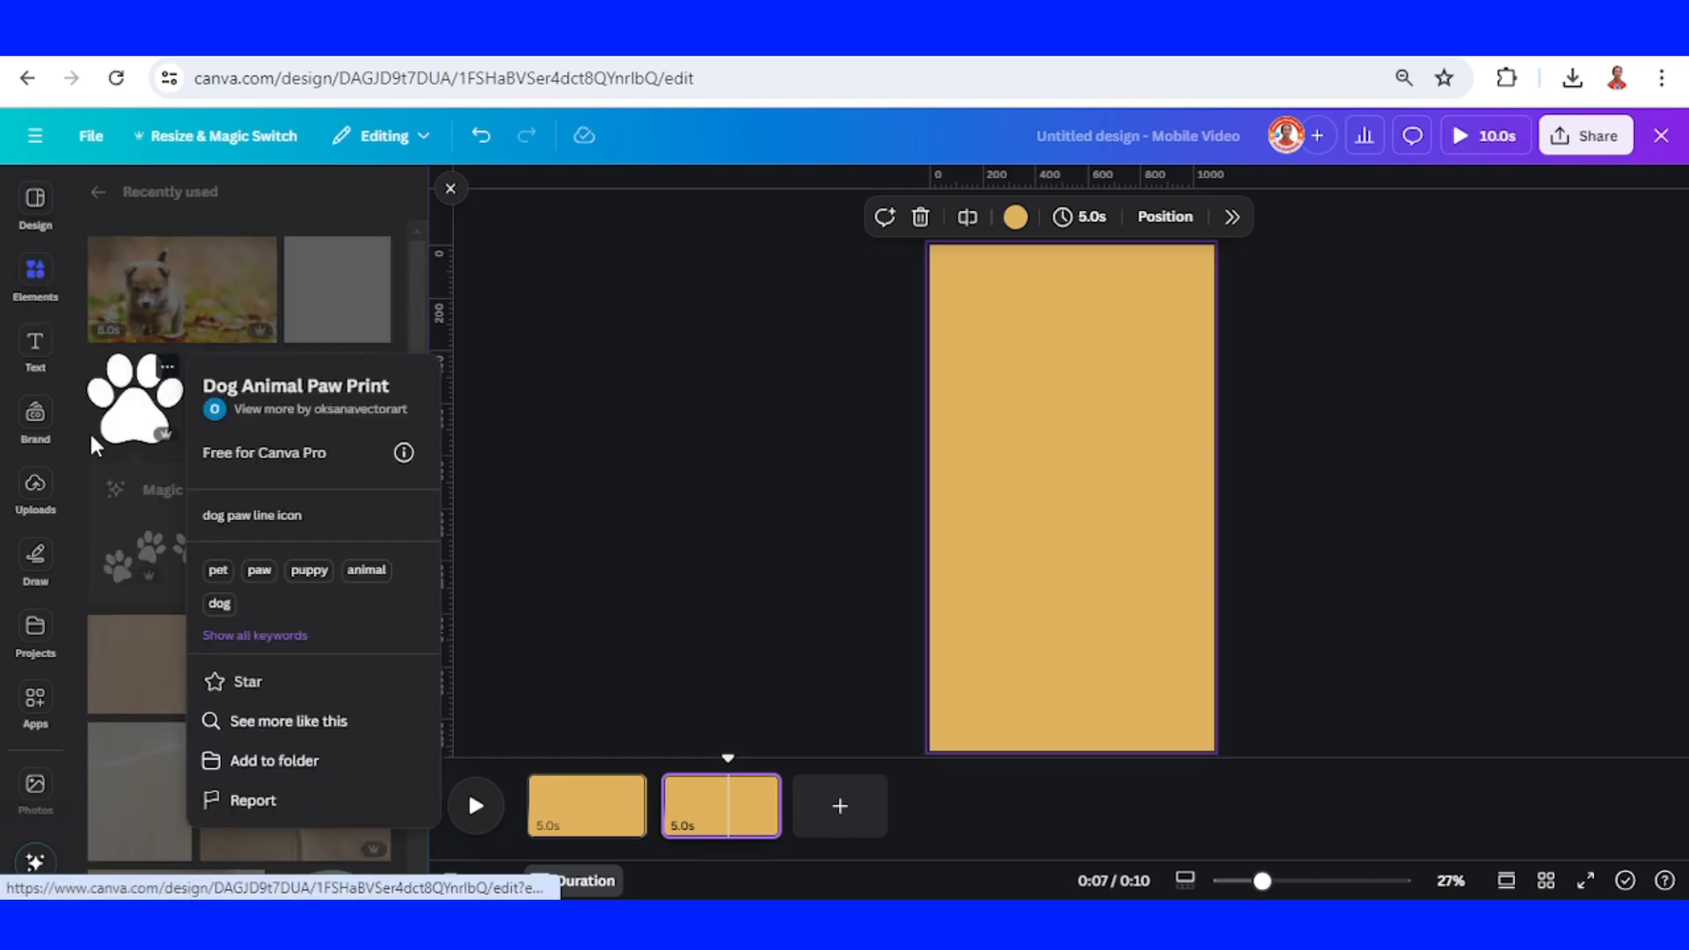
- Add a small black paw print near the page bottom and duplicate it to start the zigzag trail
click(134, 399)
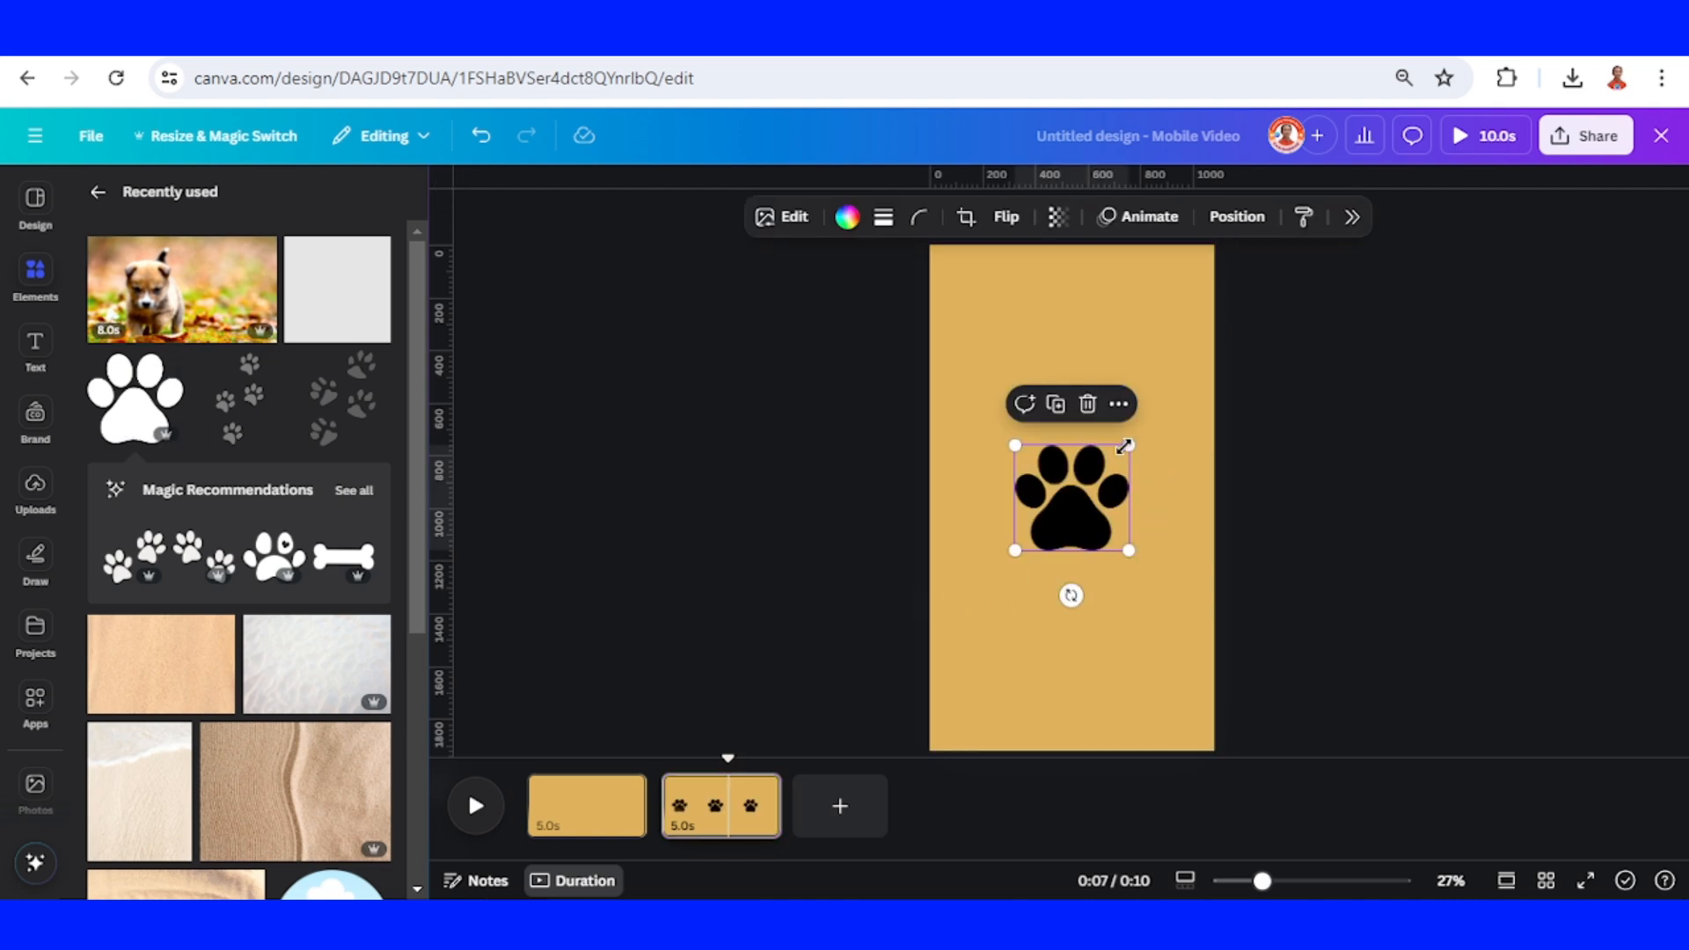
drag(1130, 549, 1057, 543)
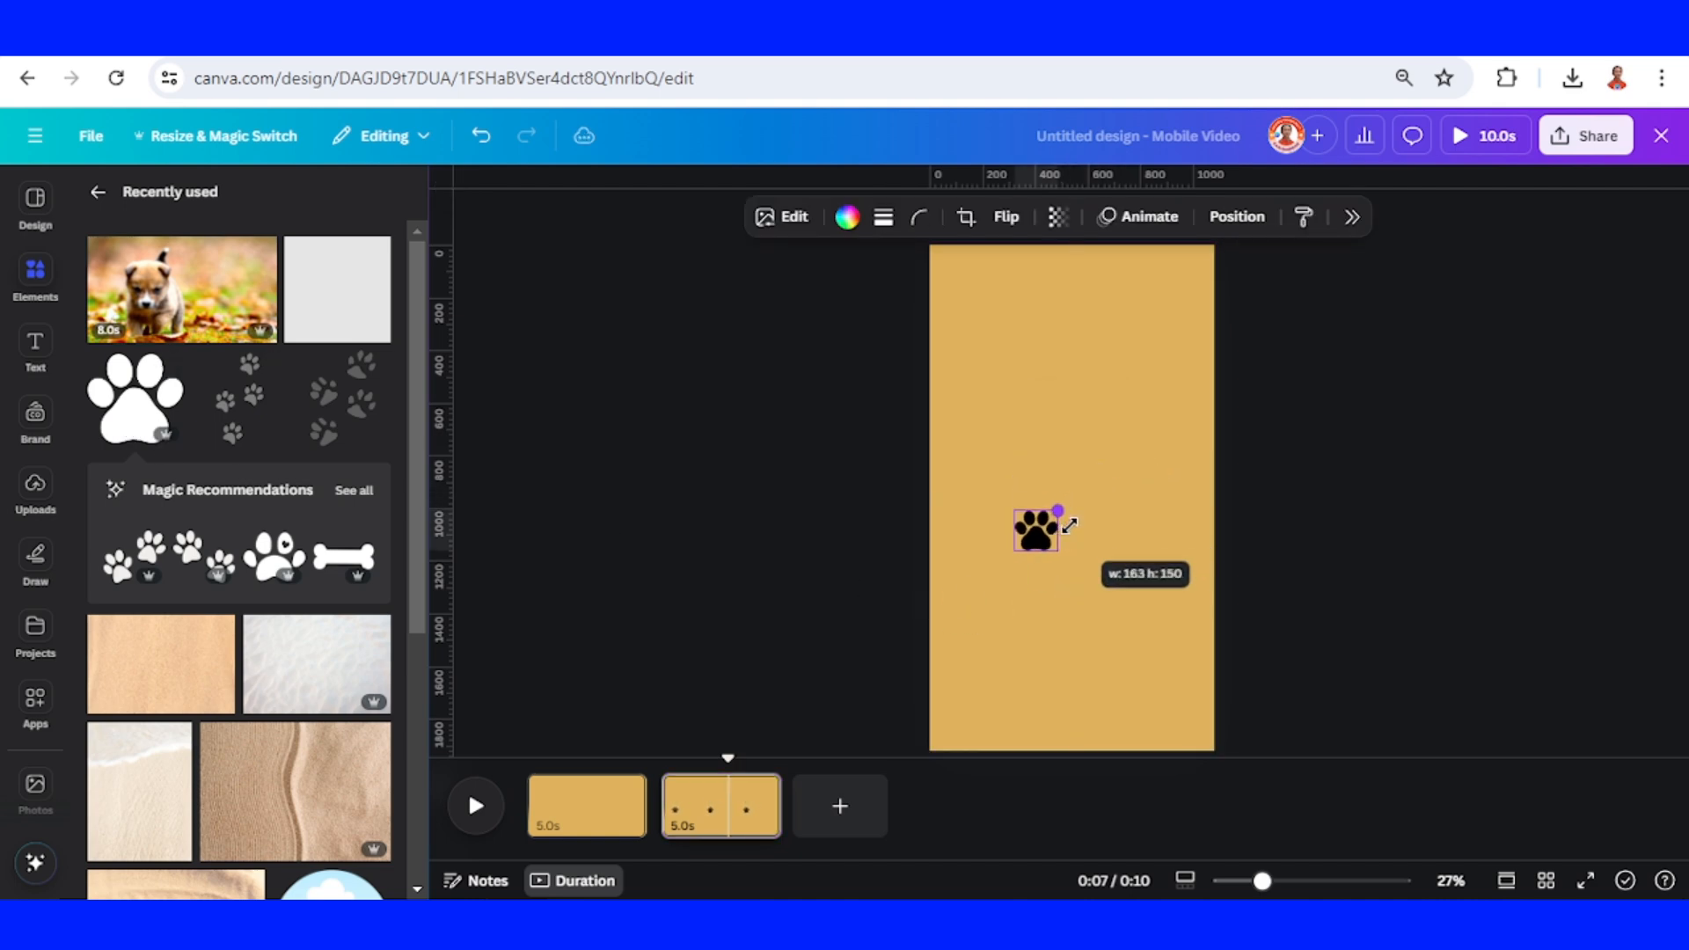
drag(1035, 528, 1045, 700)
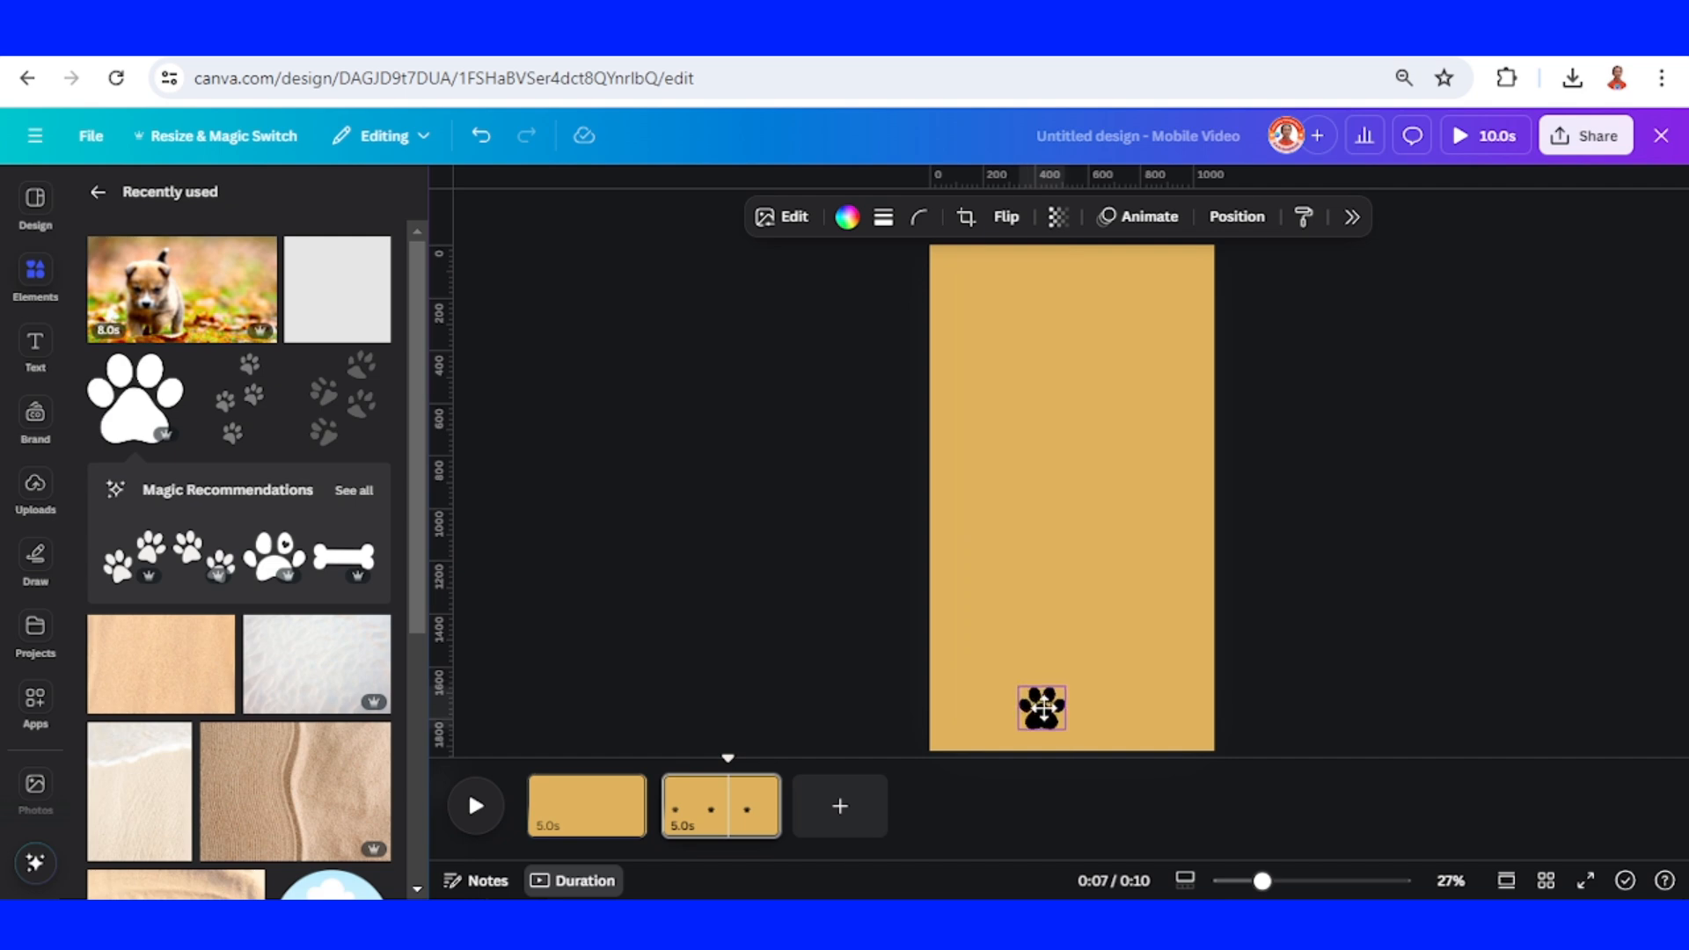
click(1039, 709)
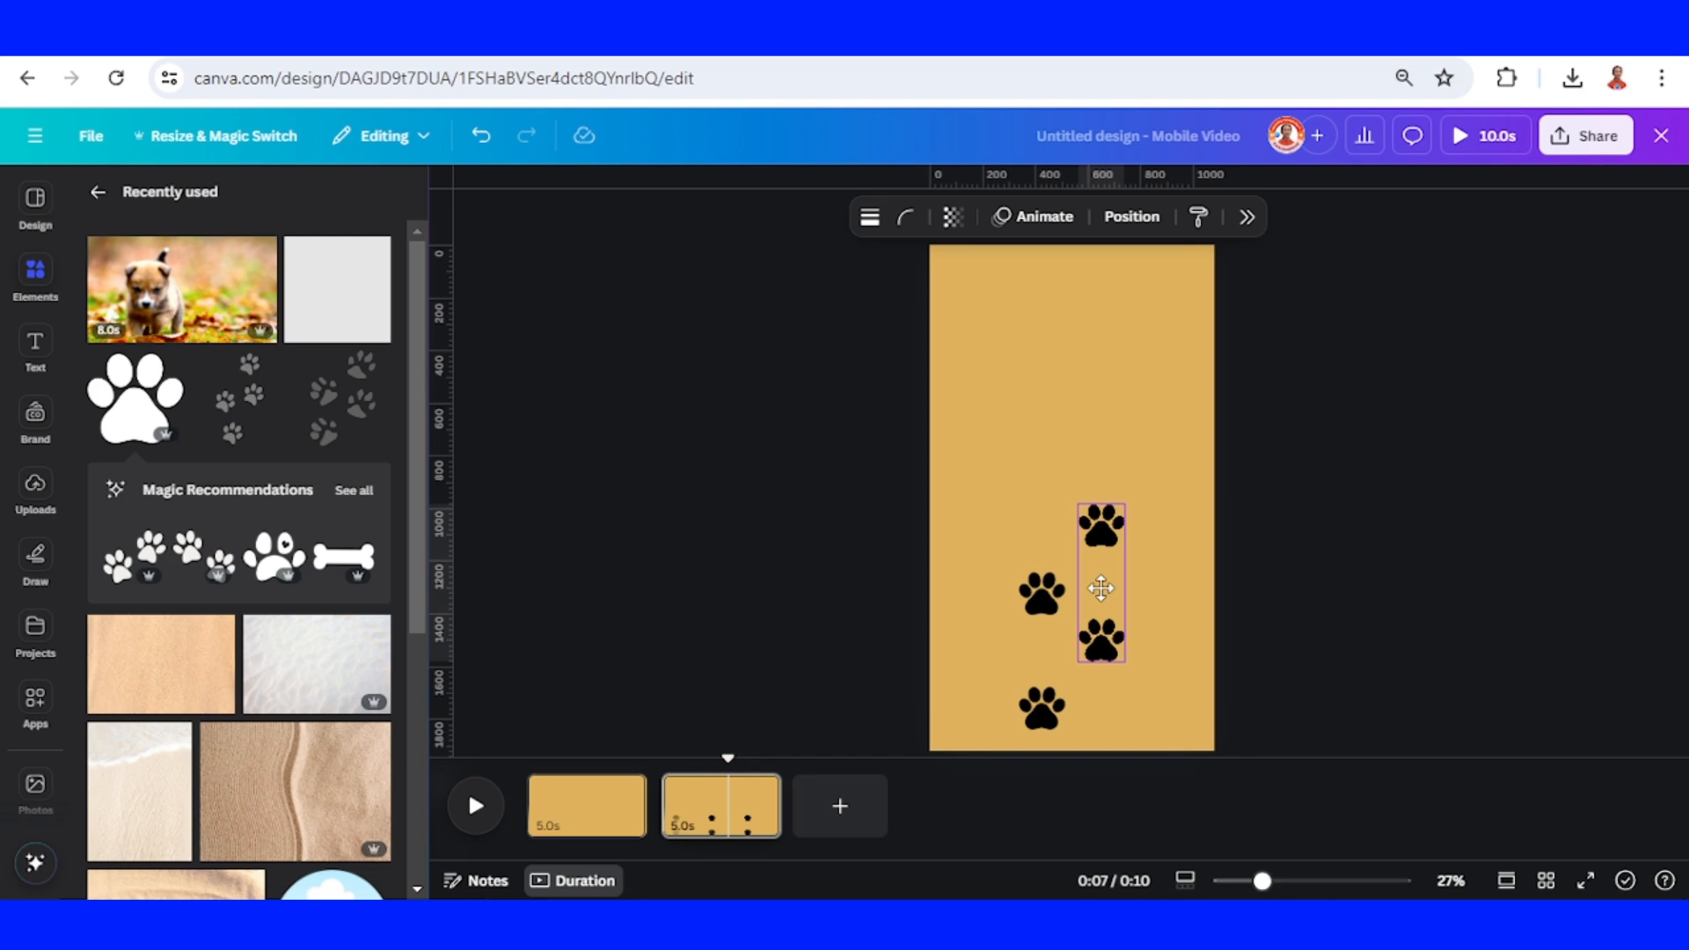
- Duplicate the paw prints with Ctrl+D and move copies up both columns to make eight prints
click(1099, 587)
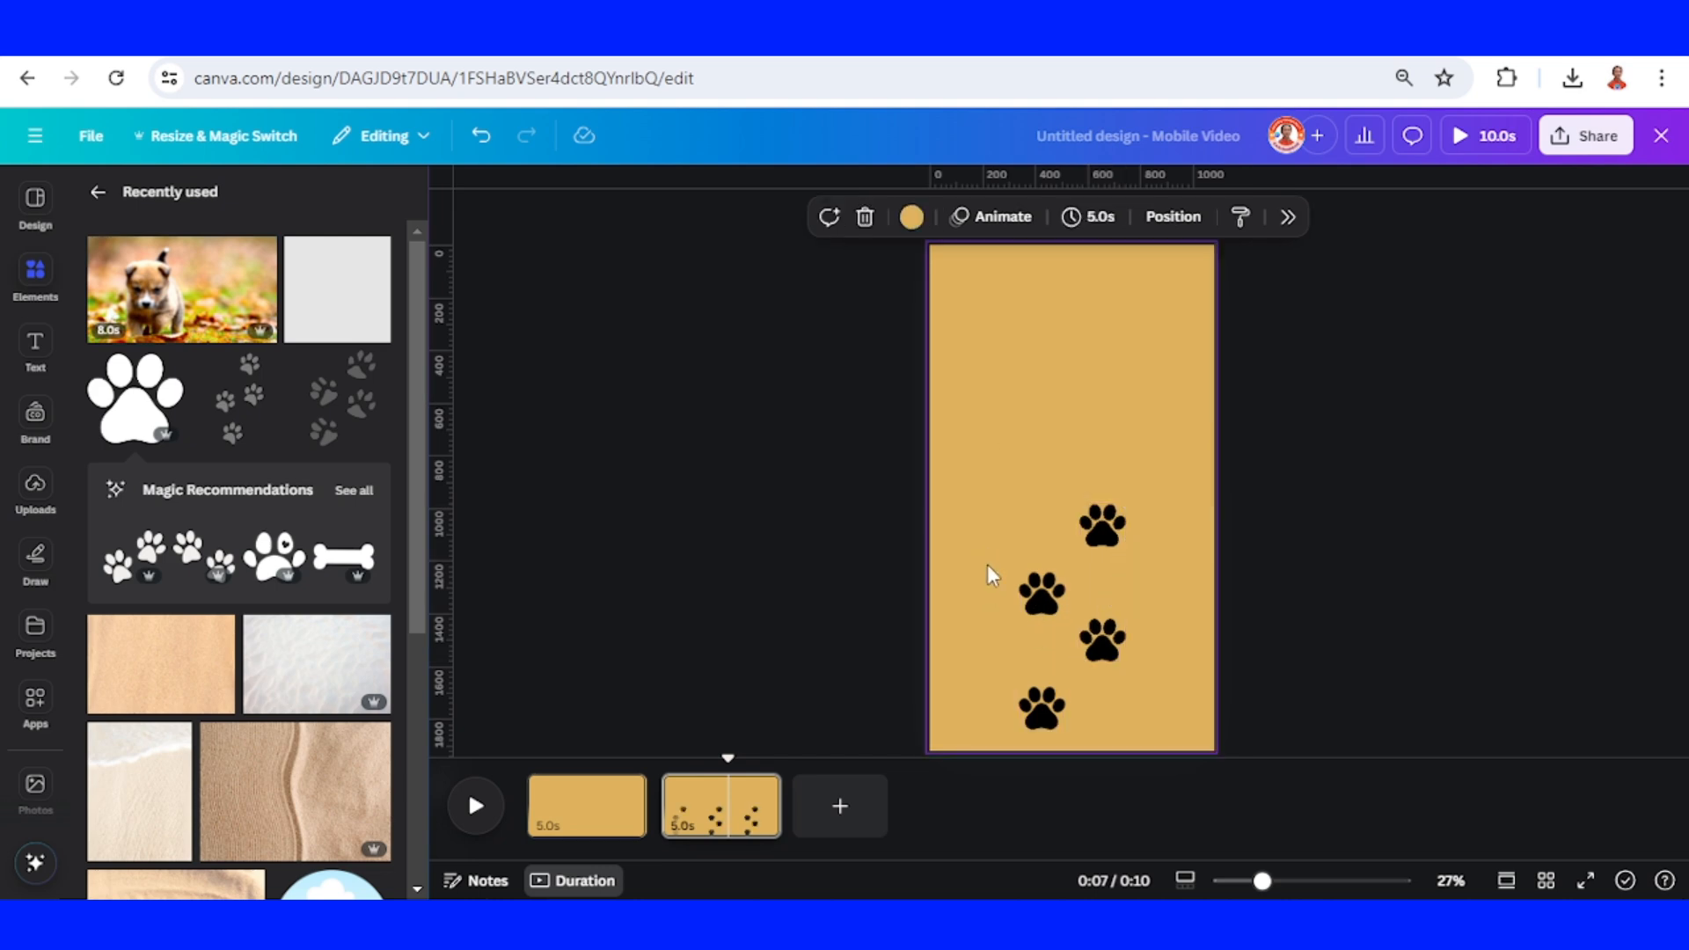
click(1040, 591)
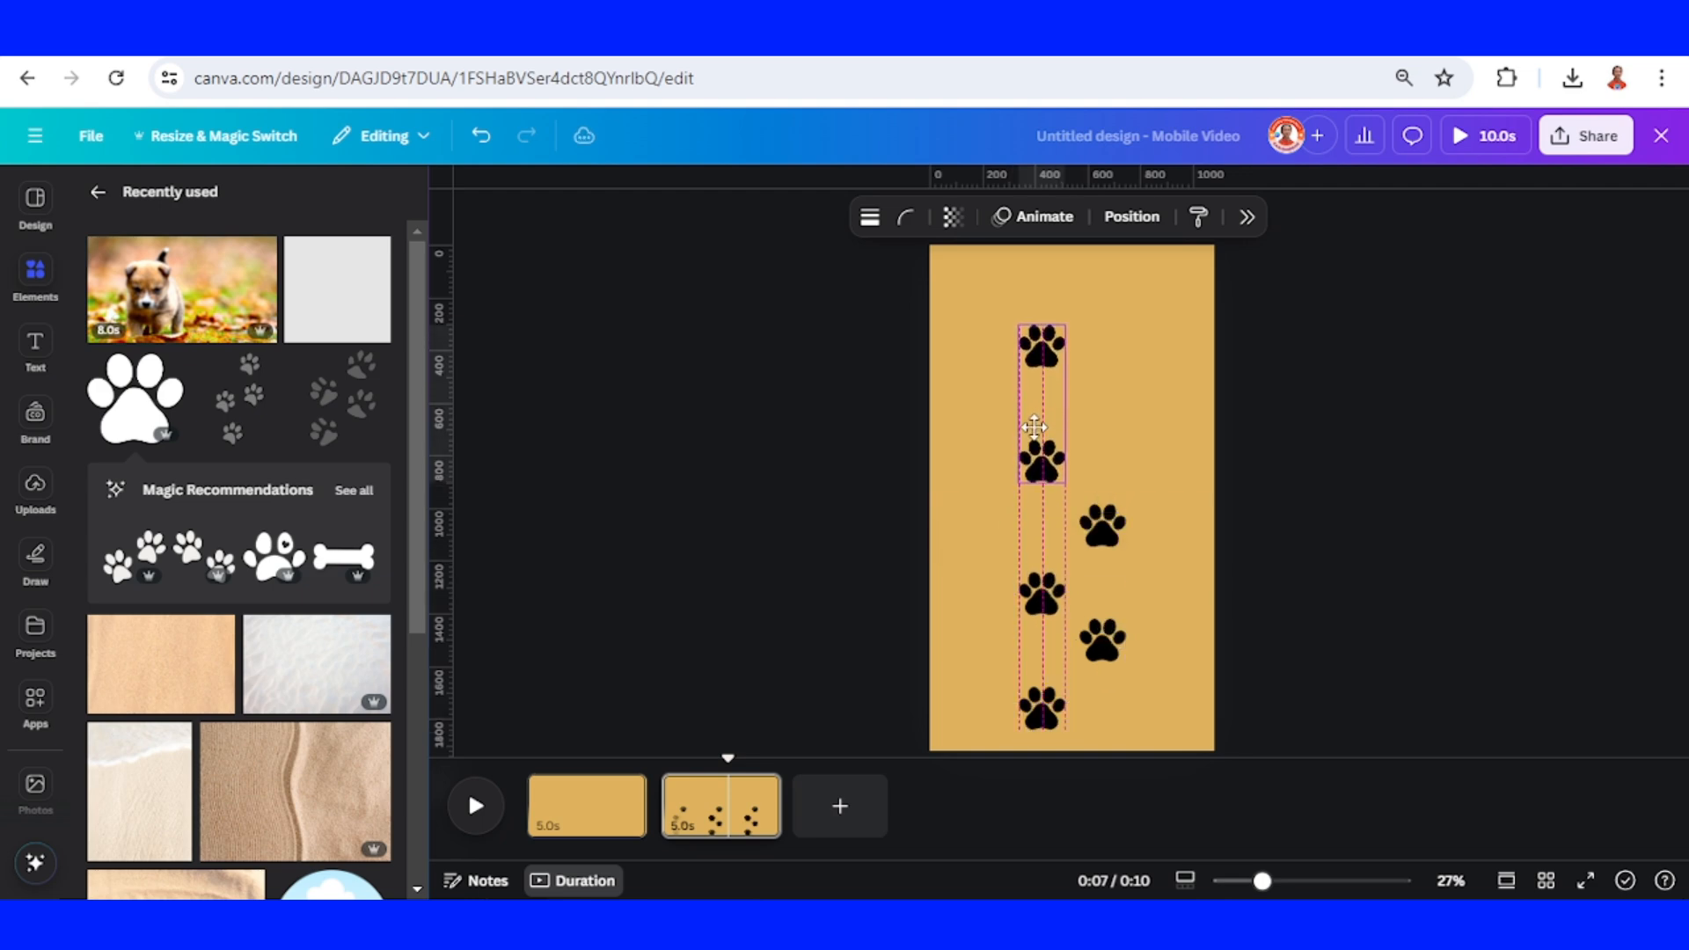
click(1039, 405)
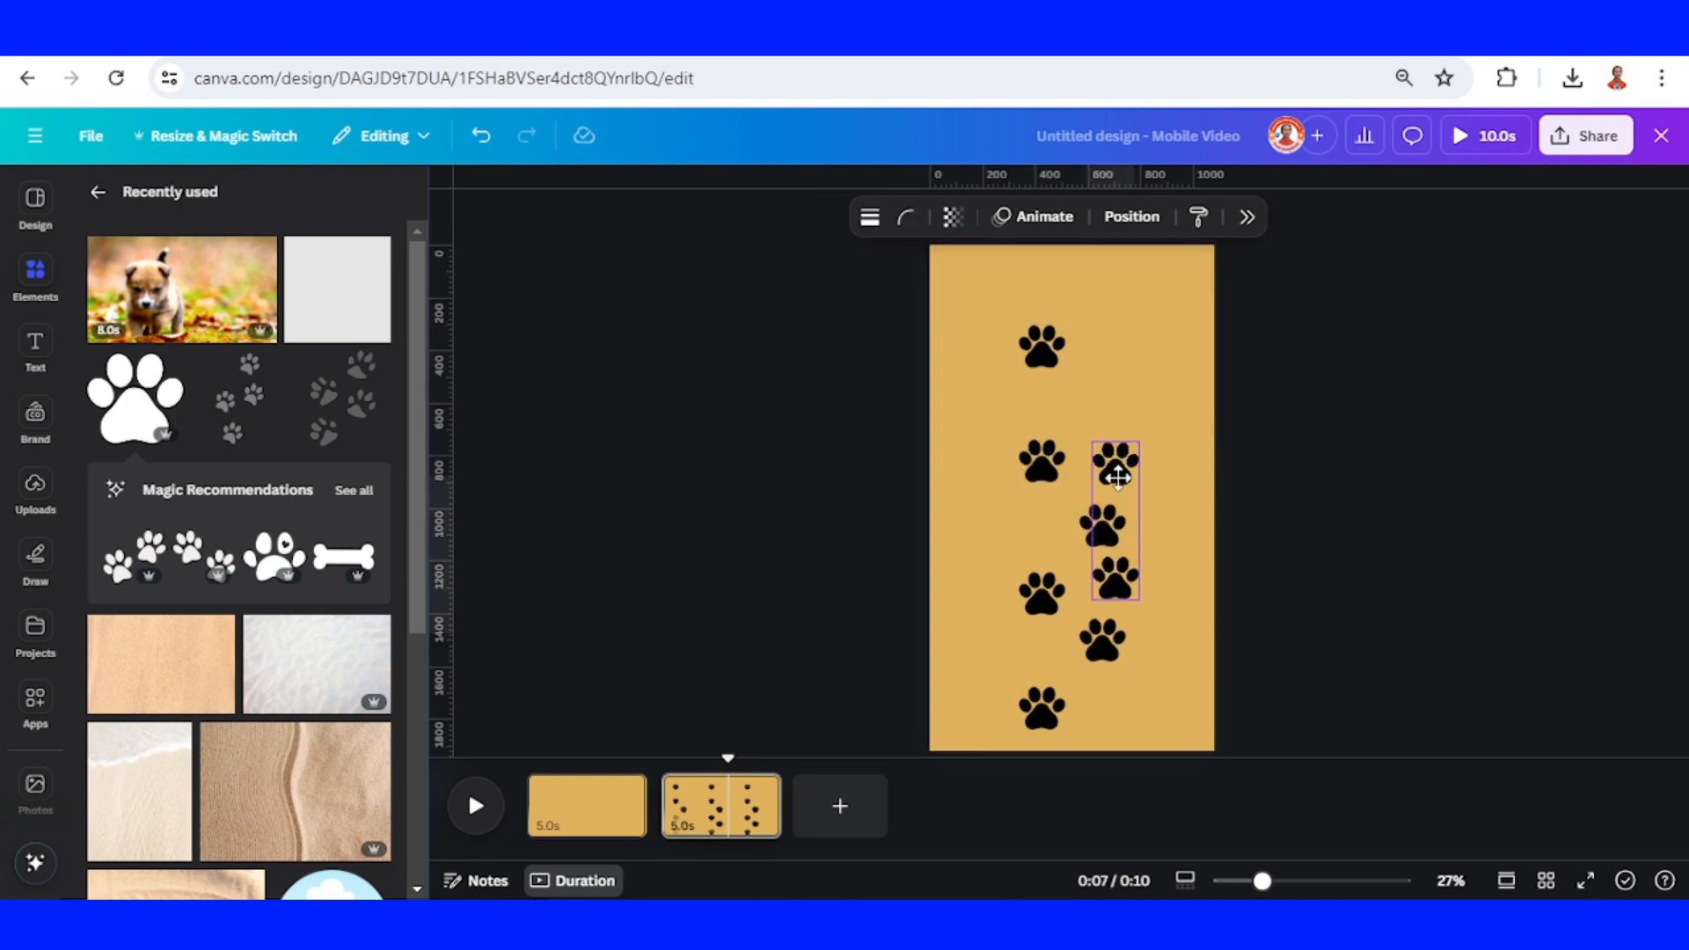
drag(1115, 478, 1098, 387)
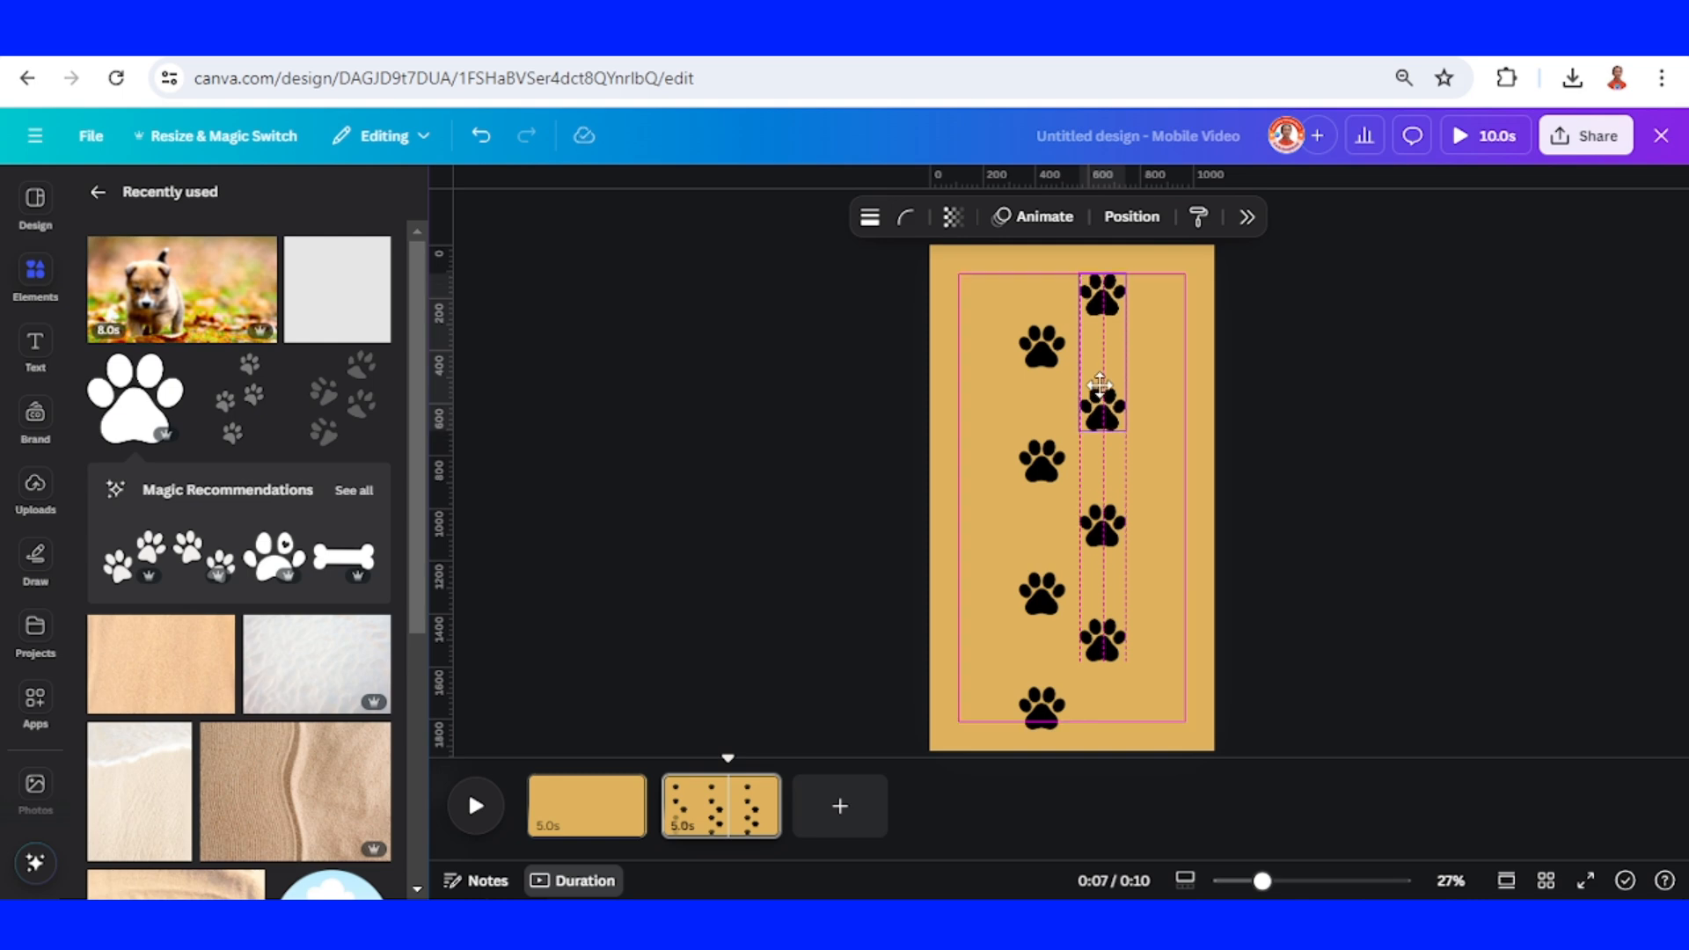
click(1300, 765)
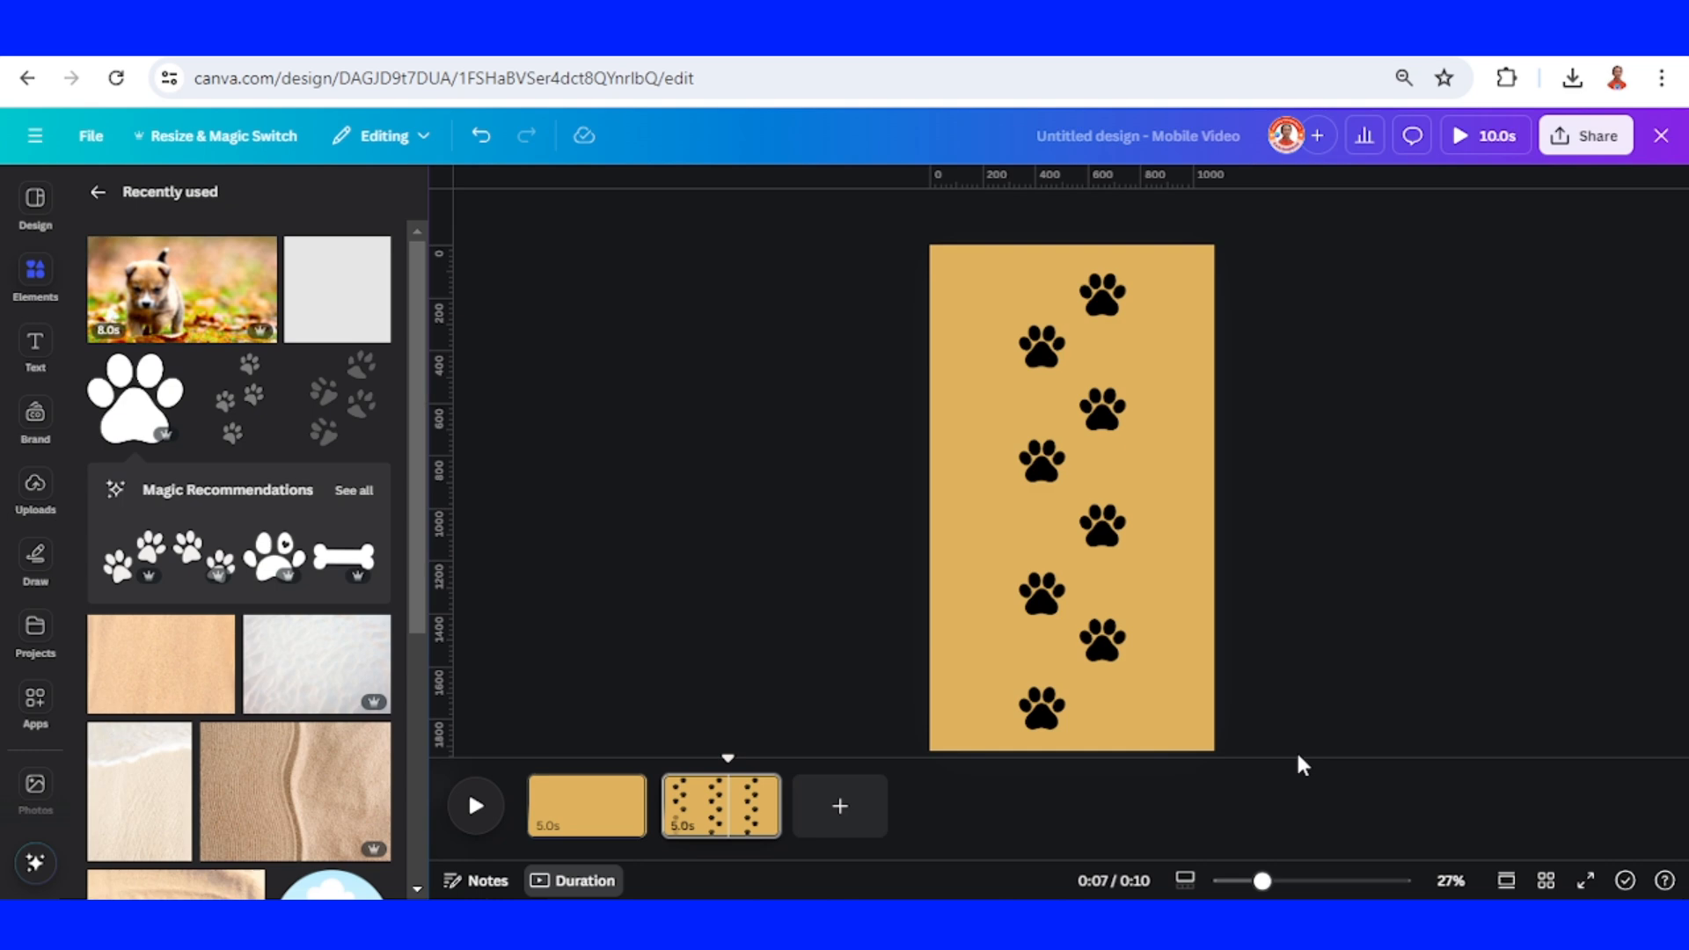
click(1039, 355)
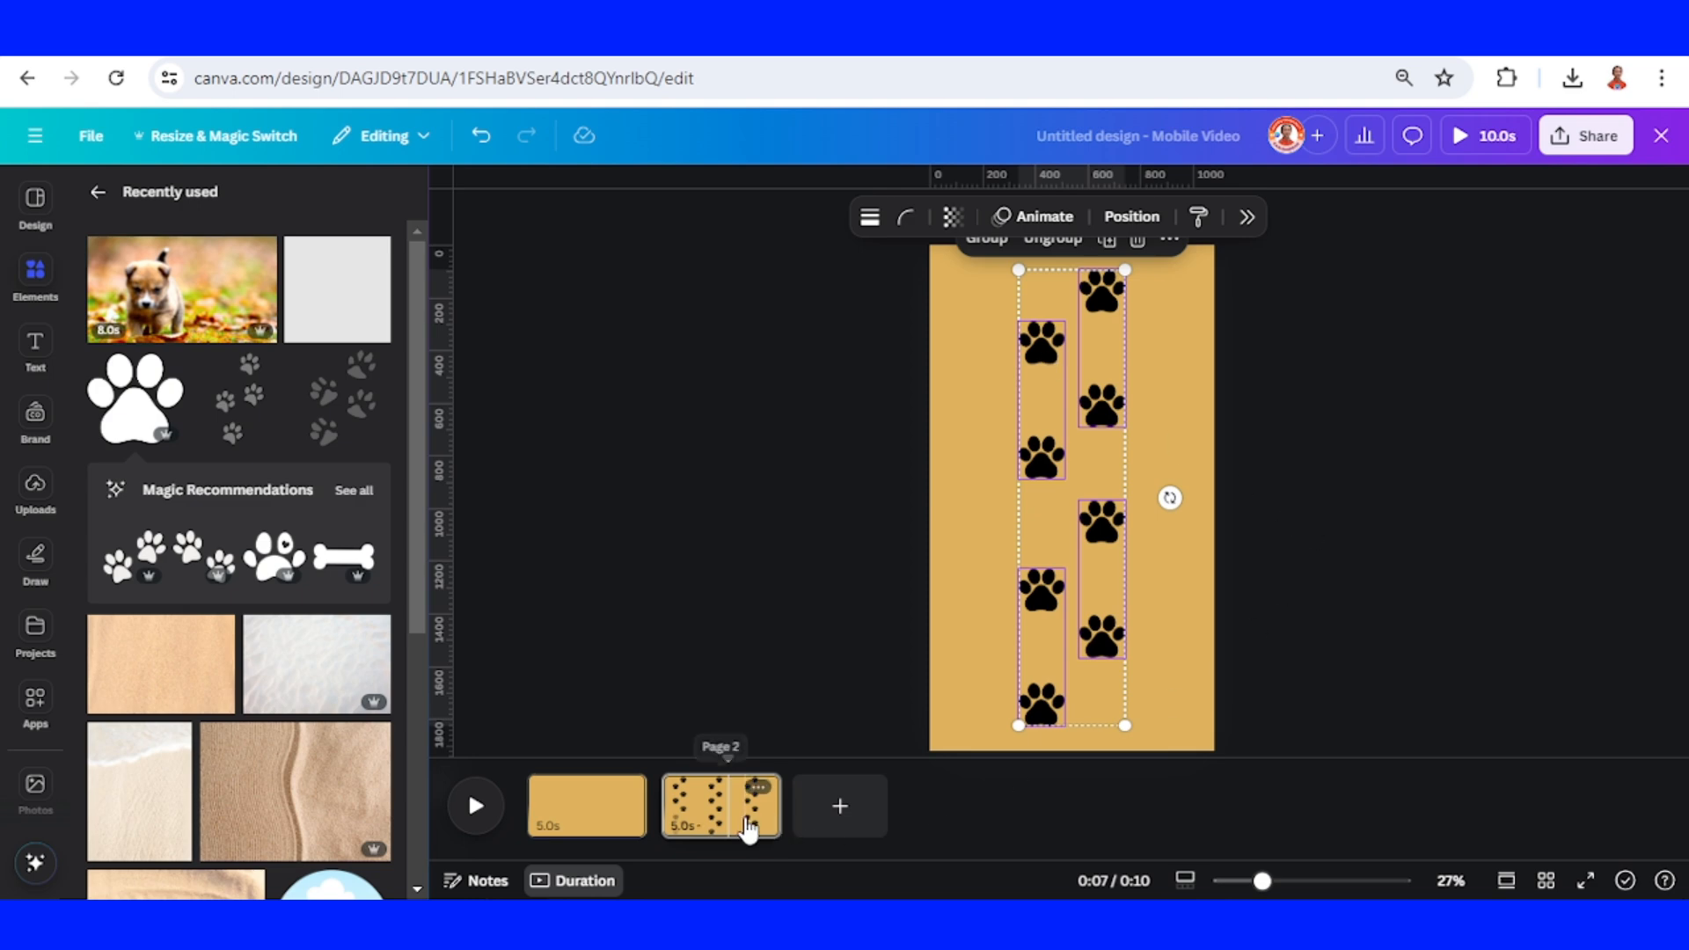
- Duplicate the paw-trail page until the video has six pages totalling 30 seconds
right_click(755, 789)
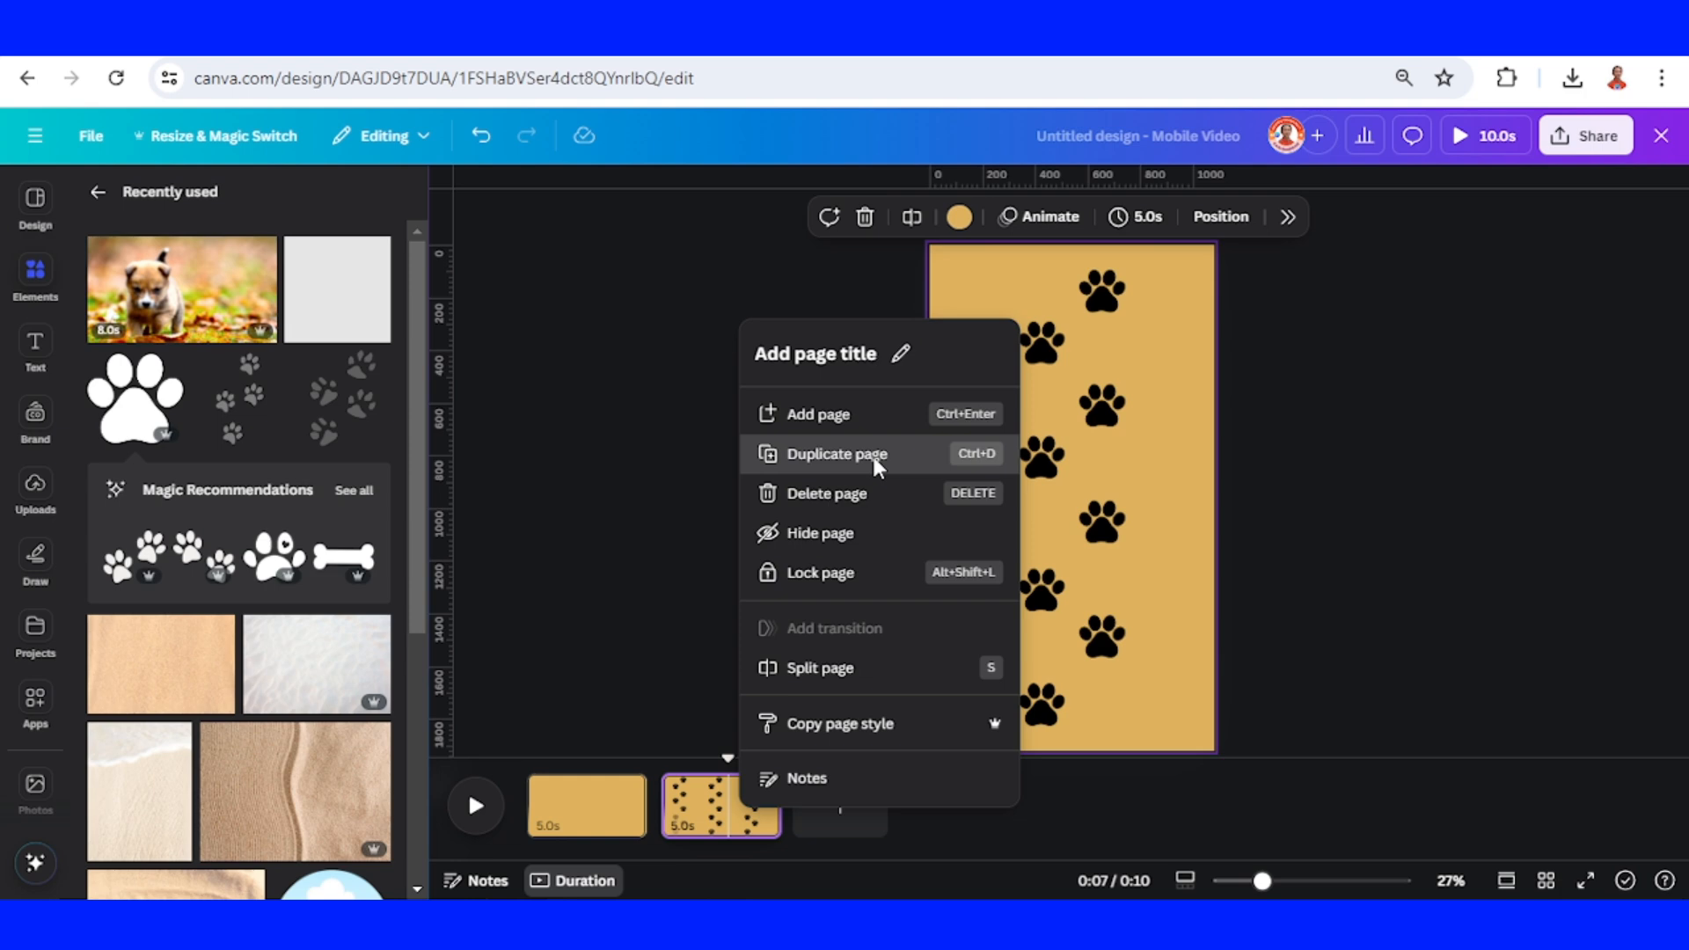
click(835, 454)
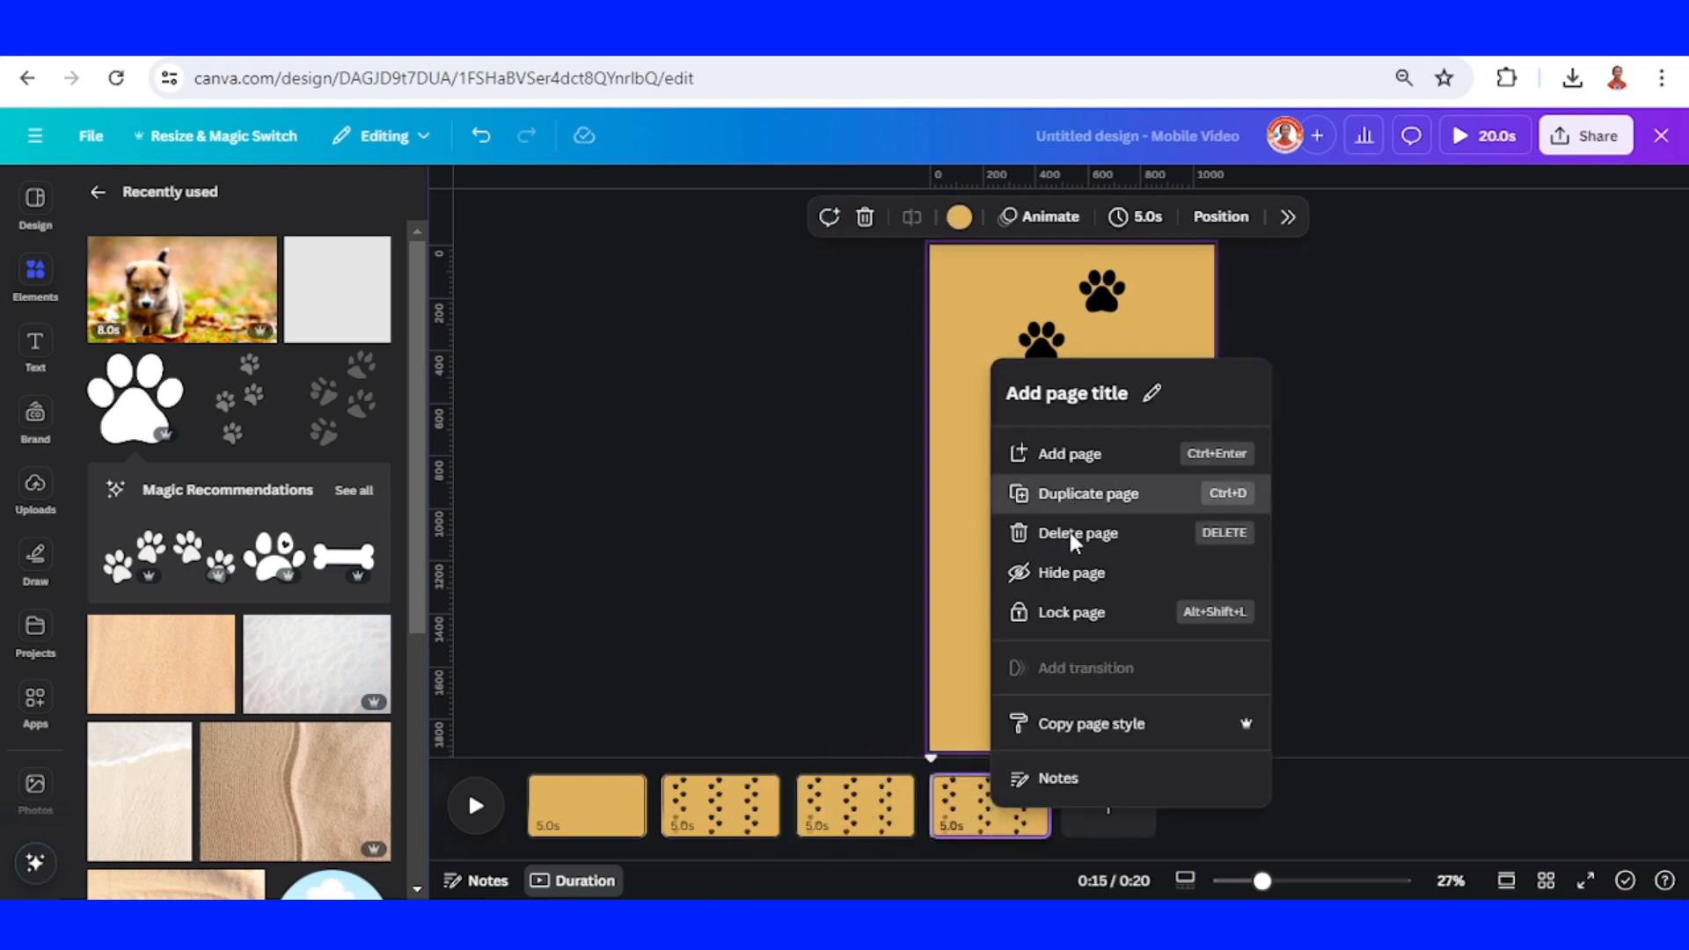
click(1087, 493)
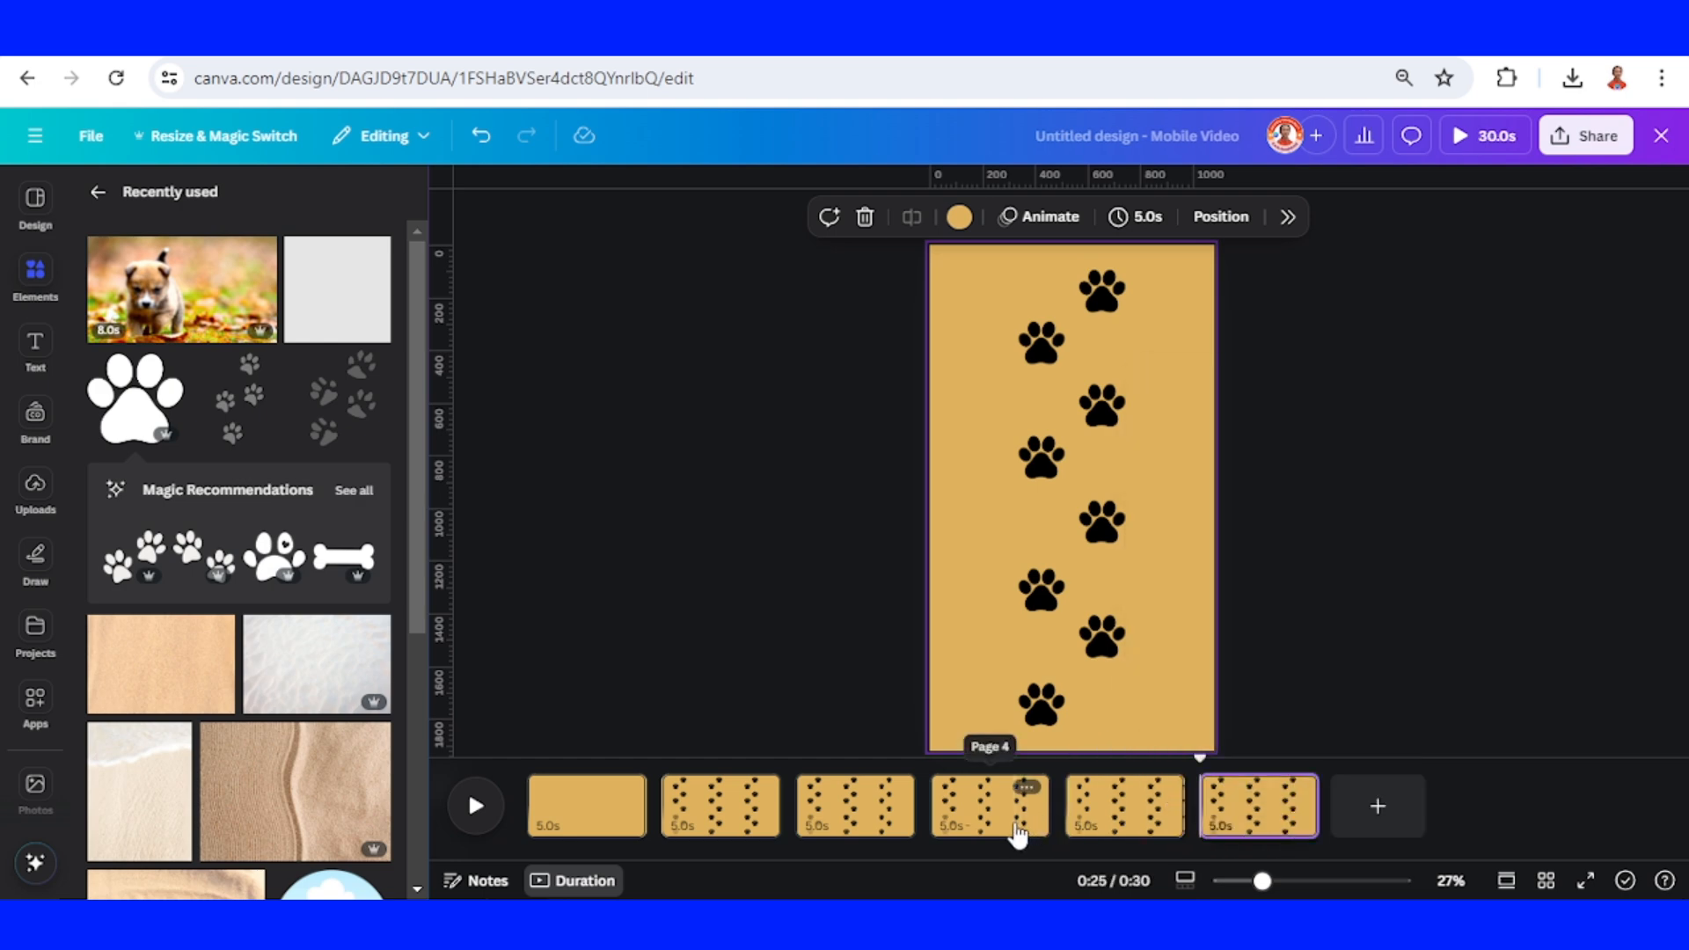
click(720, 806)
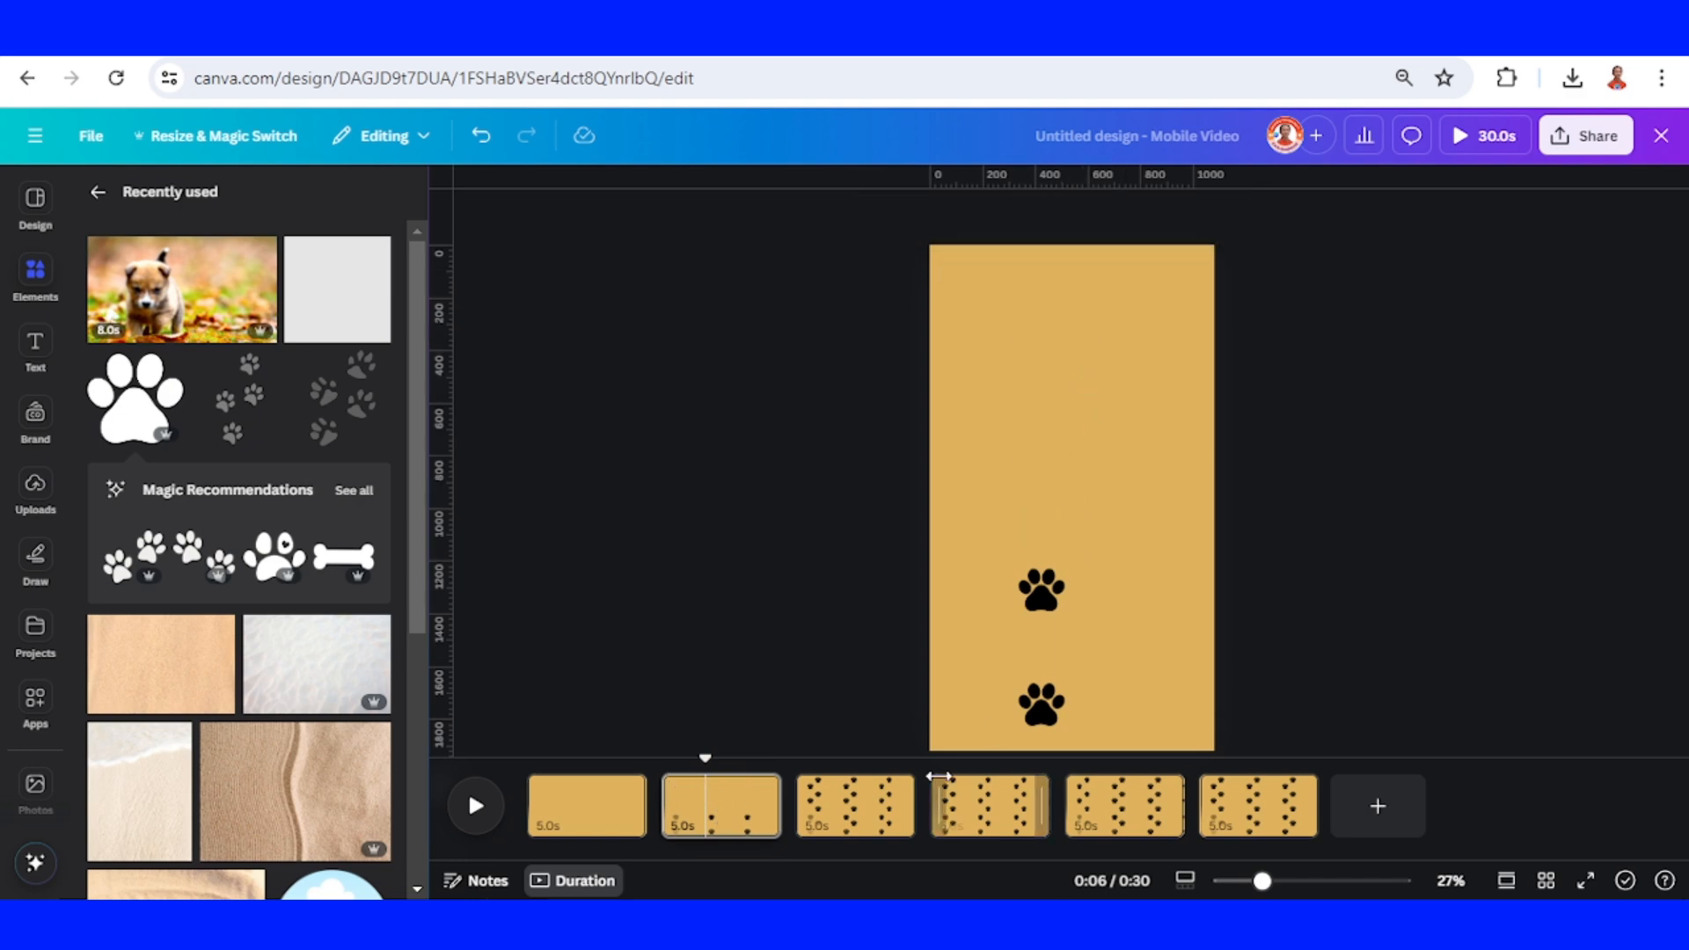
- Delete upper paw prints on the copied pages so each page shows progressively more prints
click(855, 806)
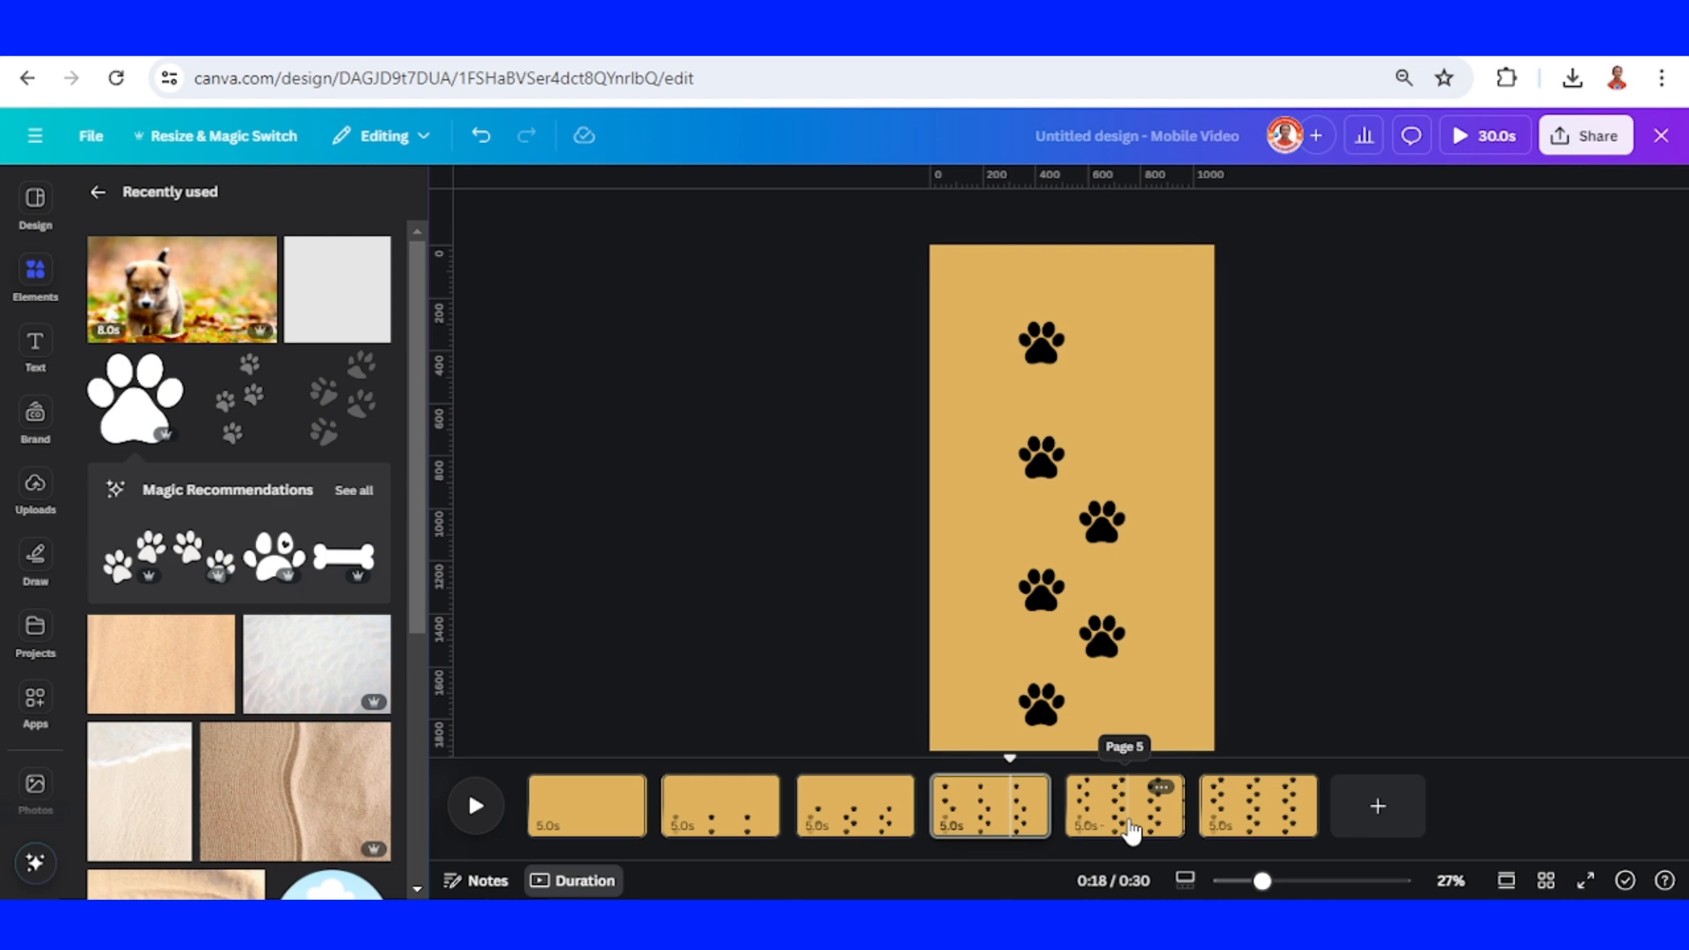
click(1124, 806)
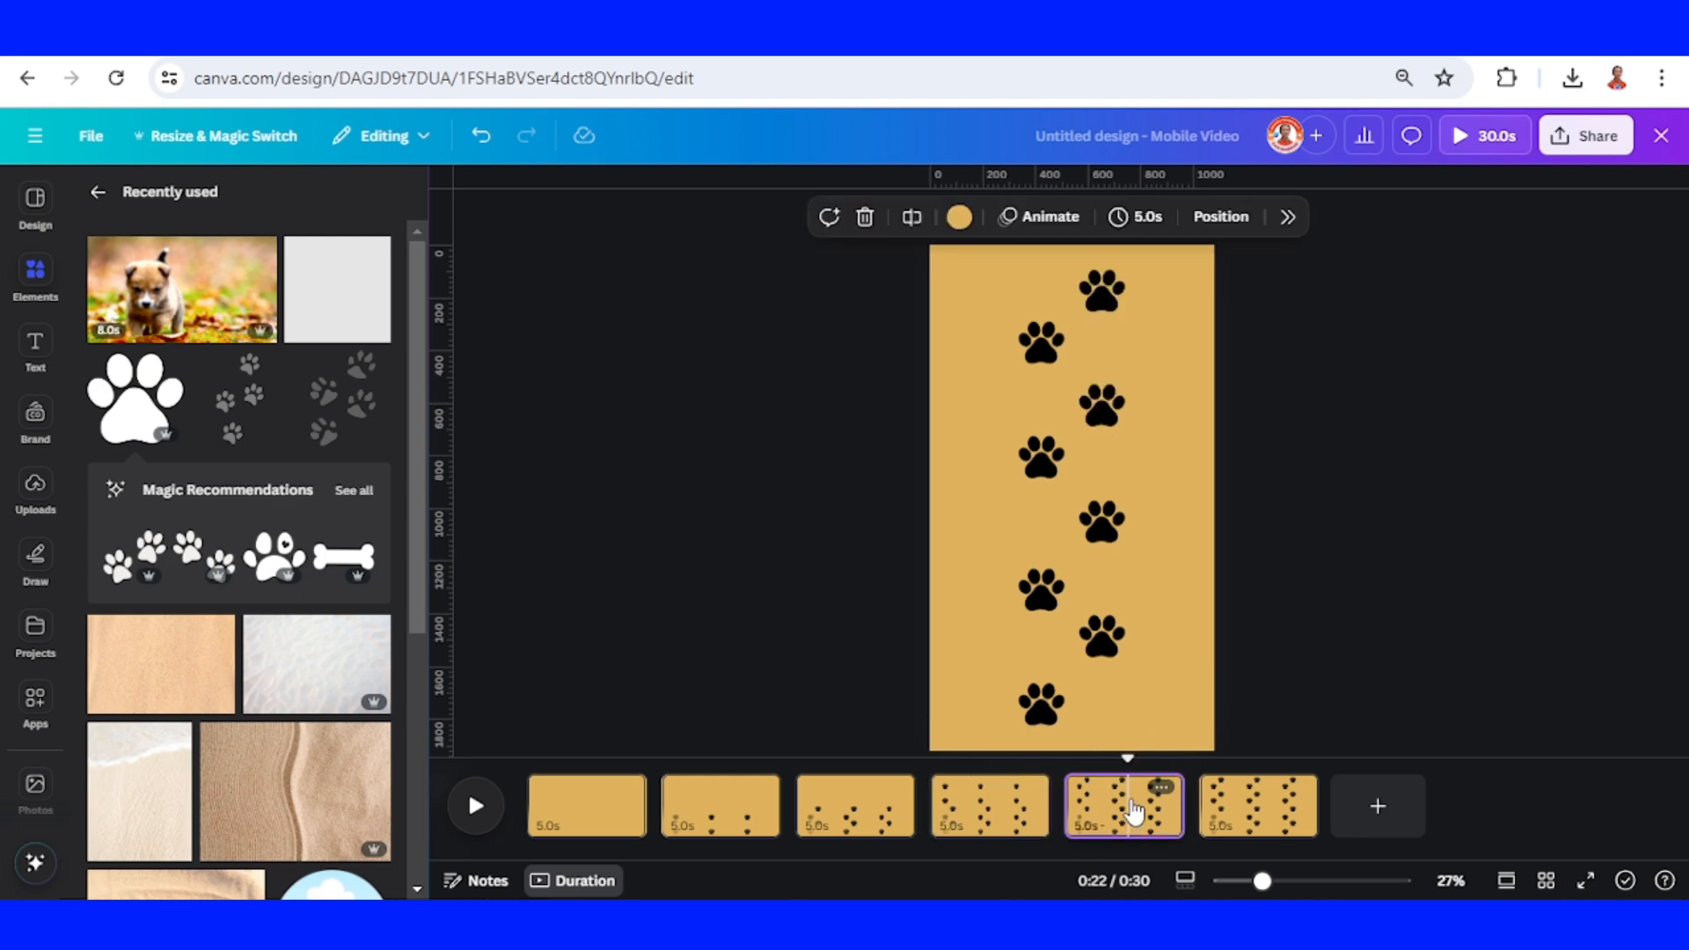
click(1258, 805)
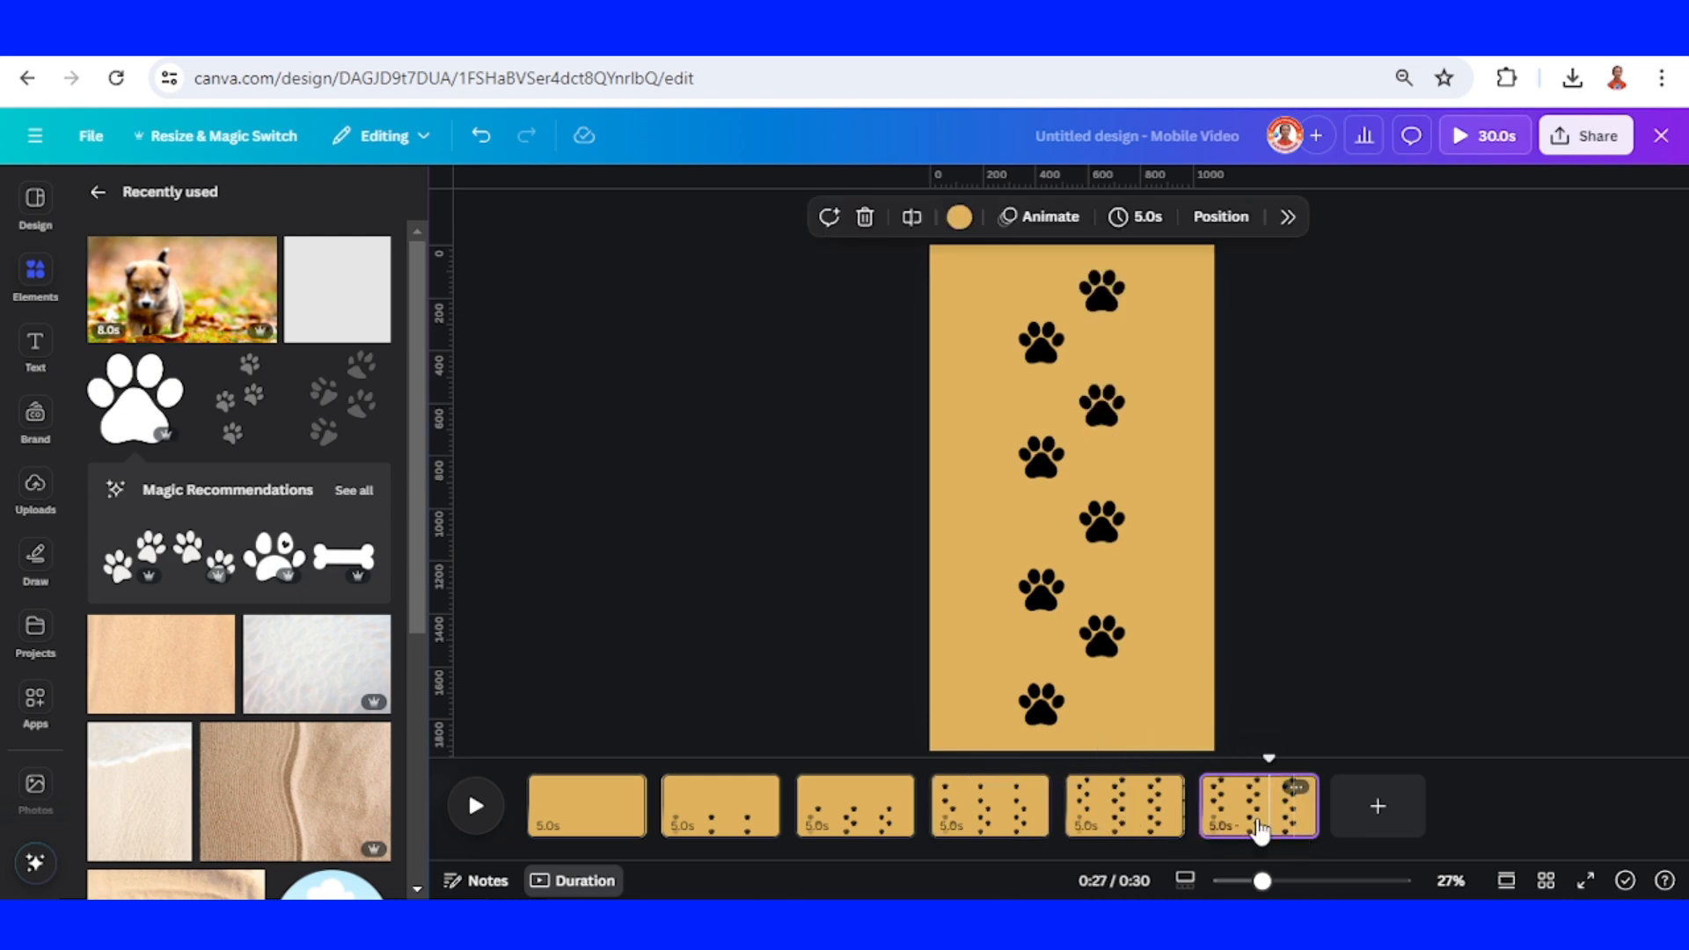
mouse_move(336, 287)
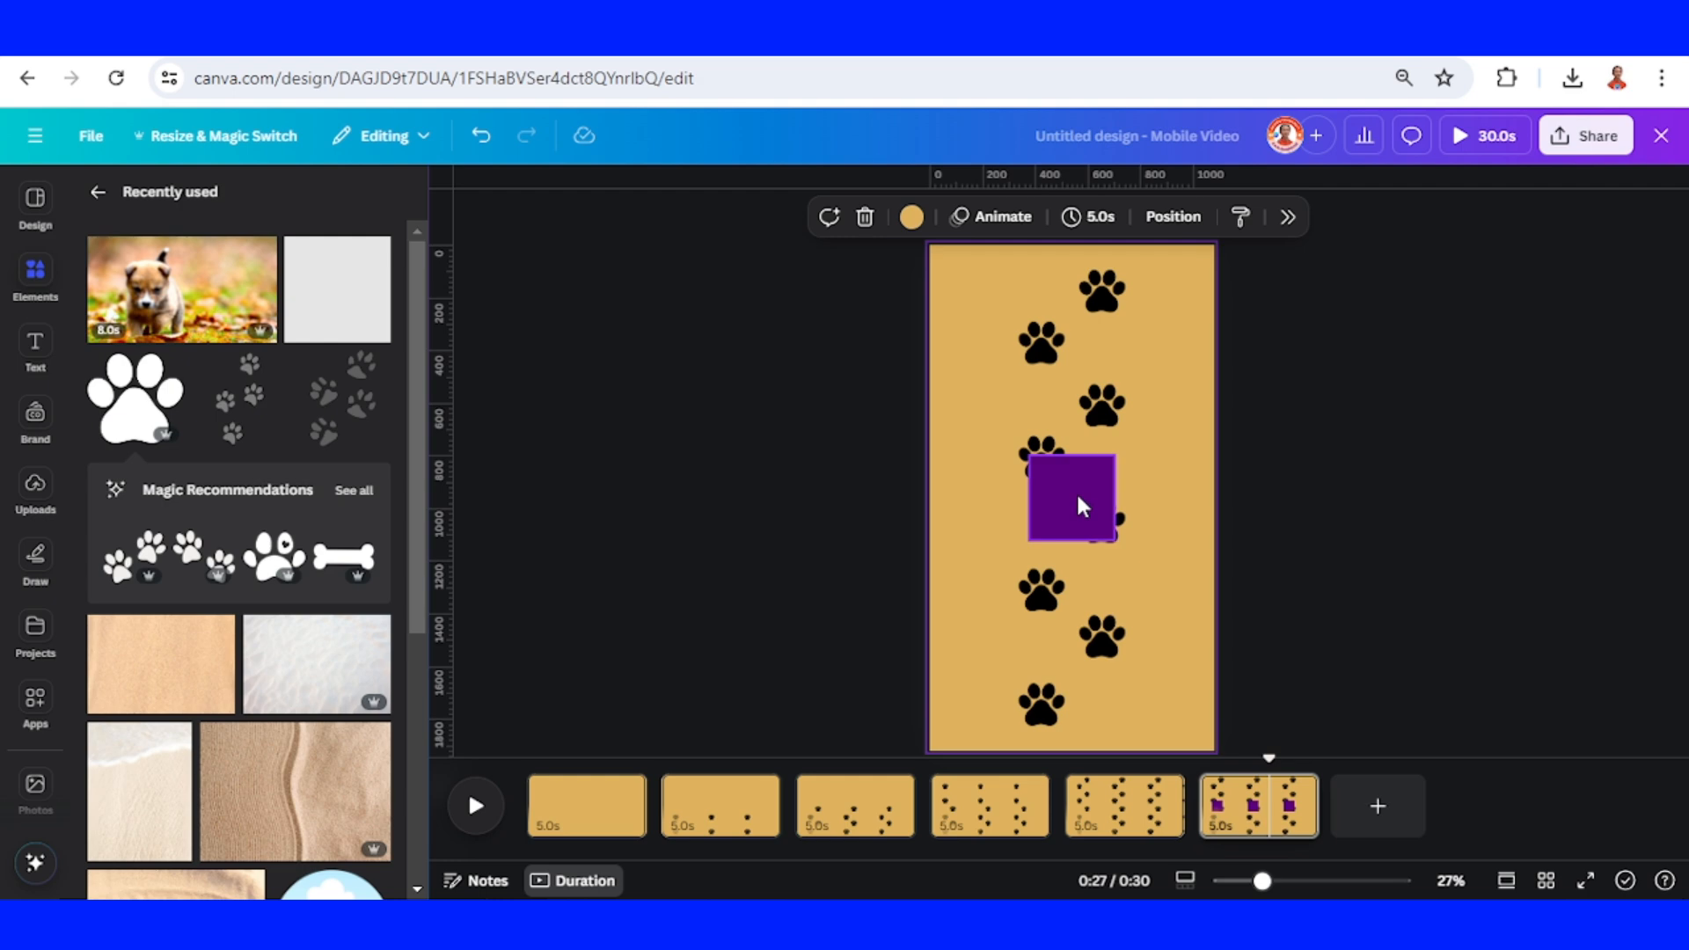
- Stretch the purple rectangle over the whole last page and send it to the back
drag(1072, 501, 969, 285)
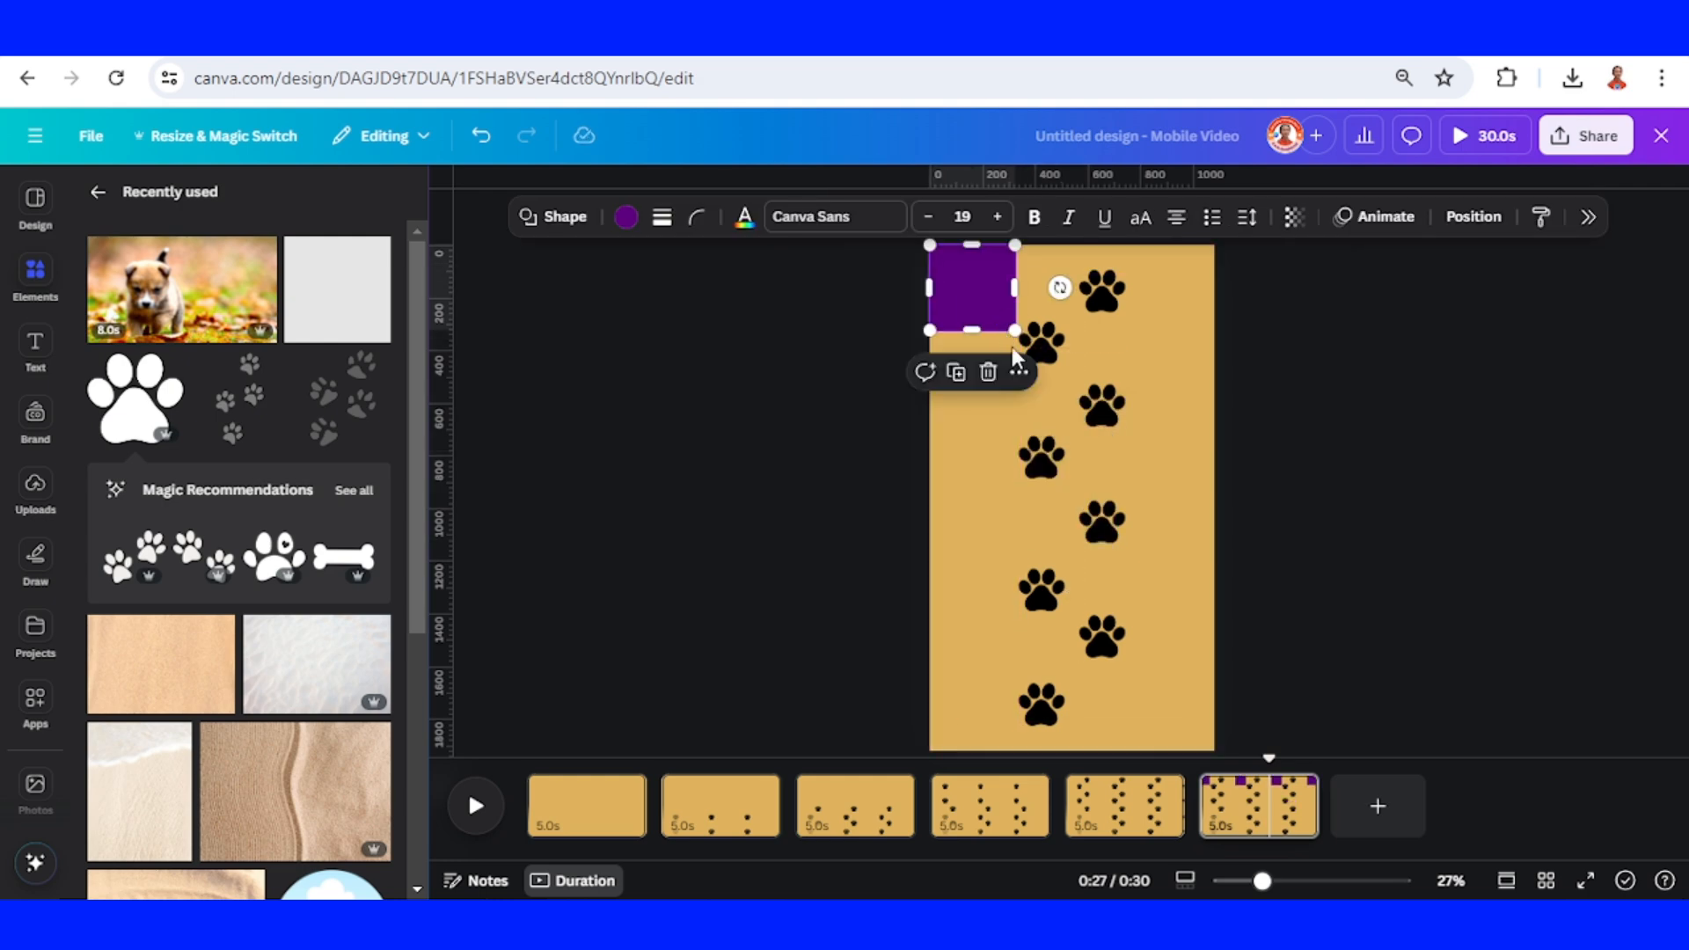
drag(1013, 329, 1209, 746)
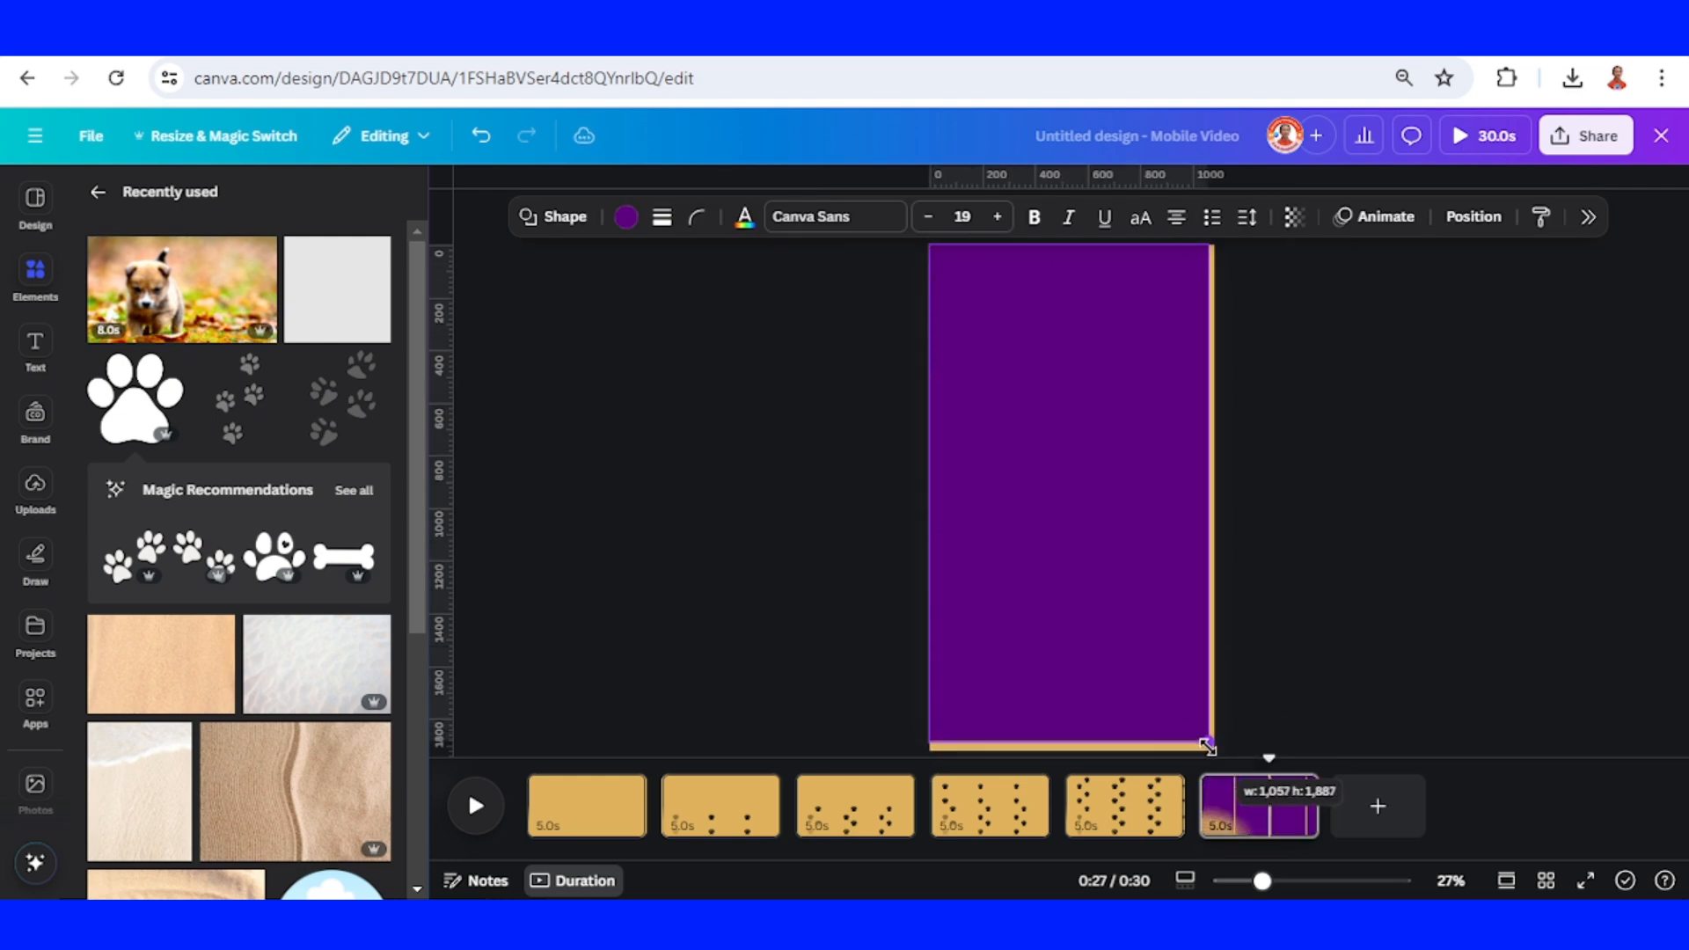
right_click(1066, 496)
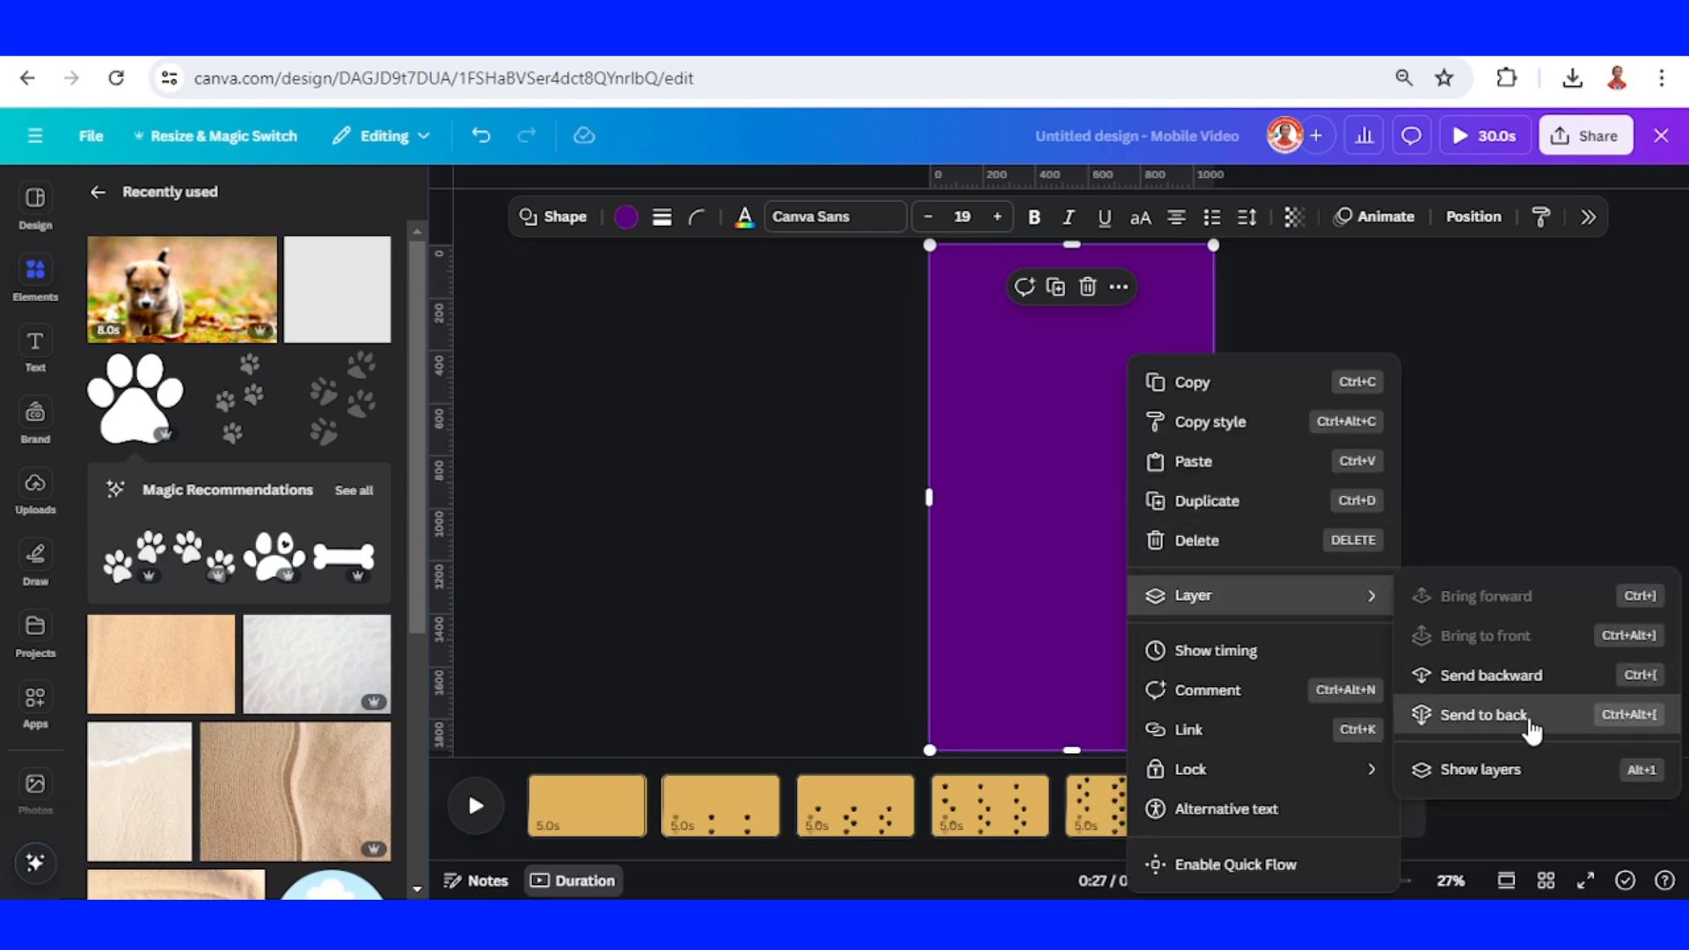
click(1485, 714)
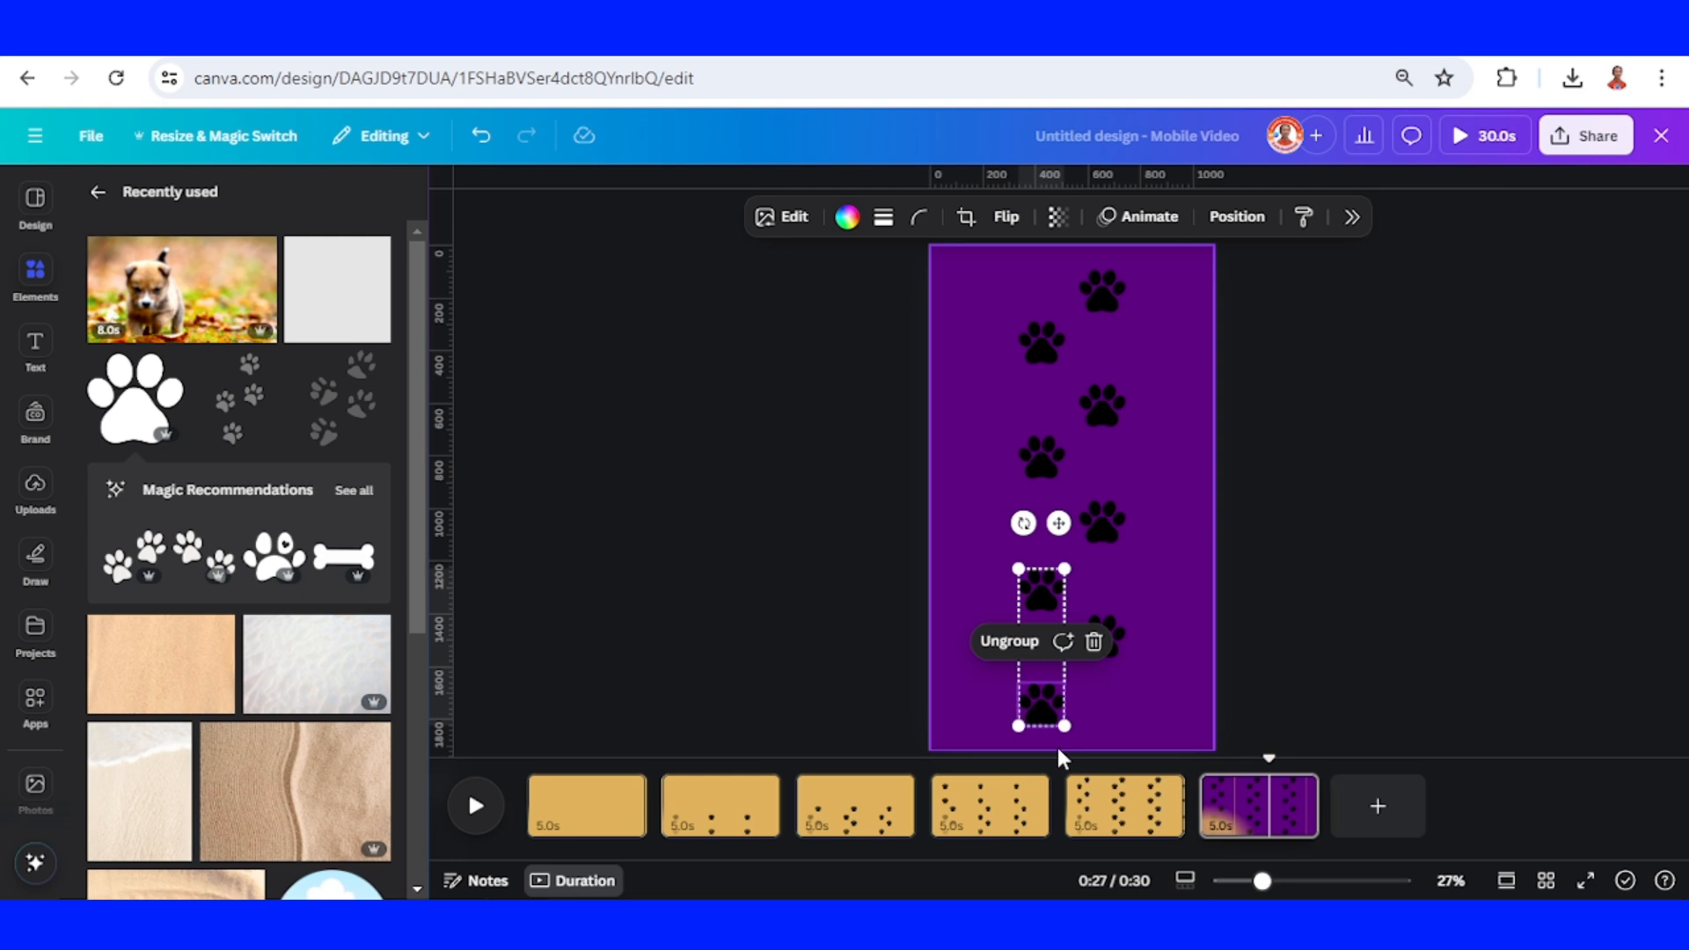
- Recolour the last page's paw prints white and set its background to white
click(846, 216)
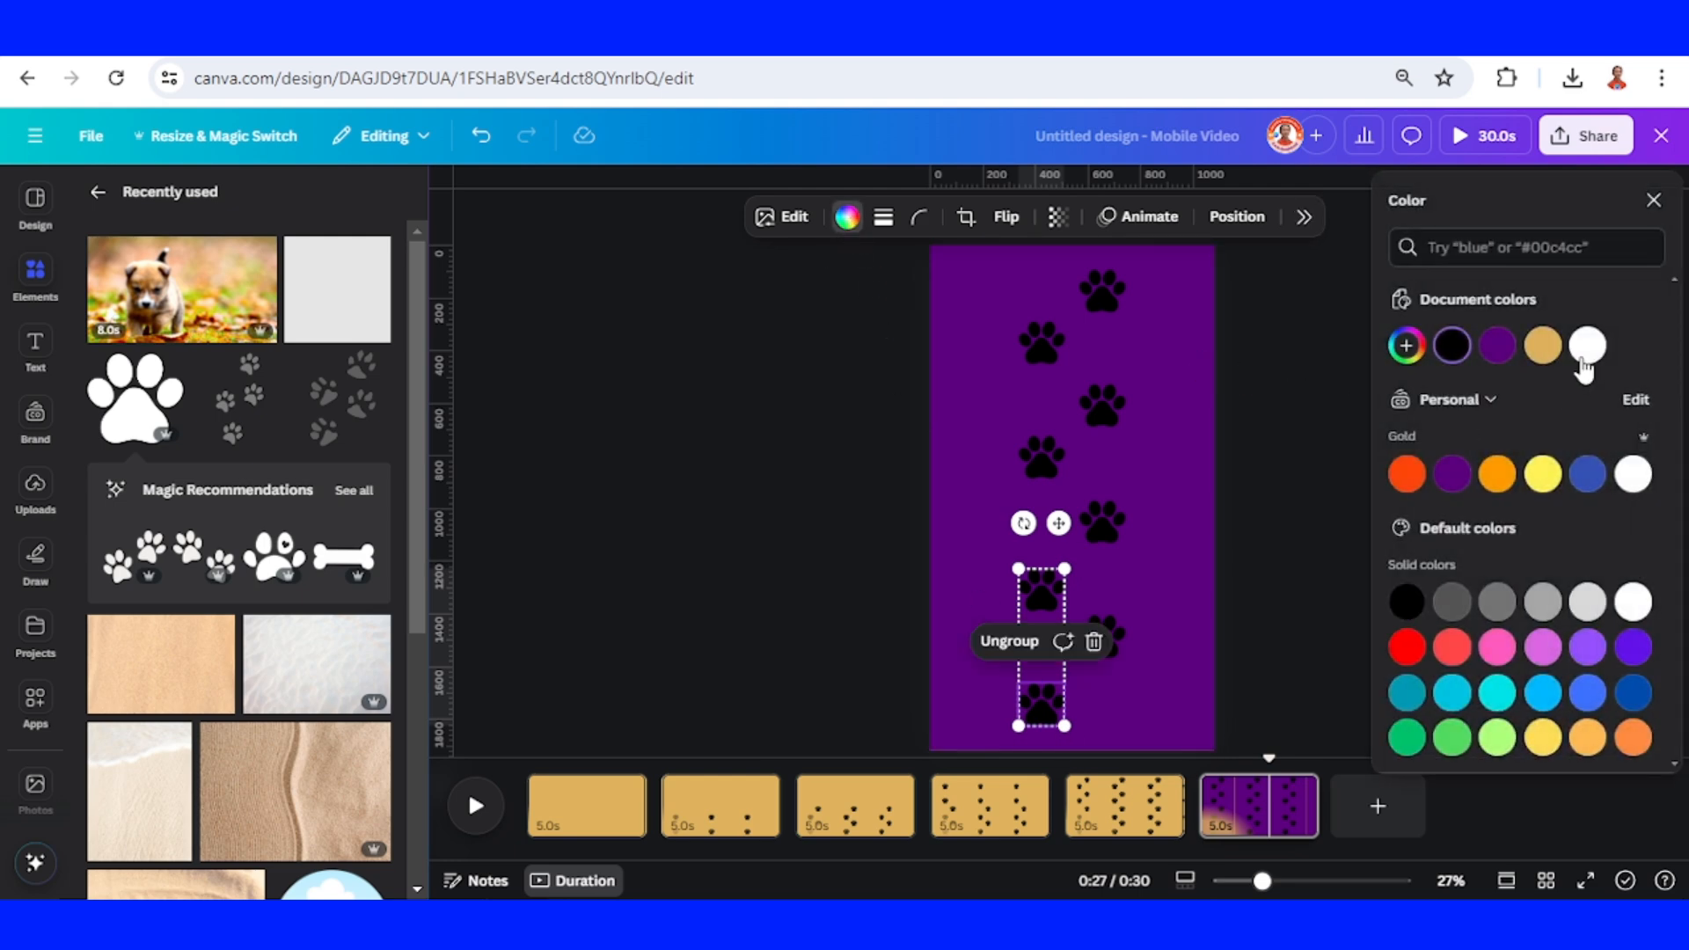
click(1586, 345)
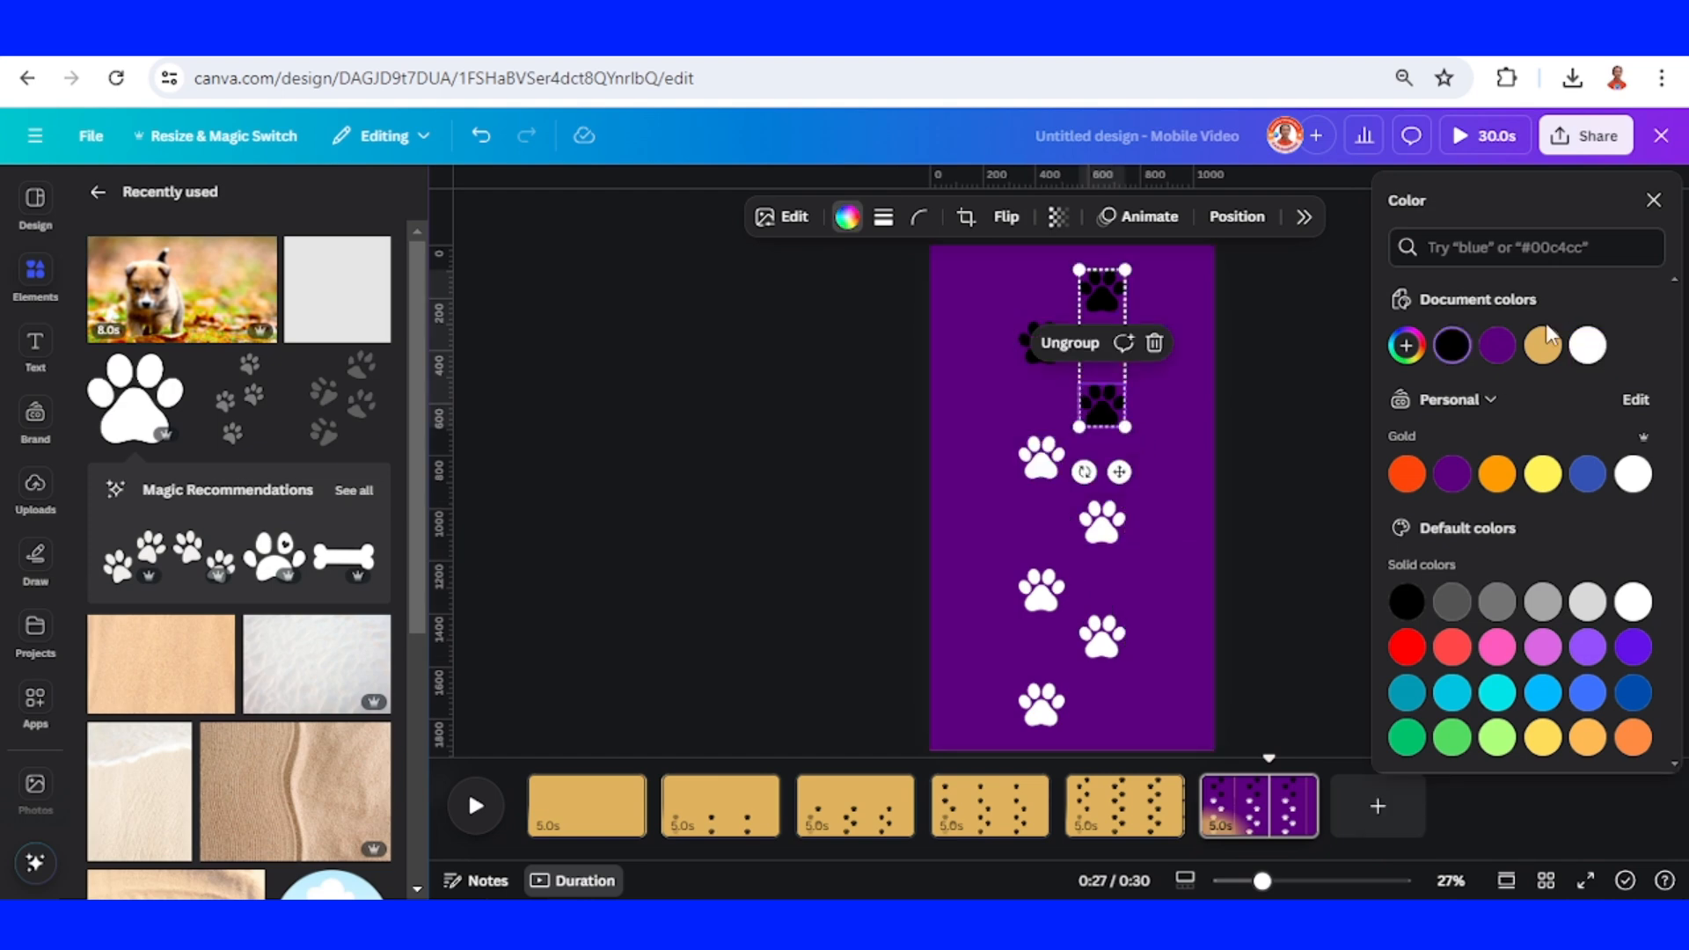
click(1585, 347)
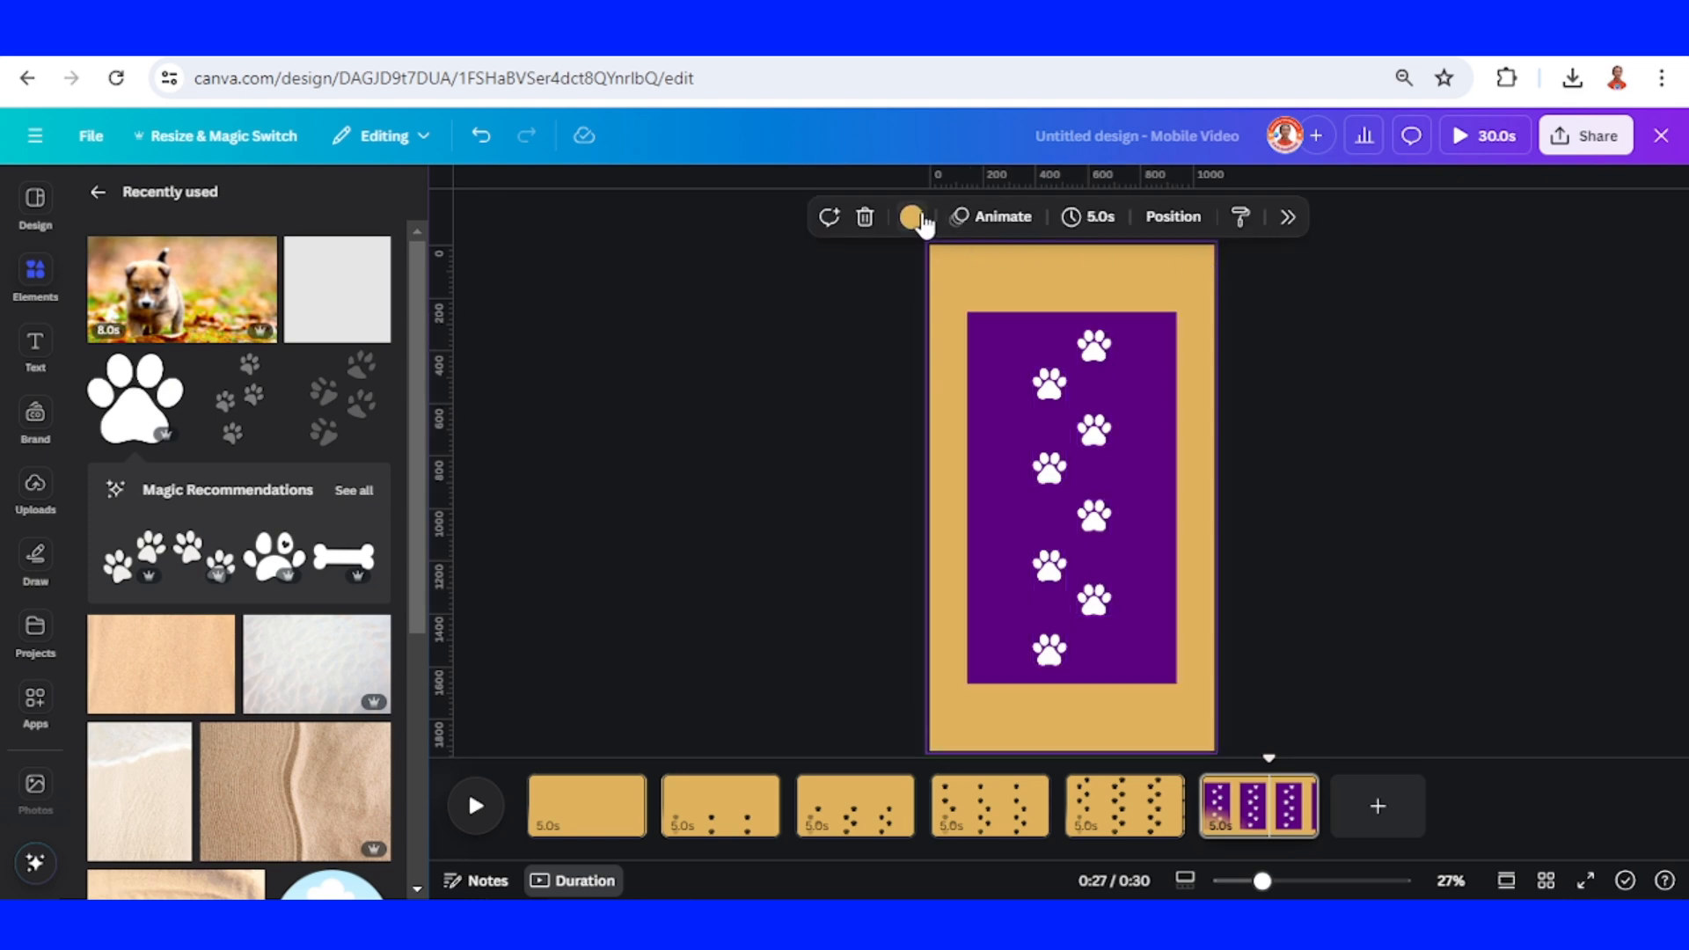
click(909, 216)
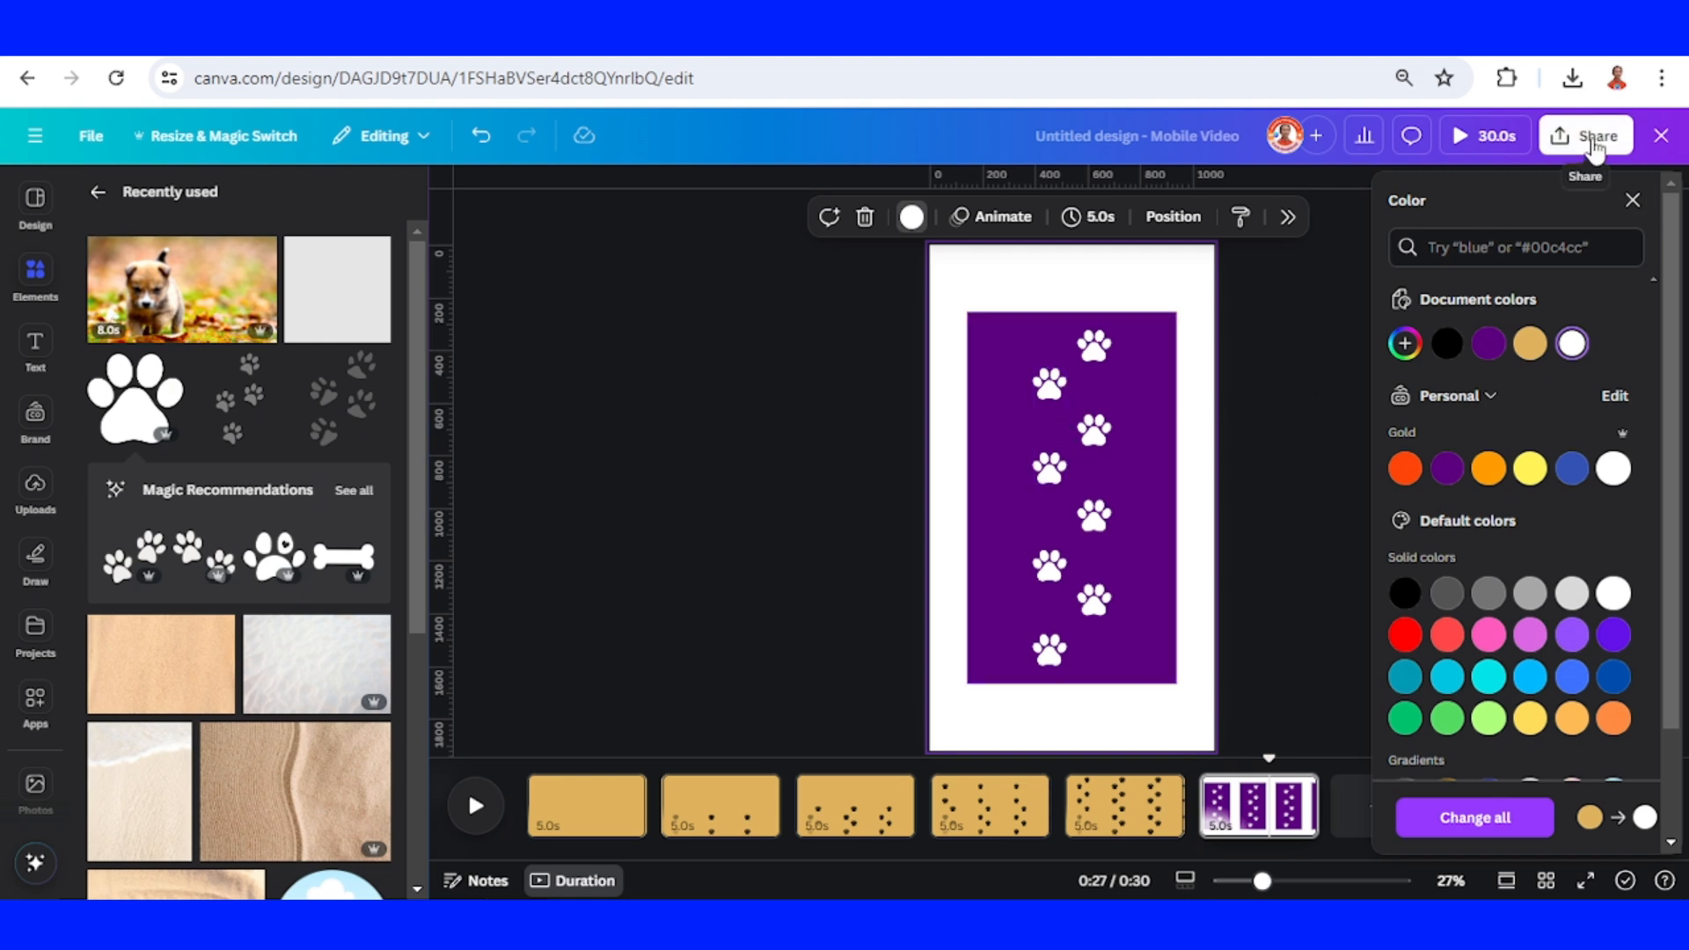
click(1585, 135)
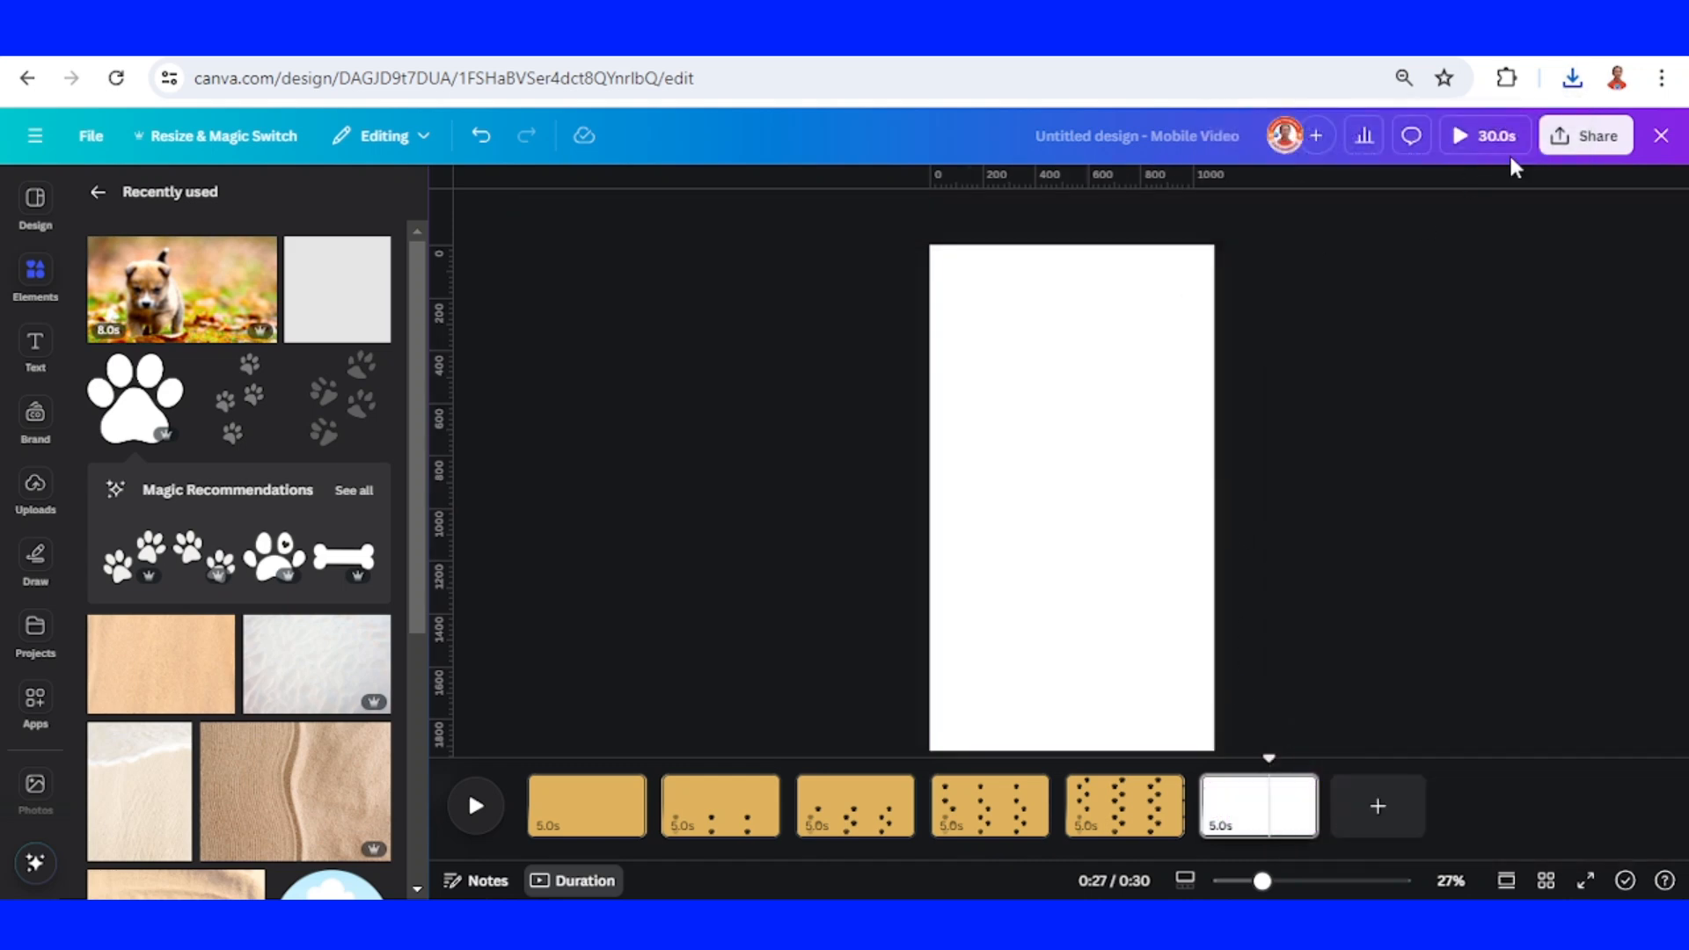
- Set the last page gold, apply BG Remover to the purple paw image and enlarge it to fill the page
click(1571, 78)
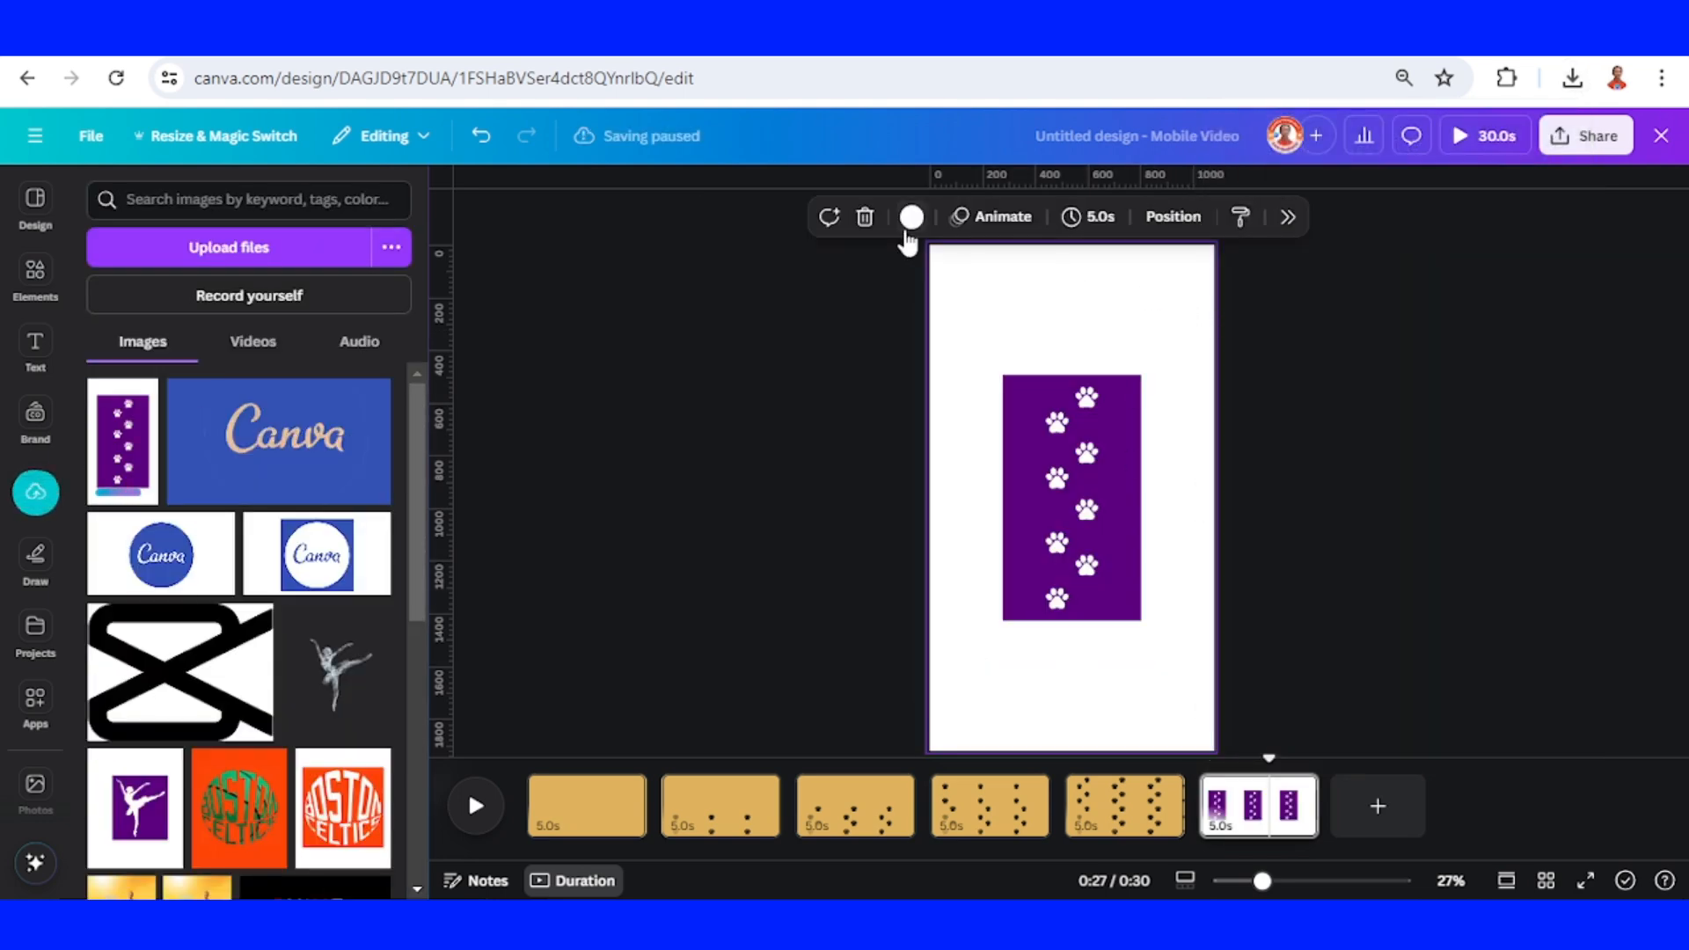
click(909, 216)
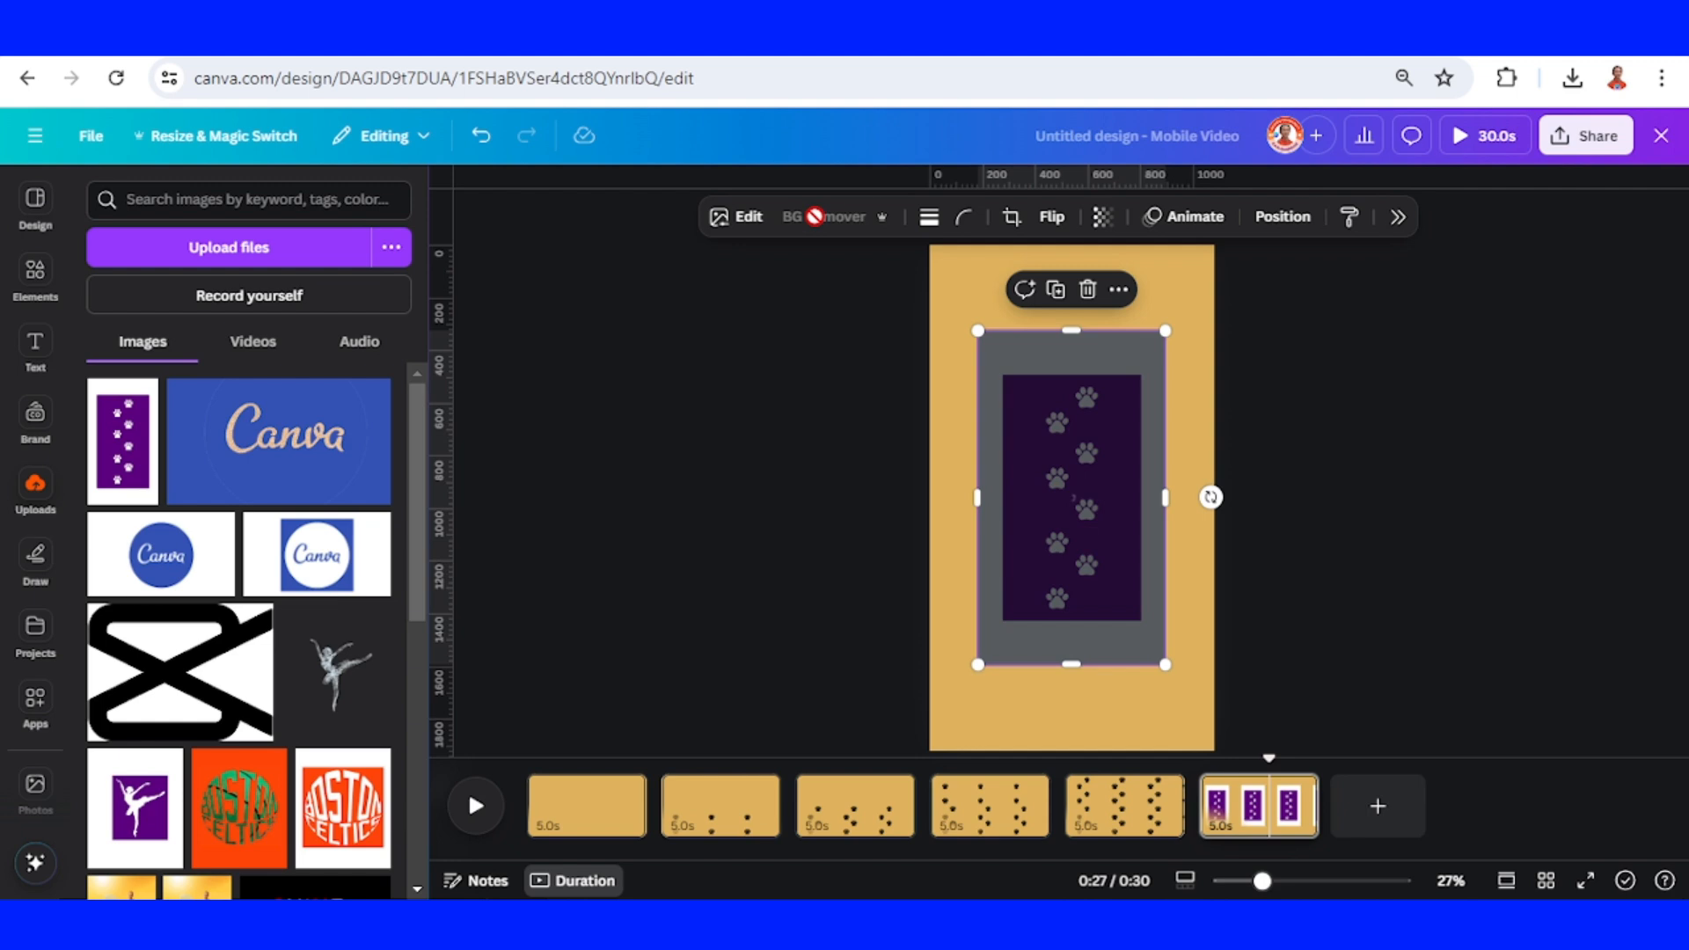
click(824, 216)
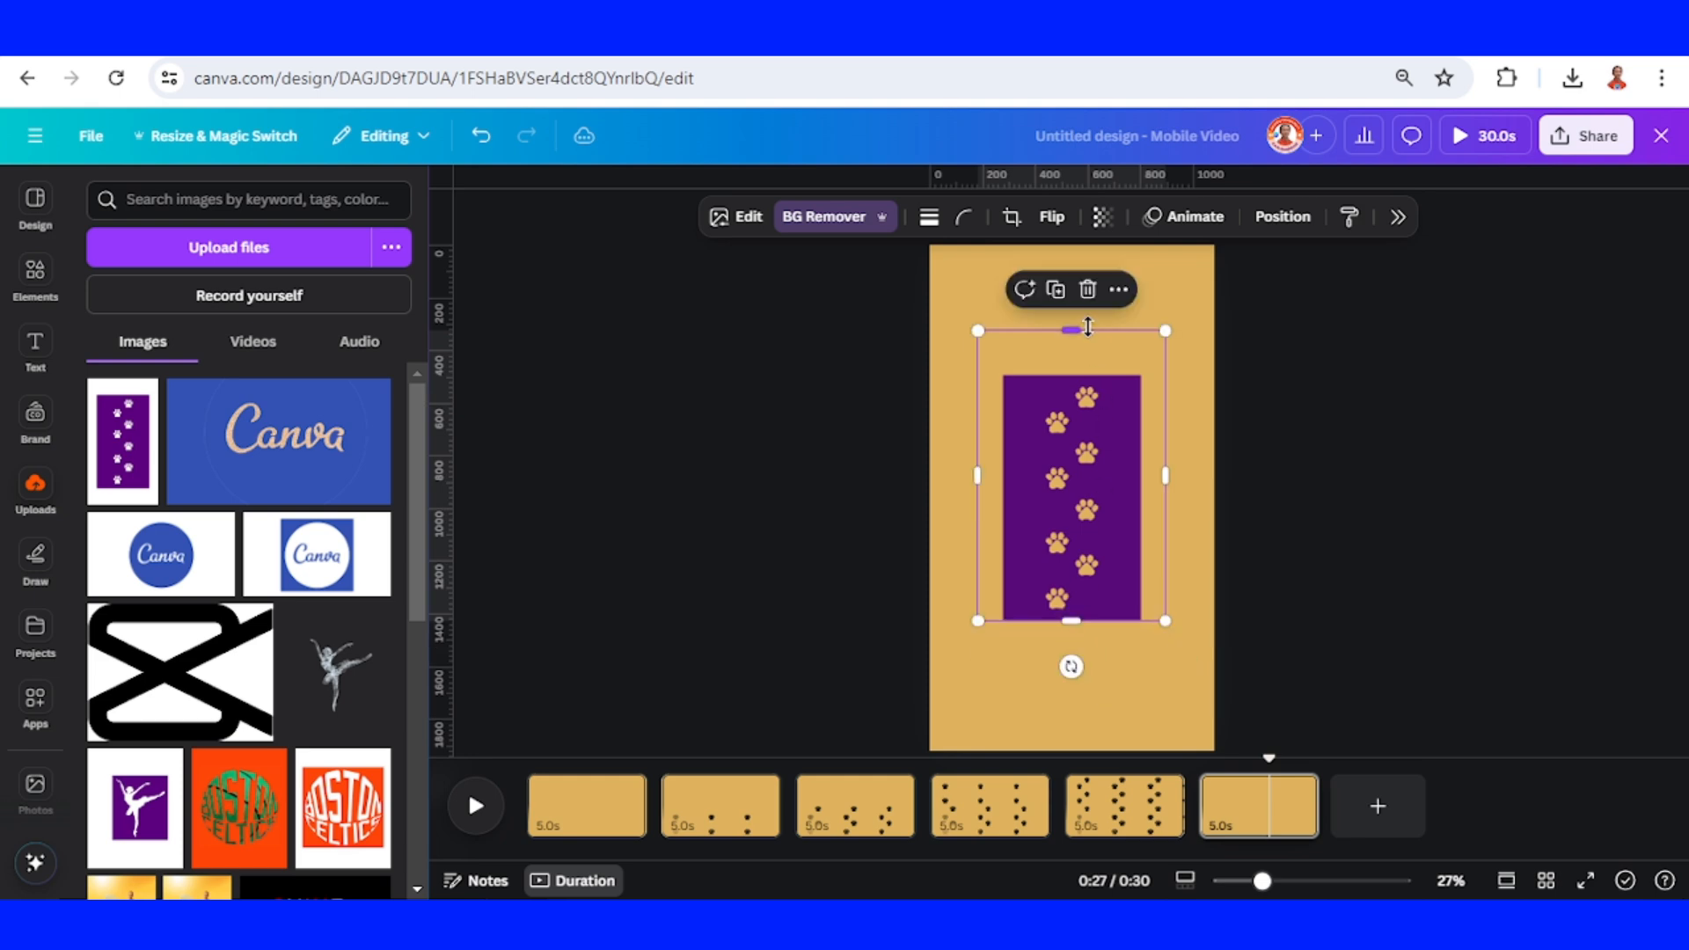
drag(975, 475, 996, 498)
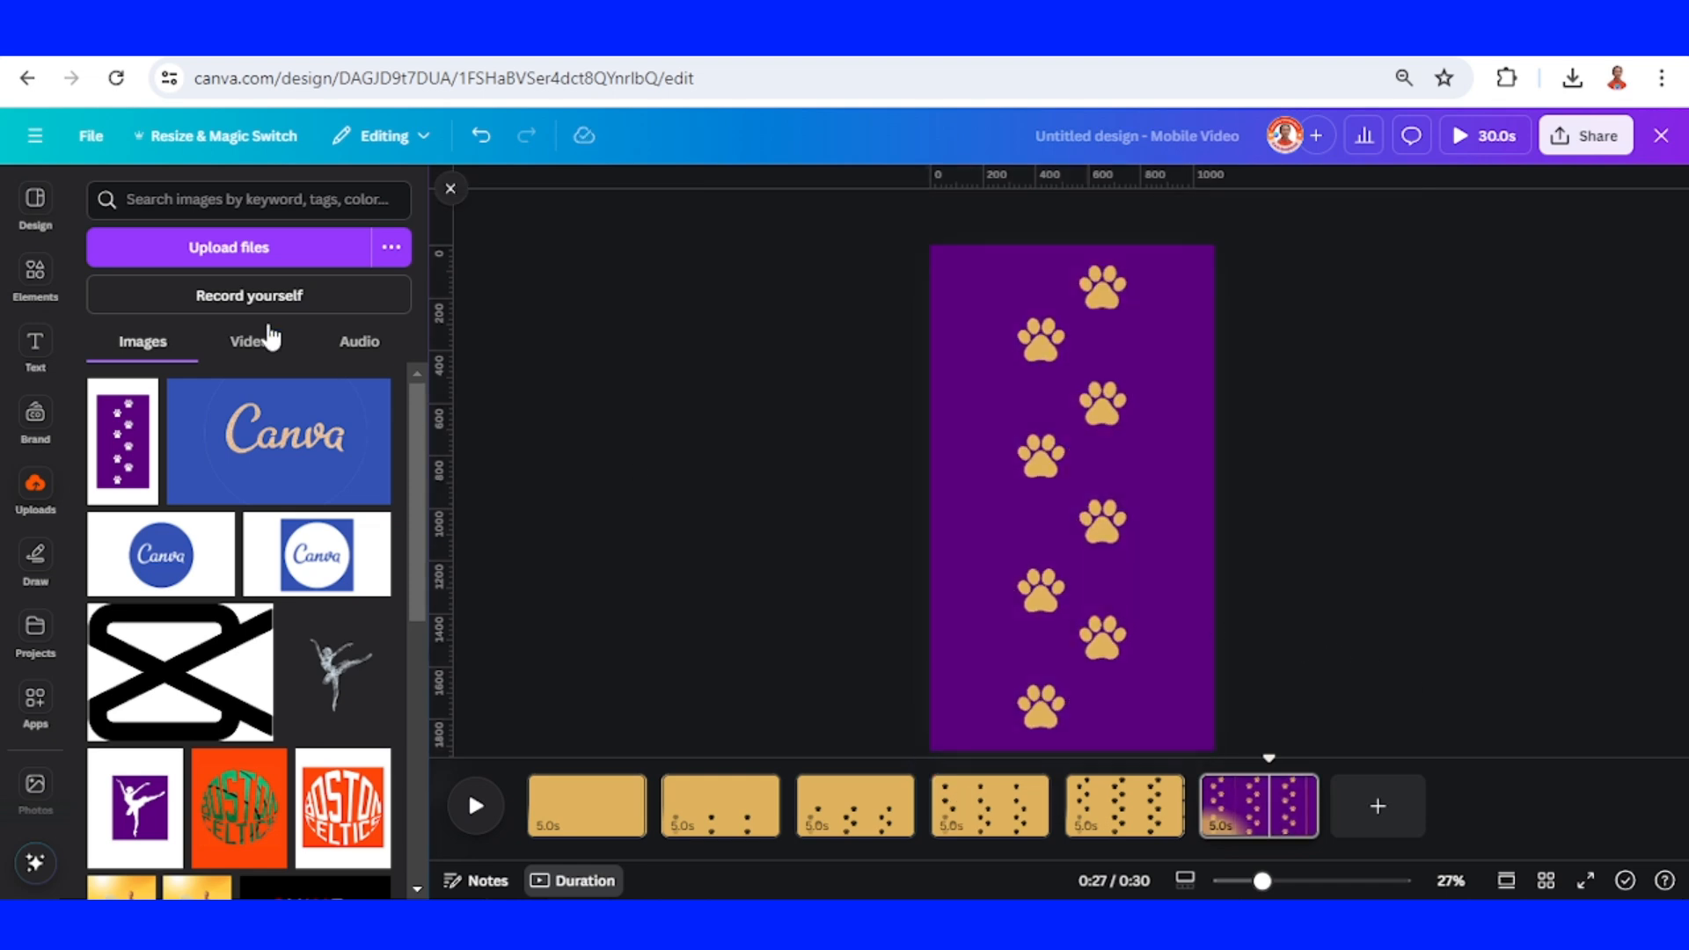
click(35, 278)
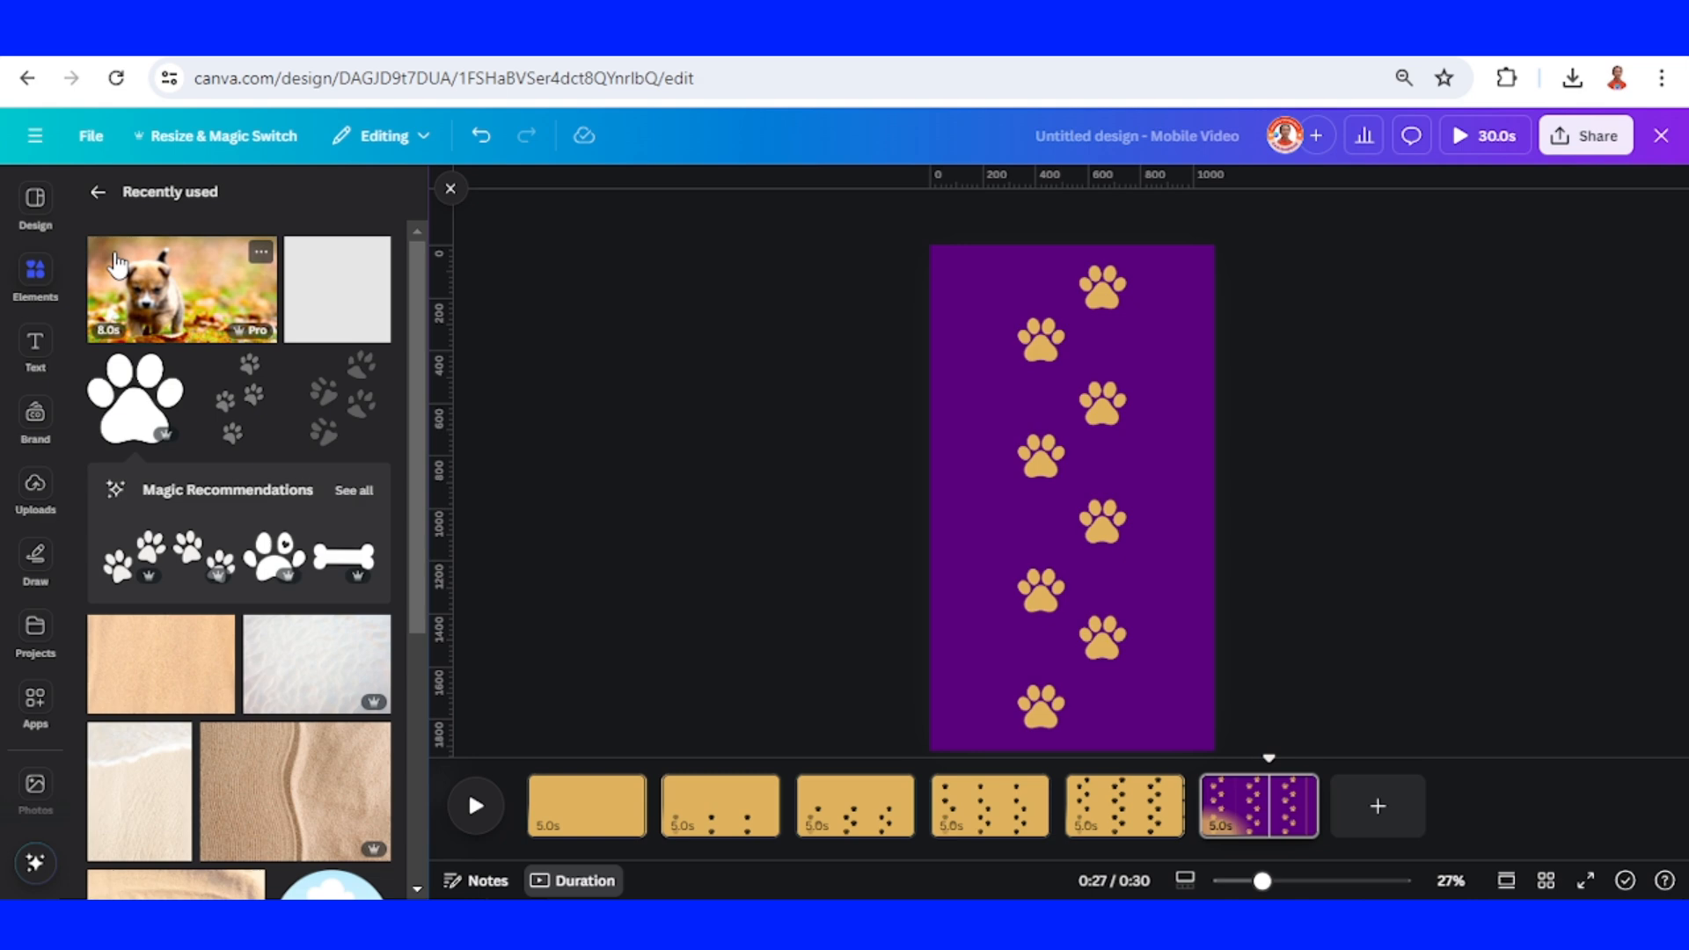
mouse_move(264, 269)
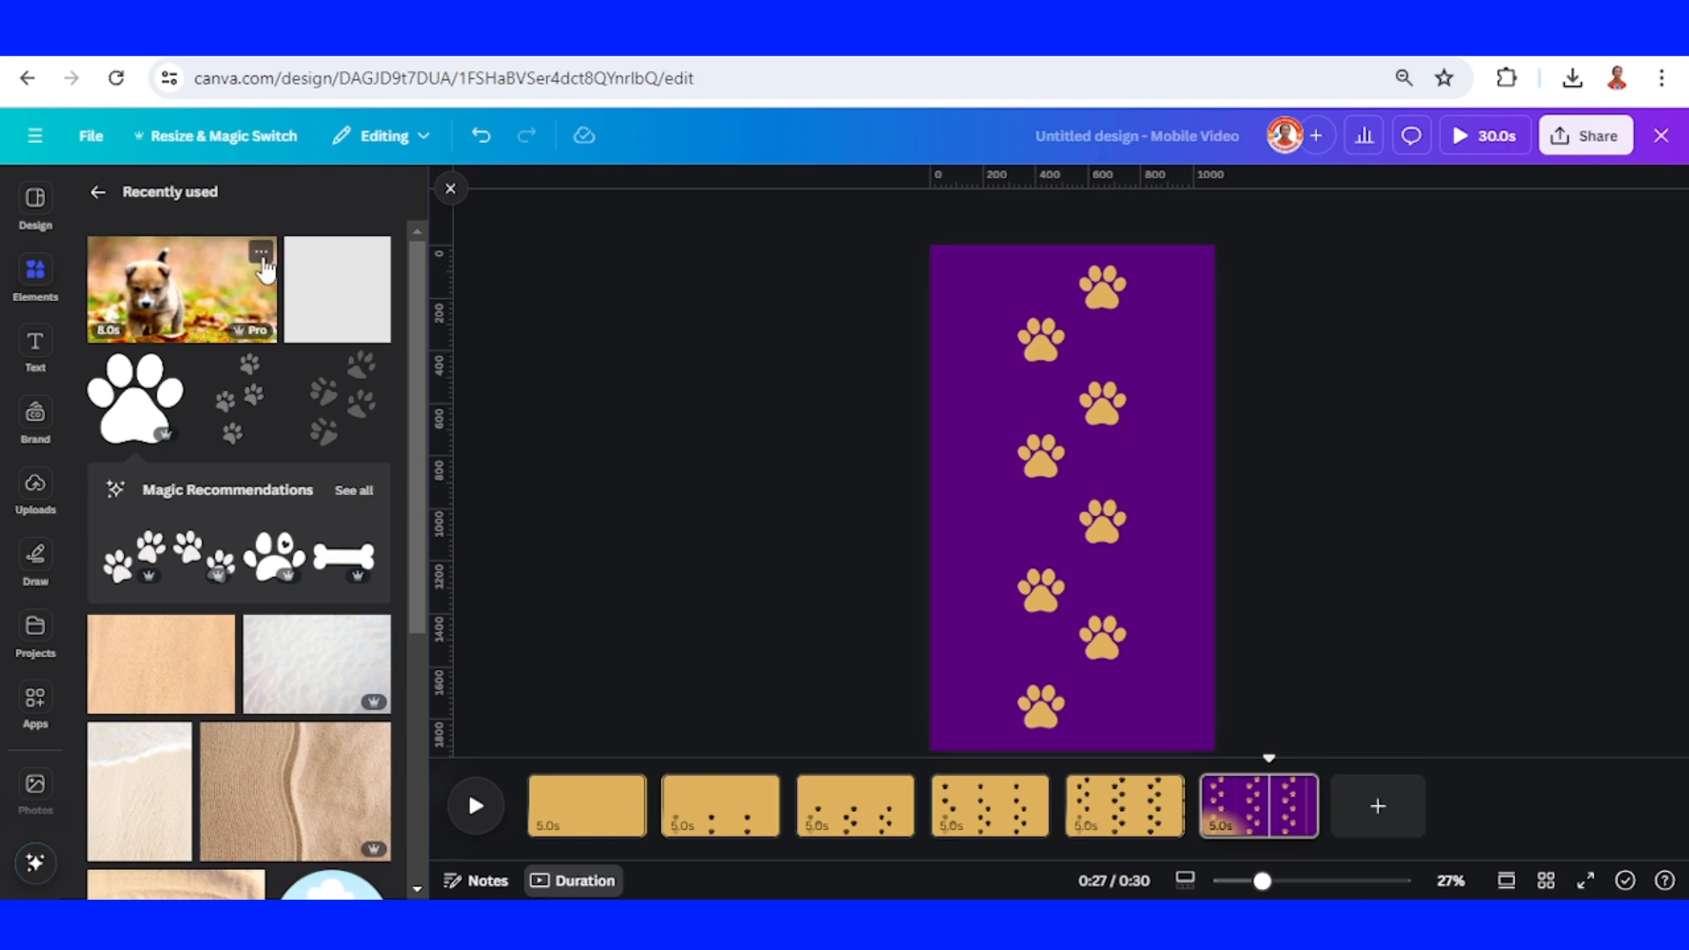
mouse_move(193, 313)
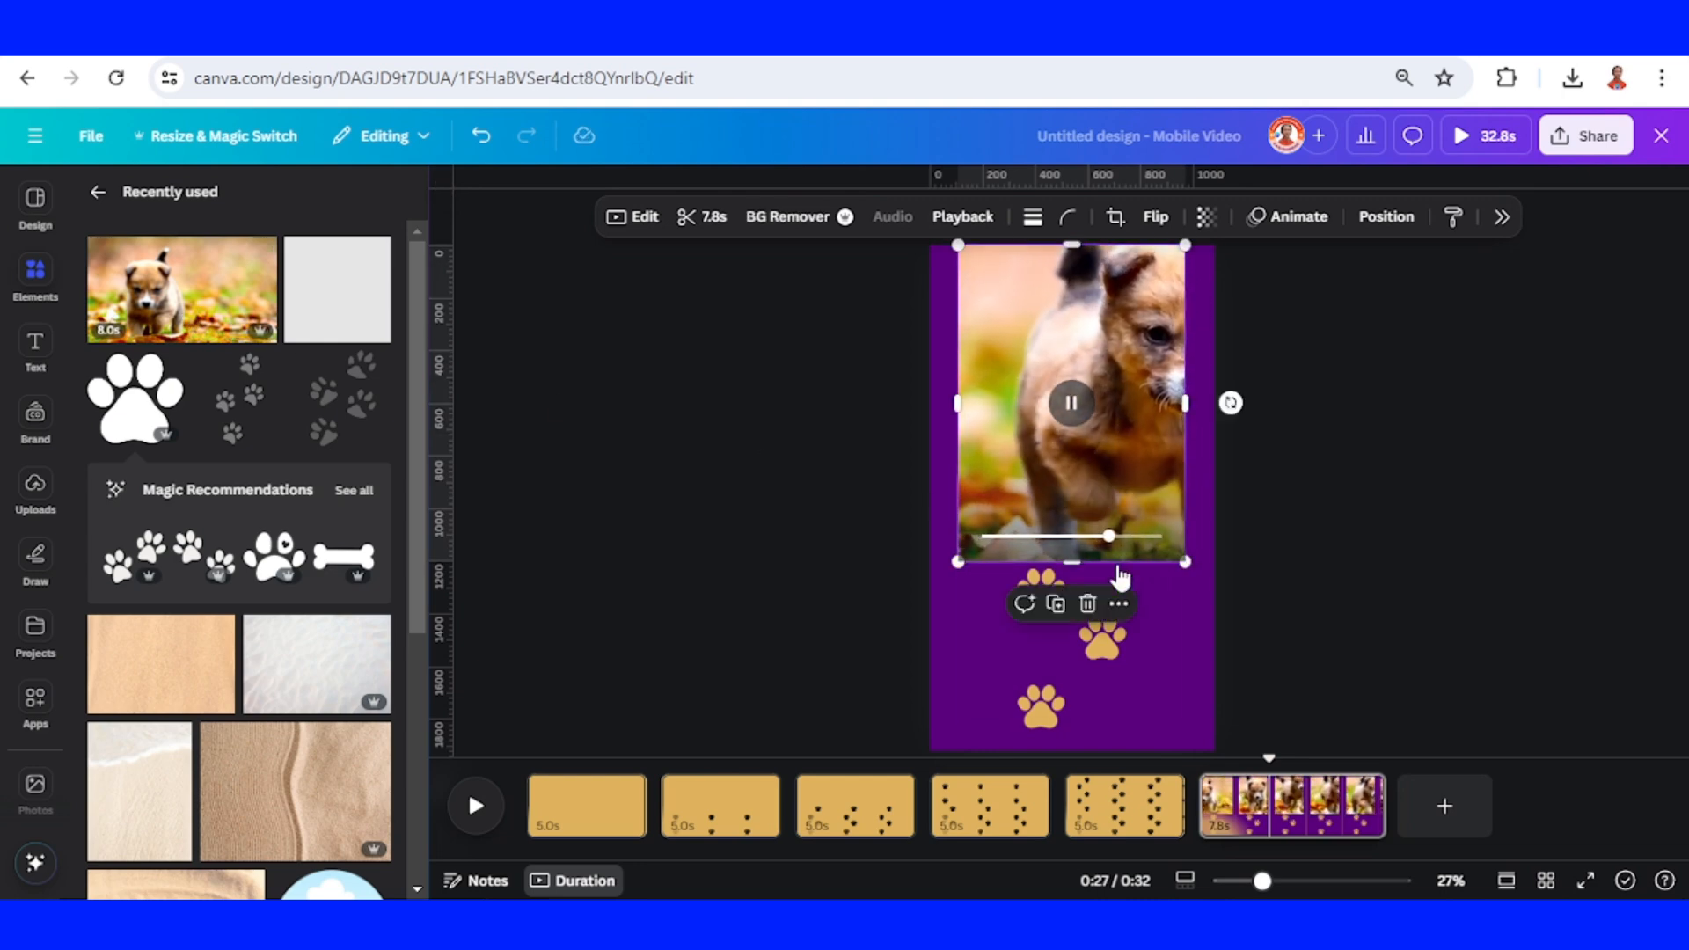
- Stretch the puppy video to cover the page behind the cut-outs and trim it to 2.0s
drag(1071, 562, 1087, 730)
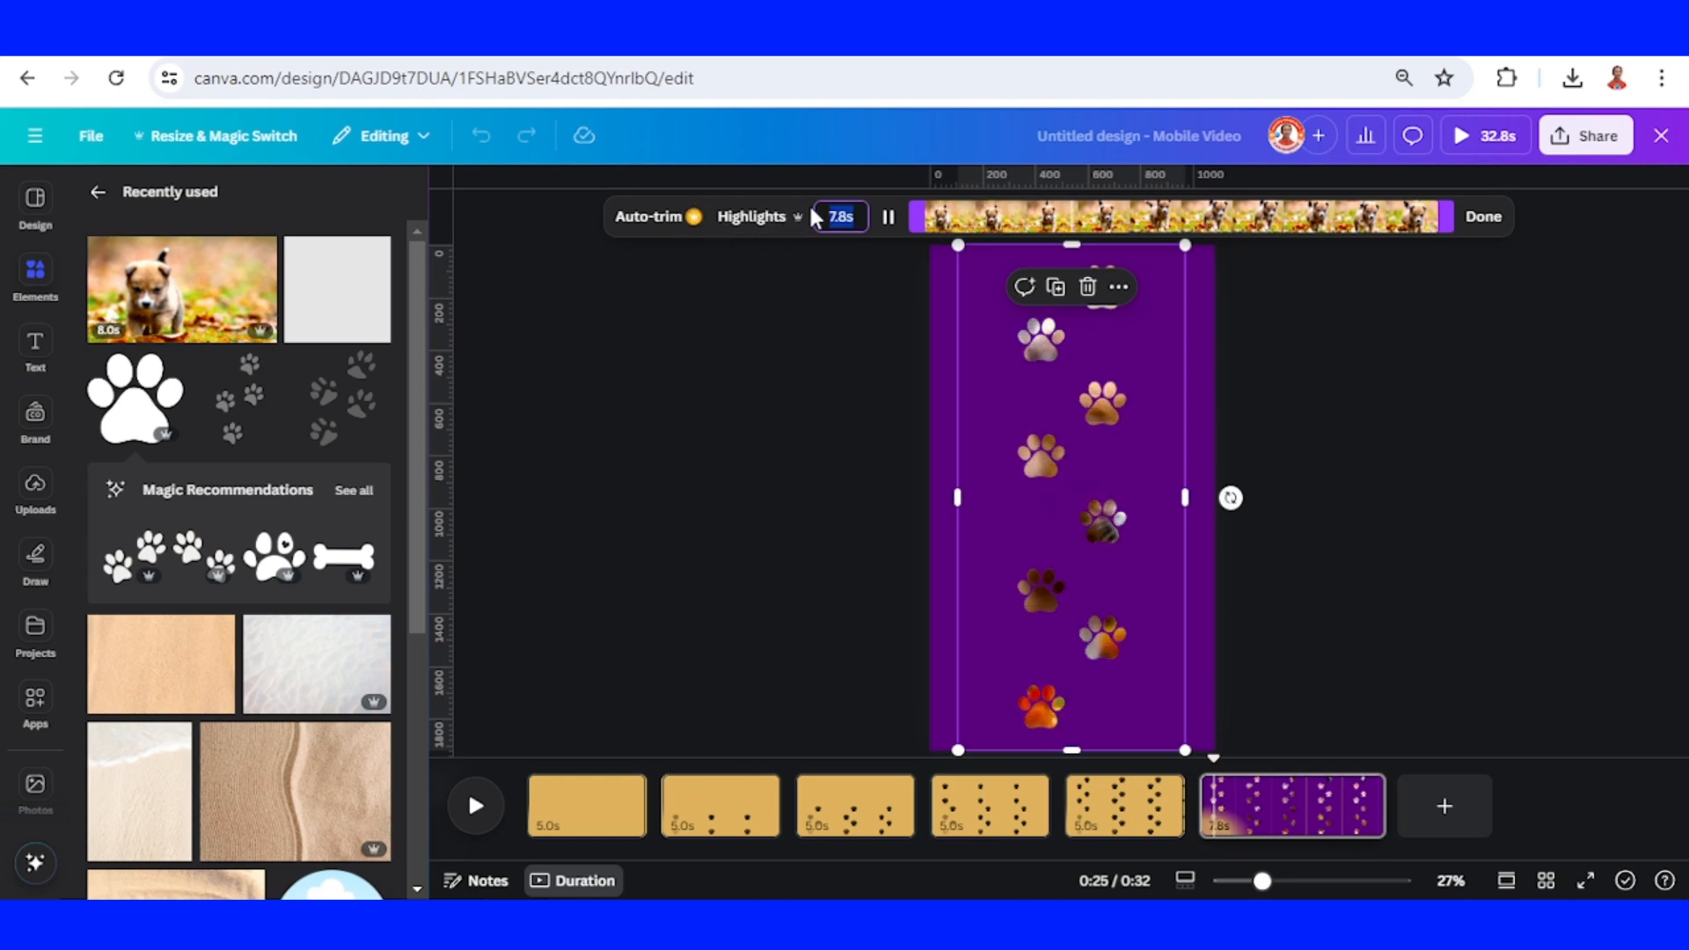
text(2.0s)
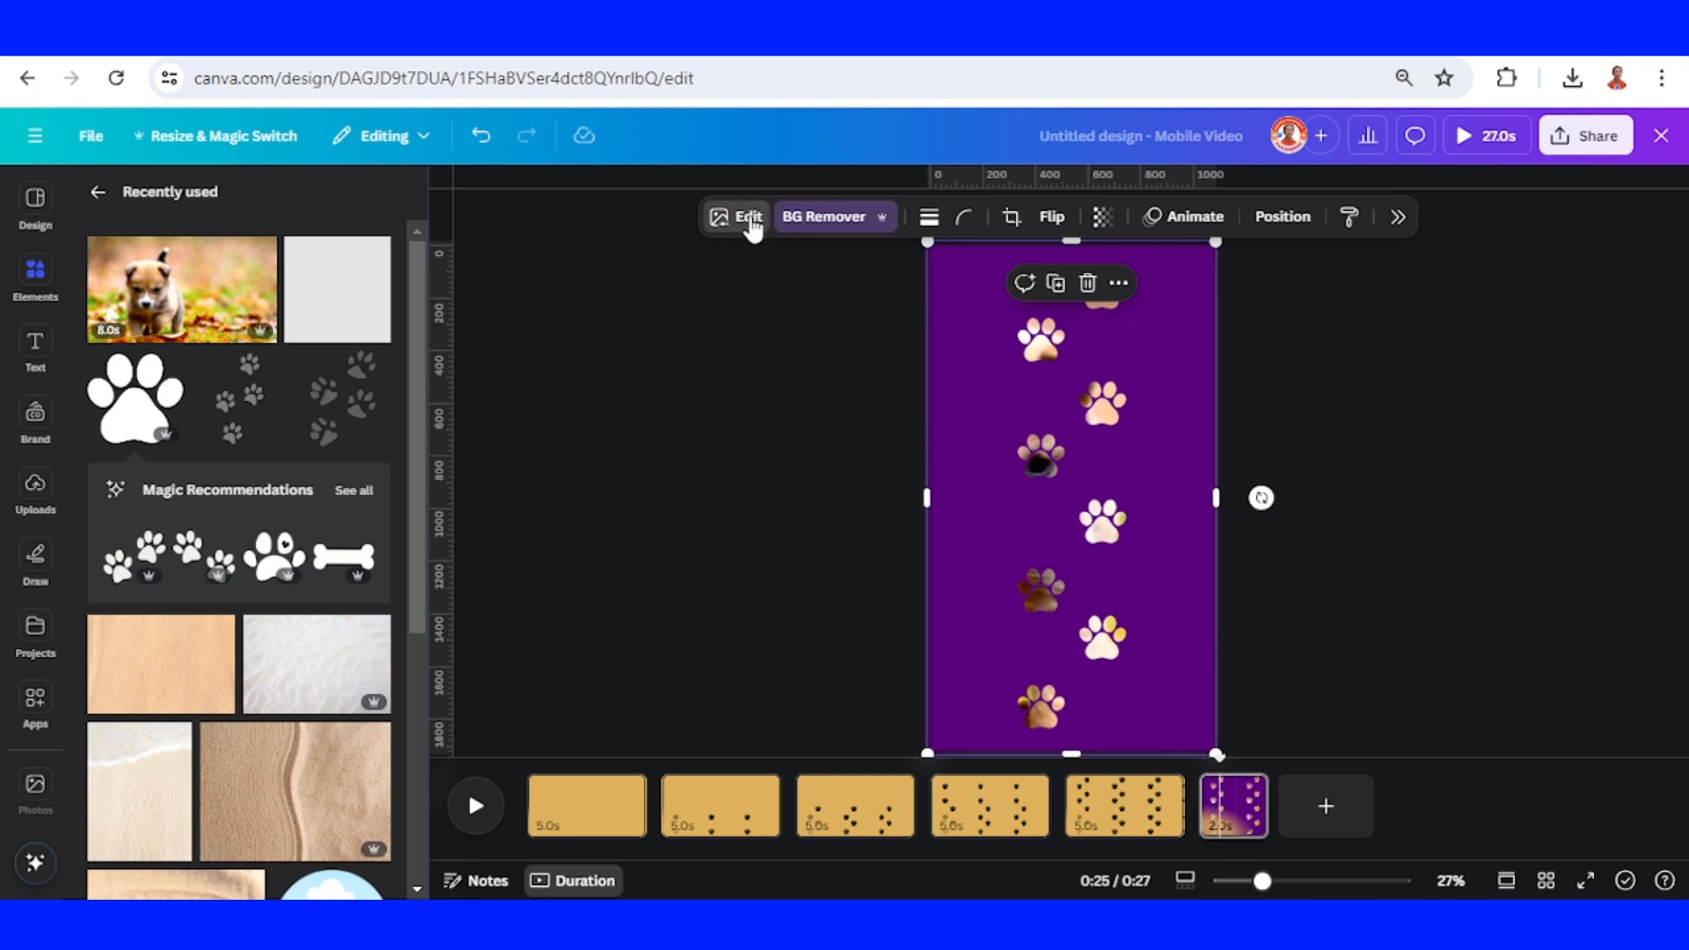
- Apply a custom Duotone with gold highlights and eyedropper-sampled gold shadows to the paw layer
click(737, 217)
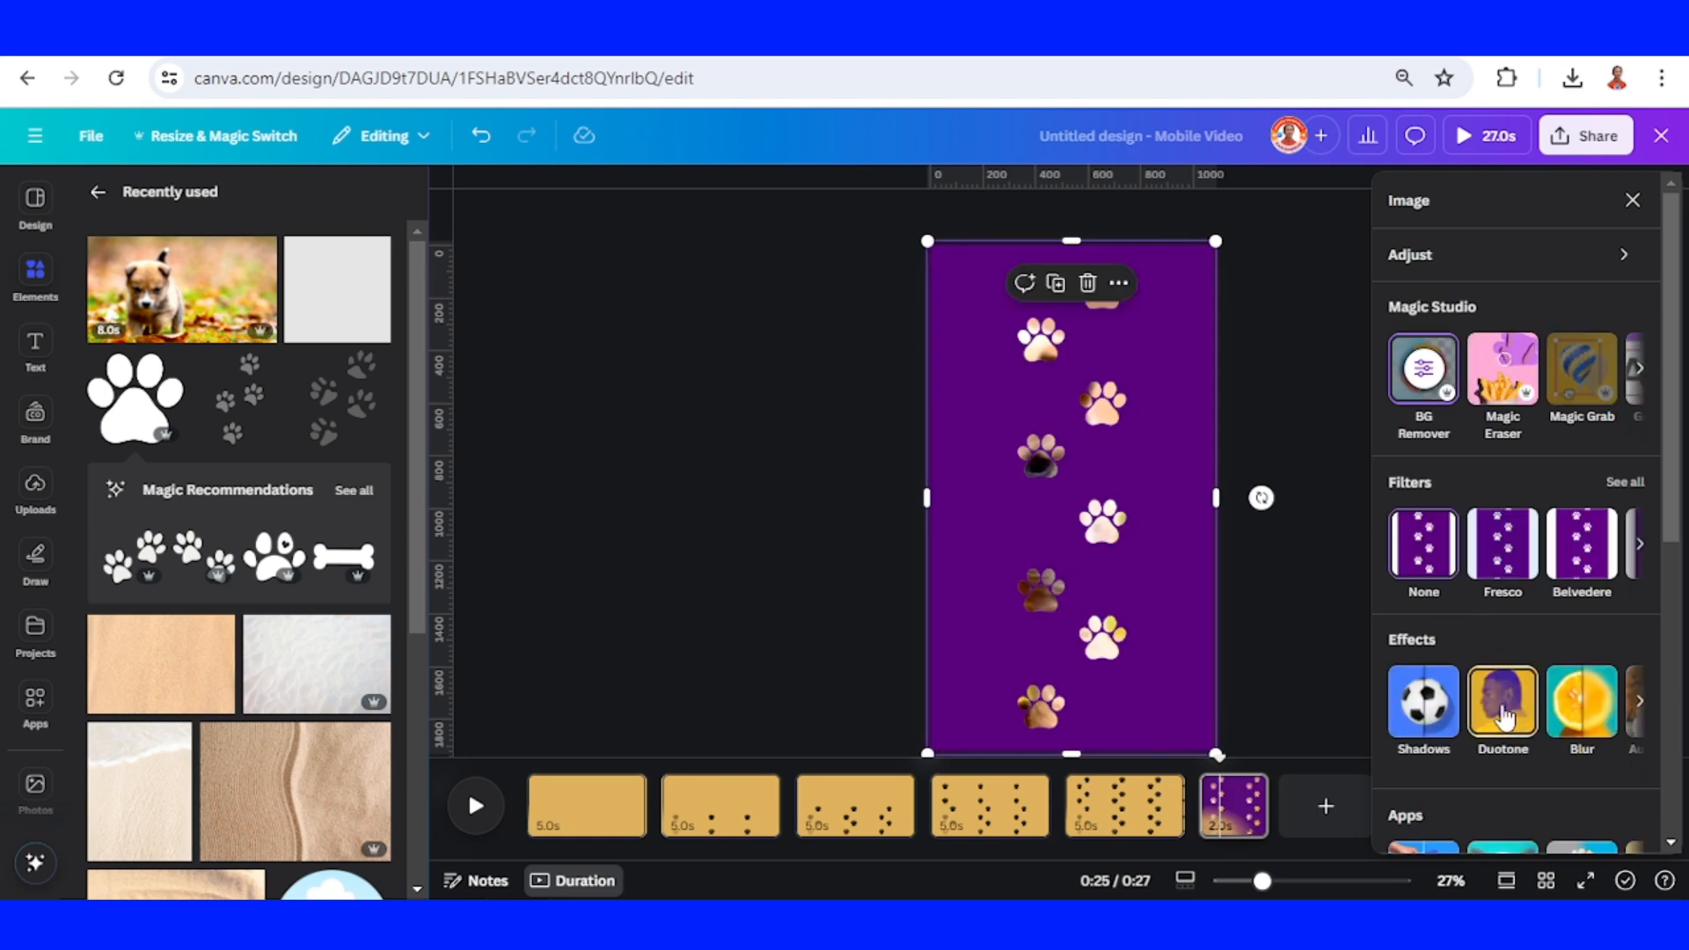
click(1501, 700)
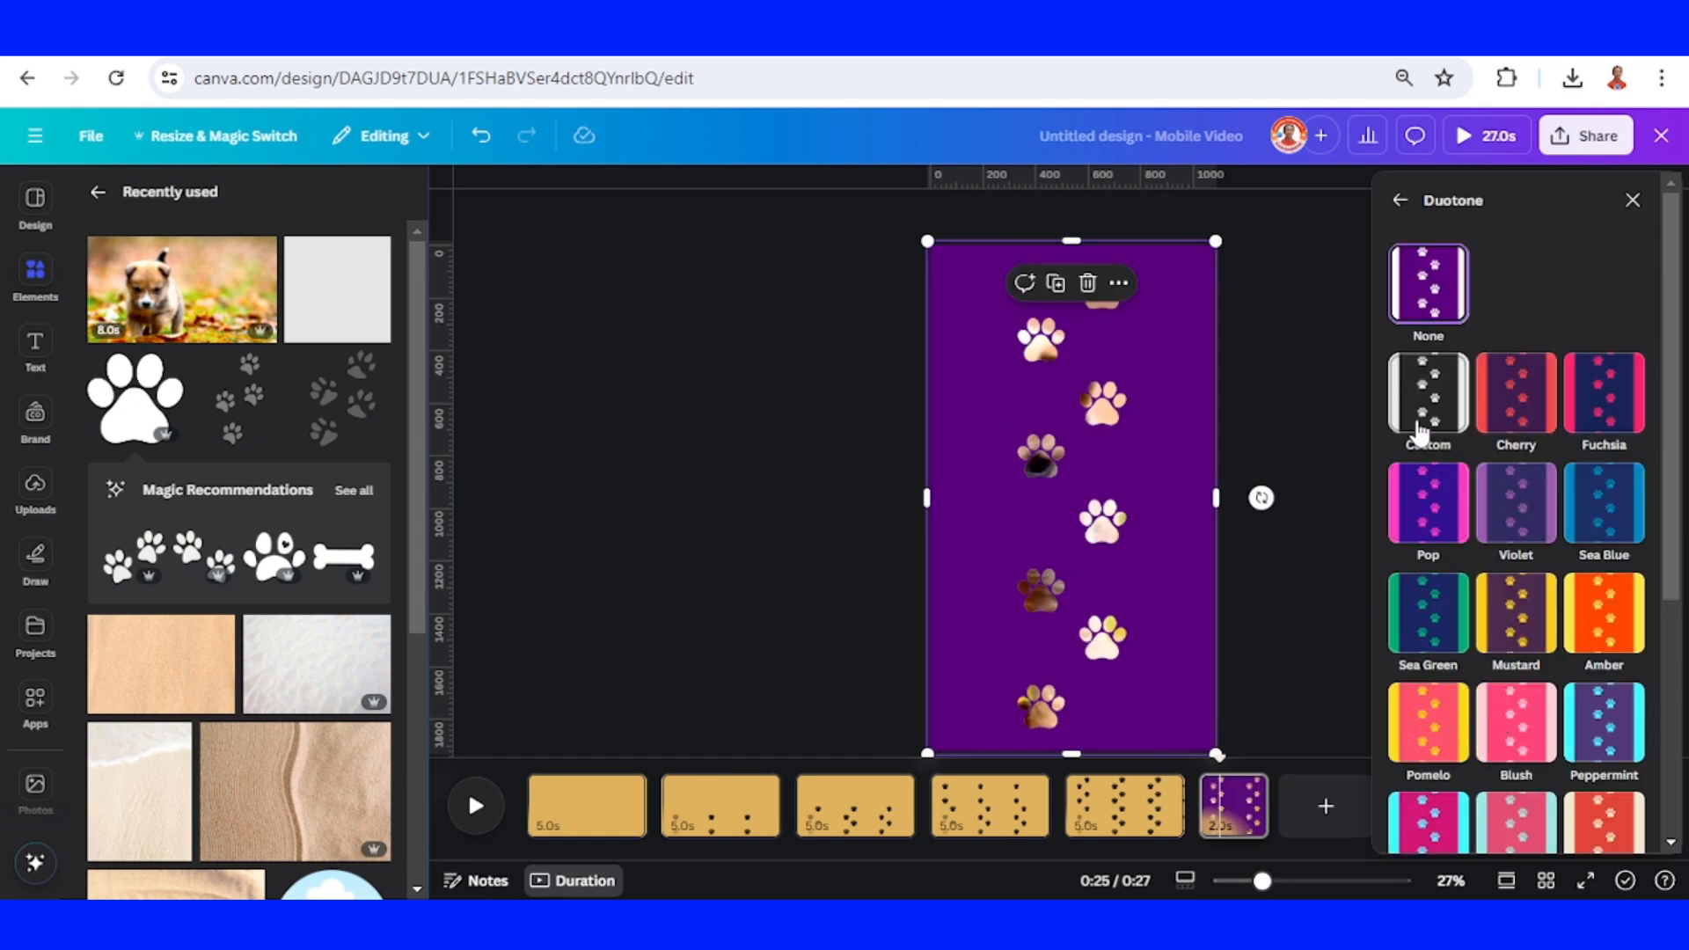
click(1427, 400)
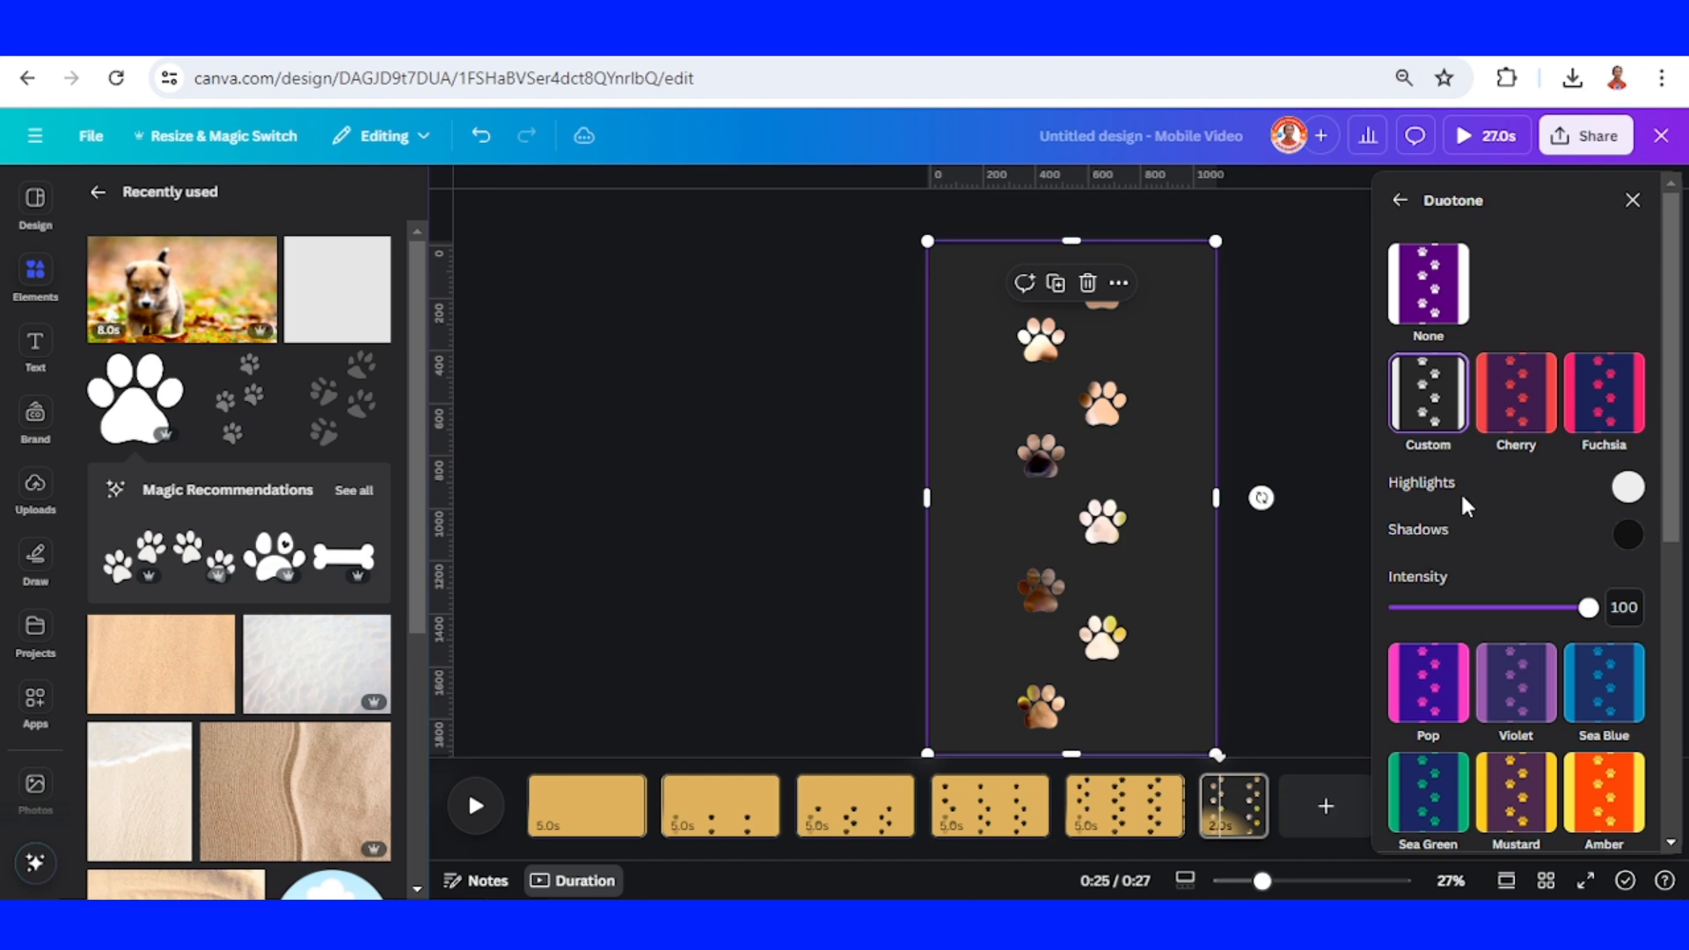
click(1626, 487)
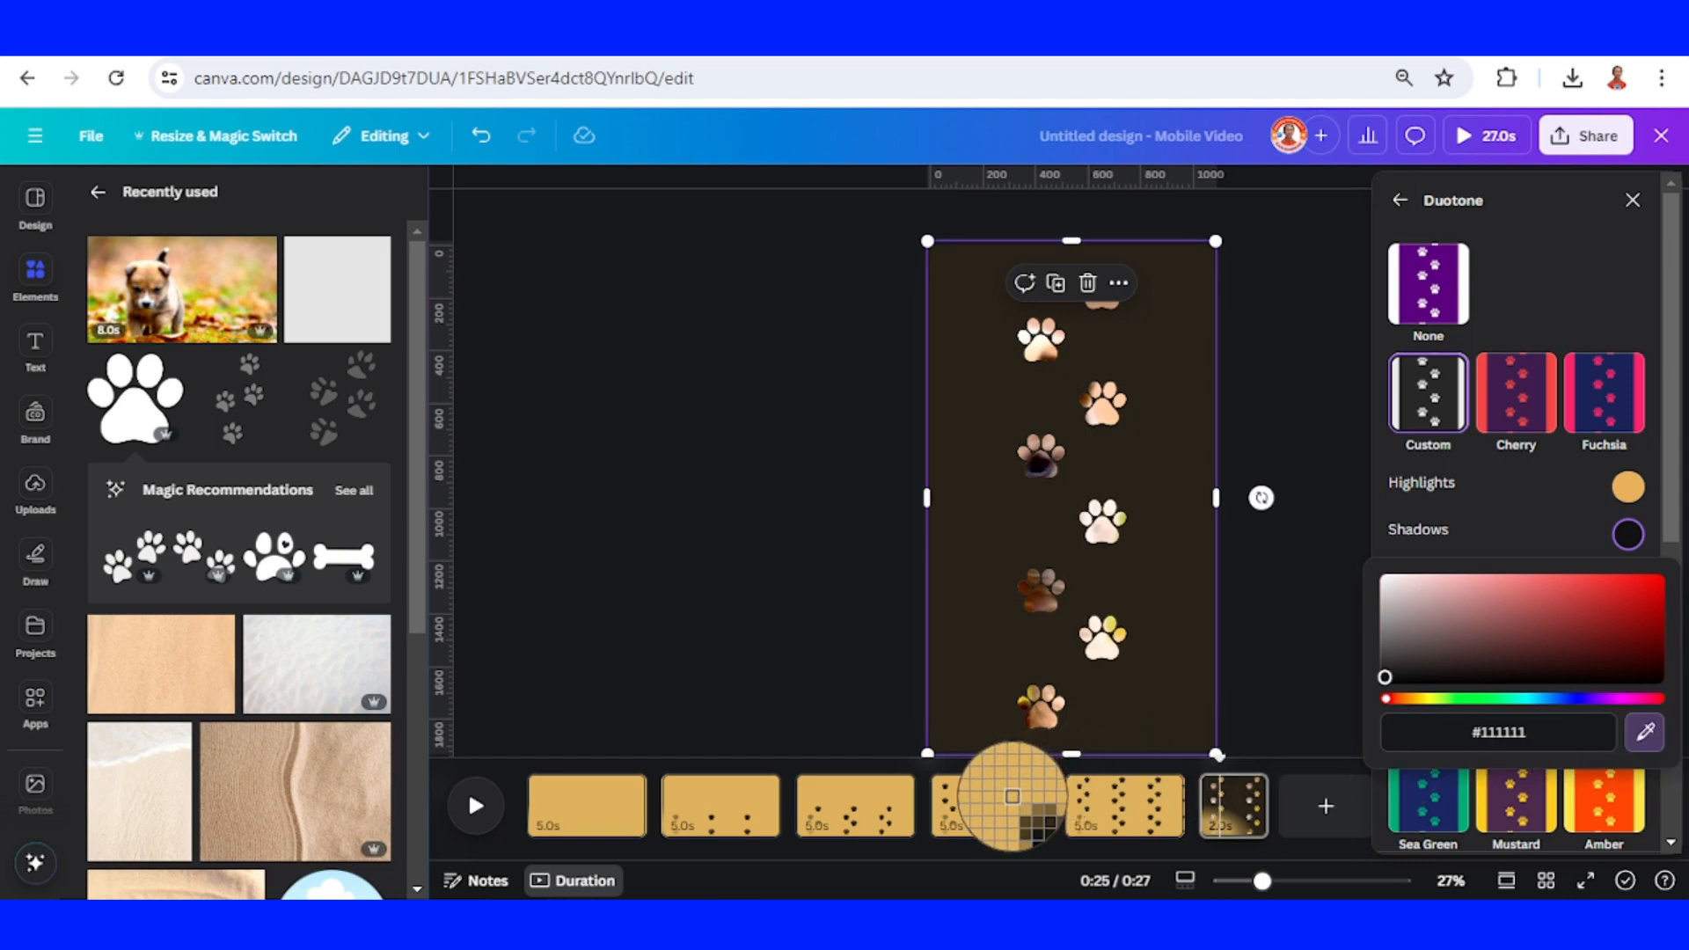
click(1627, 533)
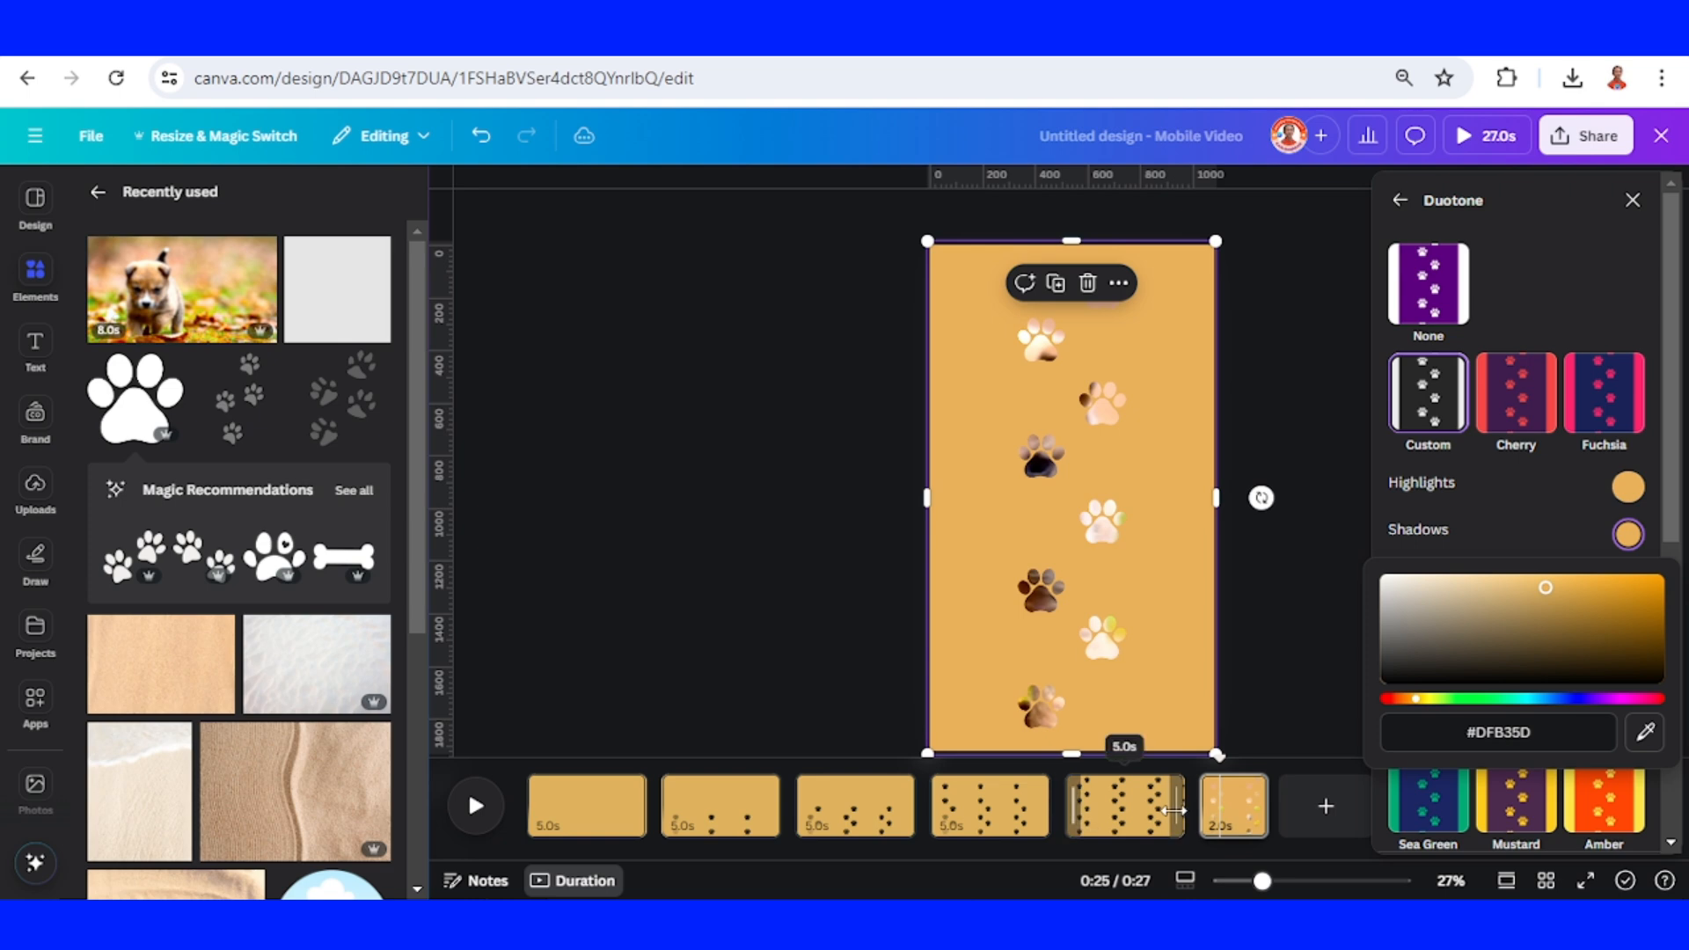
- Duplicate the last paw print page to create a seventh page
click(1231, 806)
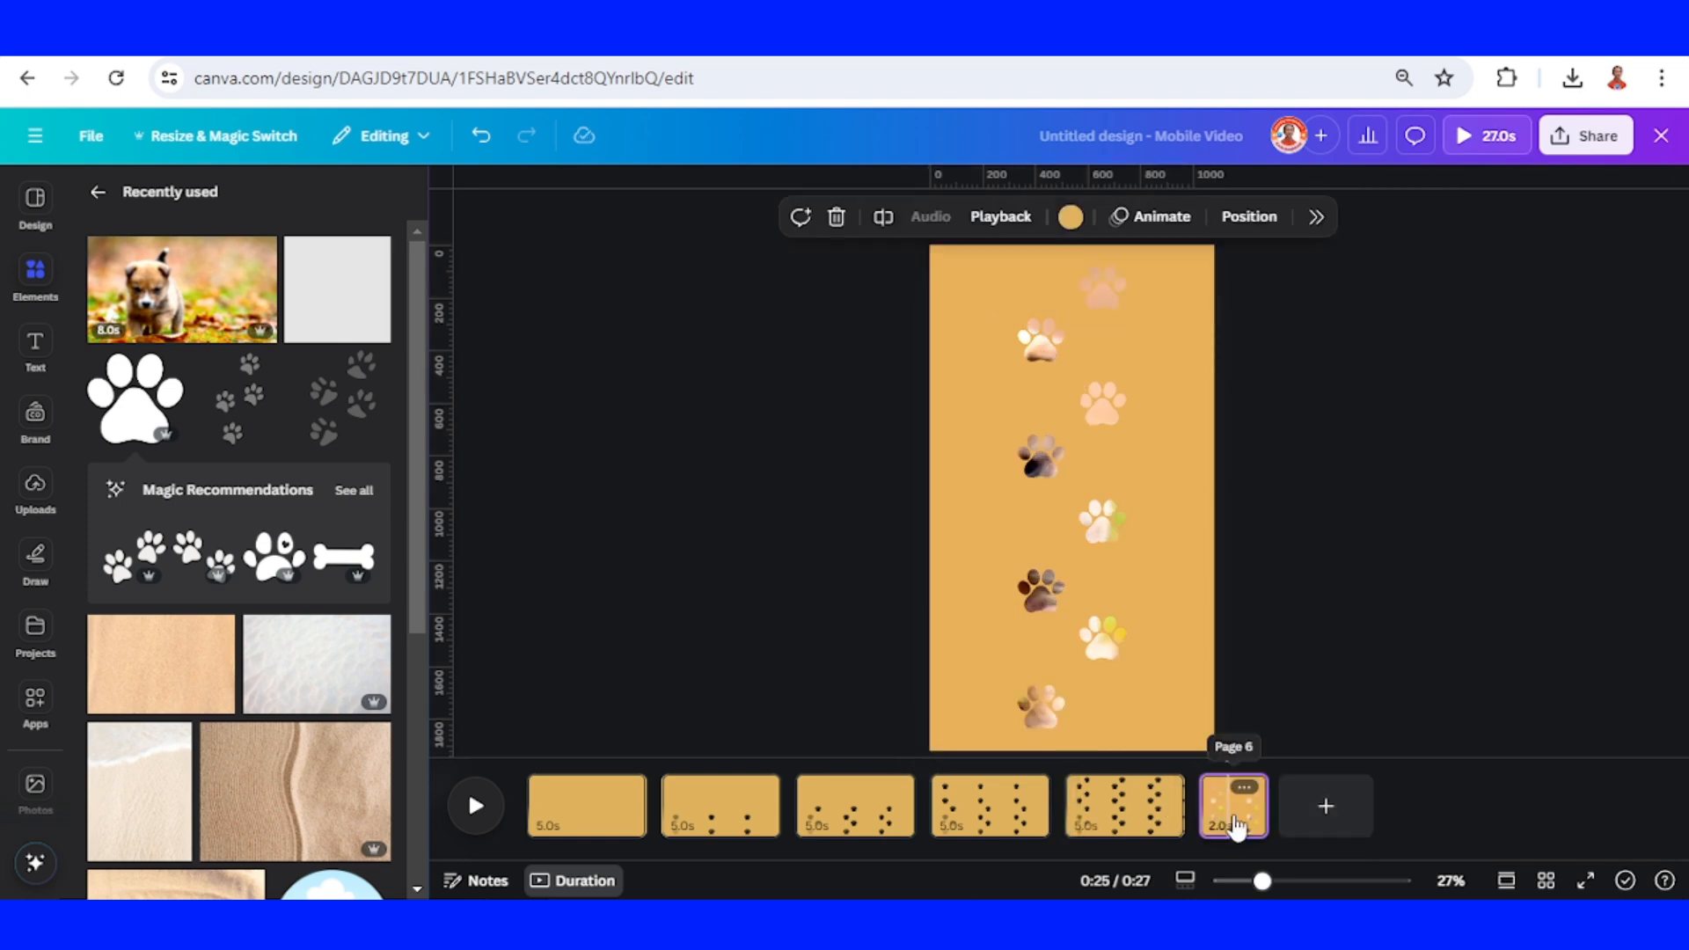
right_click(1231, 805)
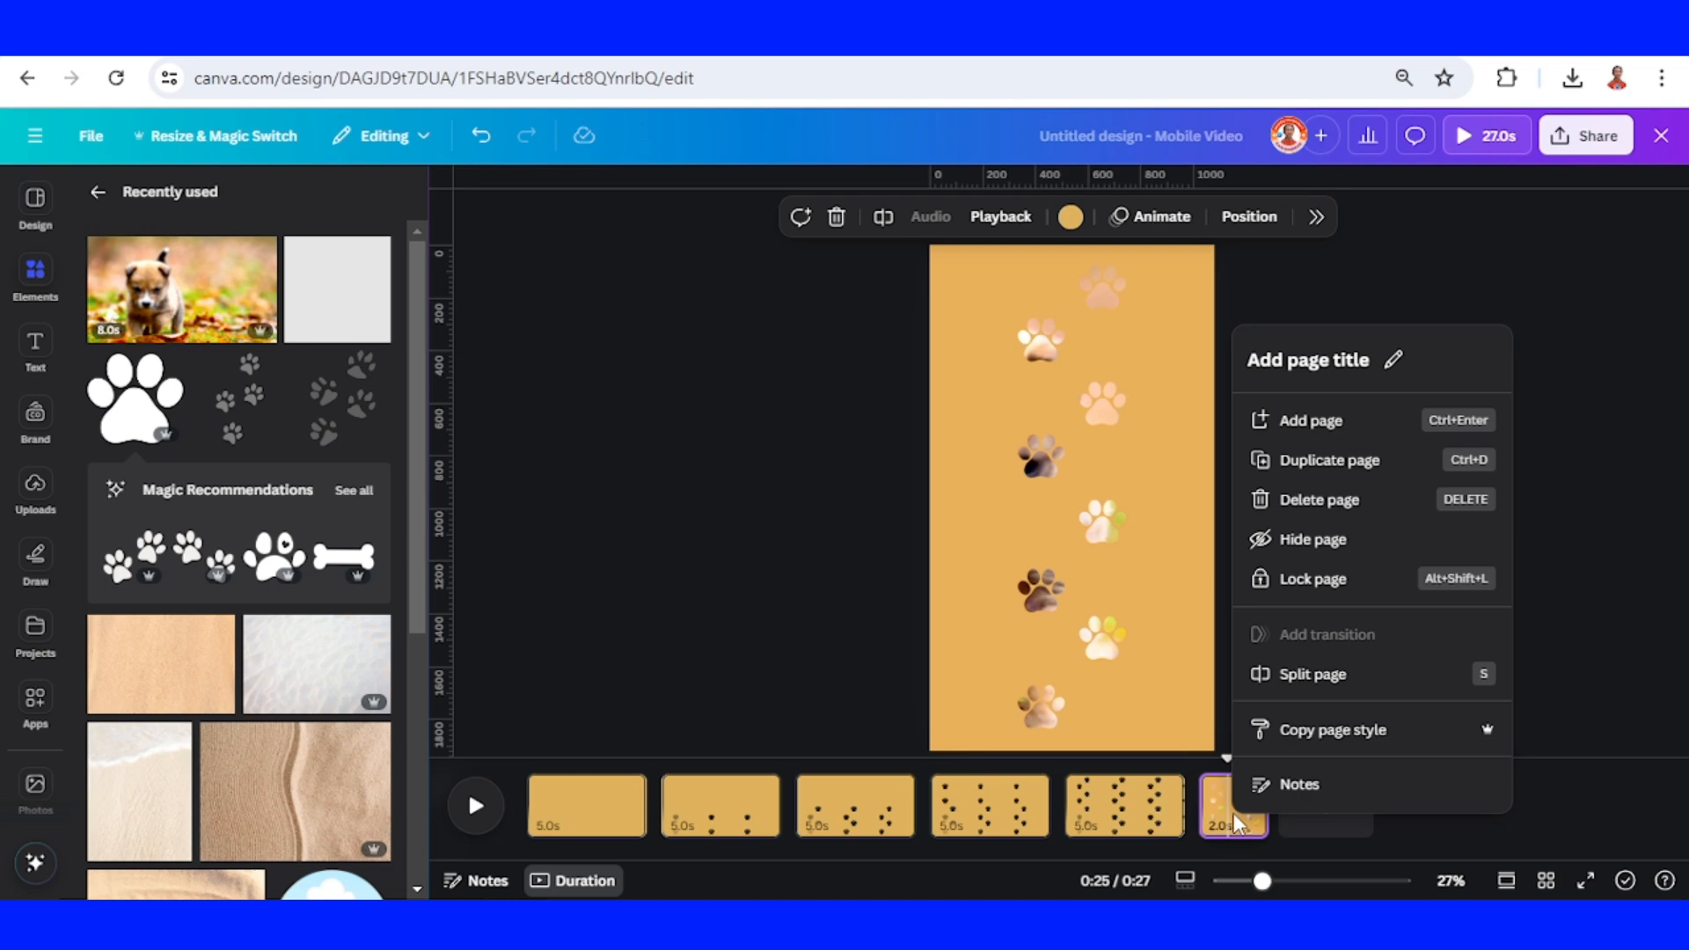
click(1327, 459)
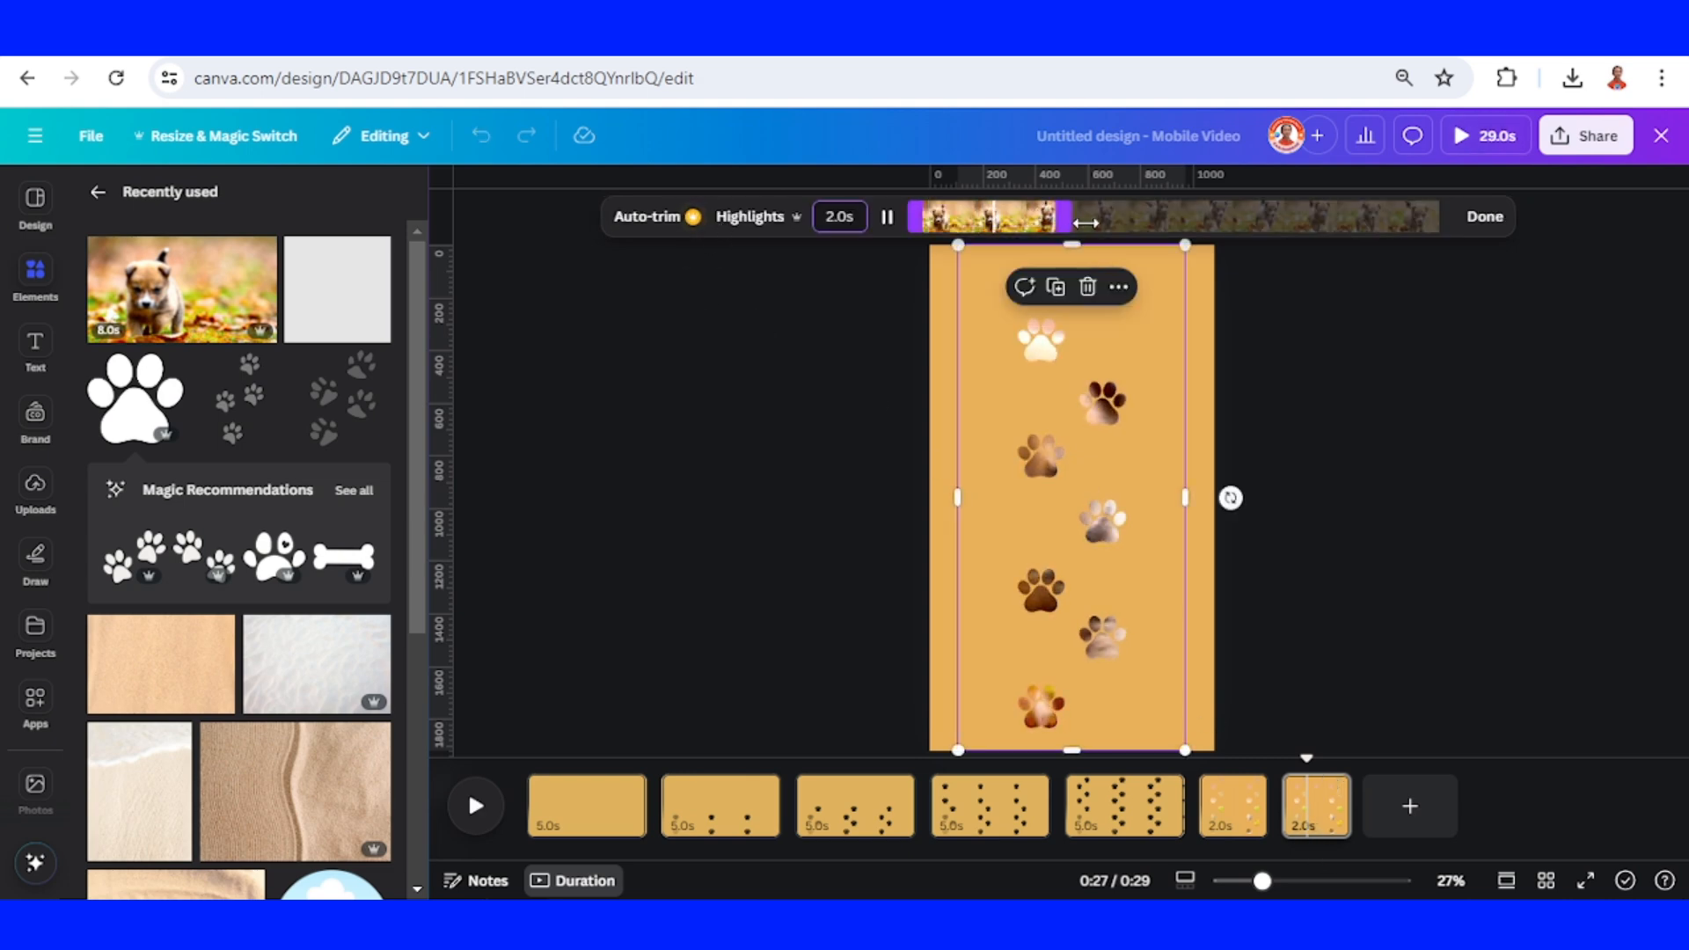
- Extend the new page's puppy video clip to about 5.7 seconds and preview it
drag(1064, 221, 1406, 222)
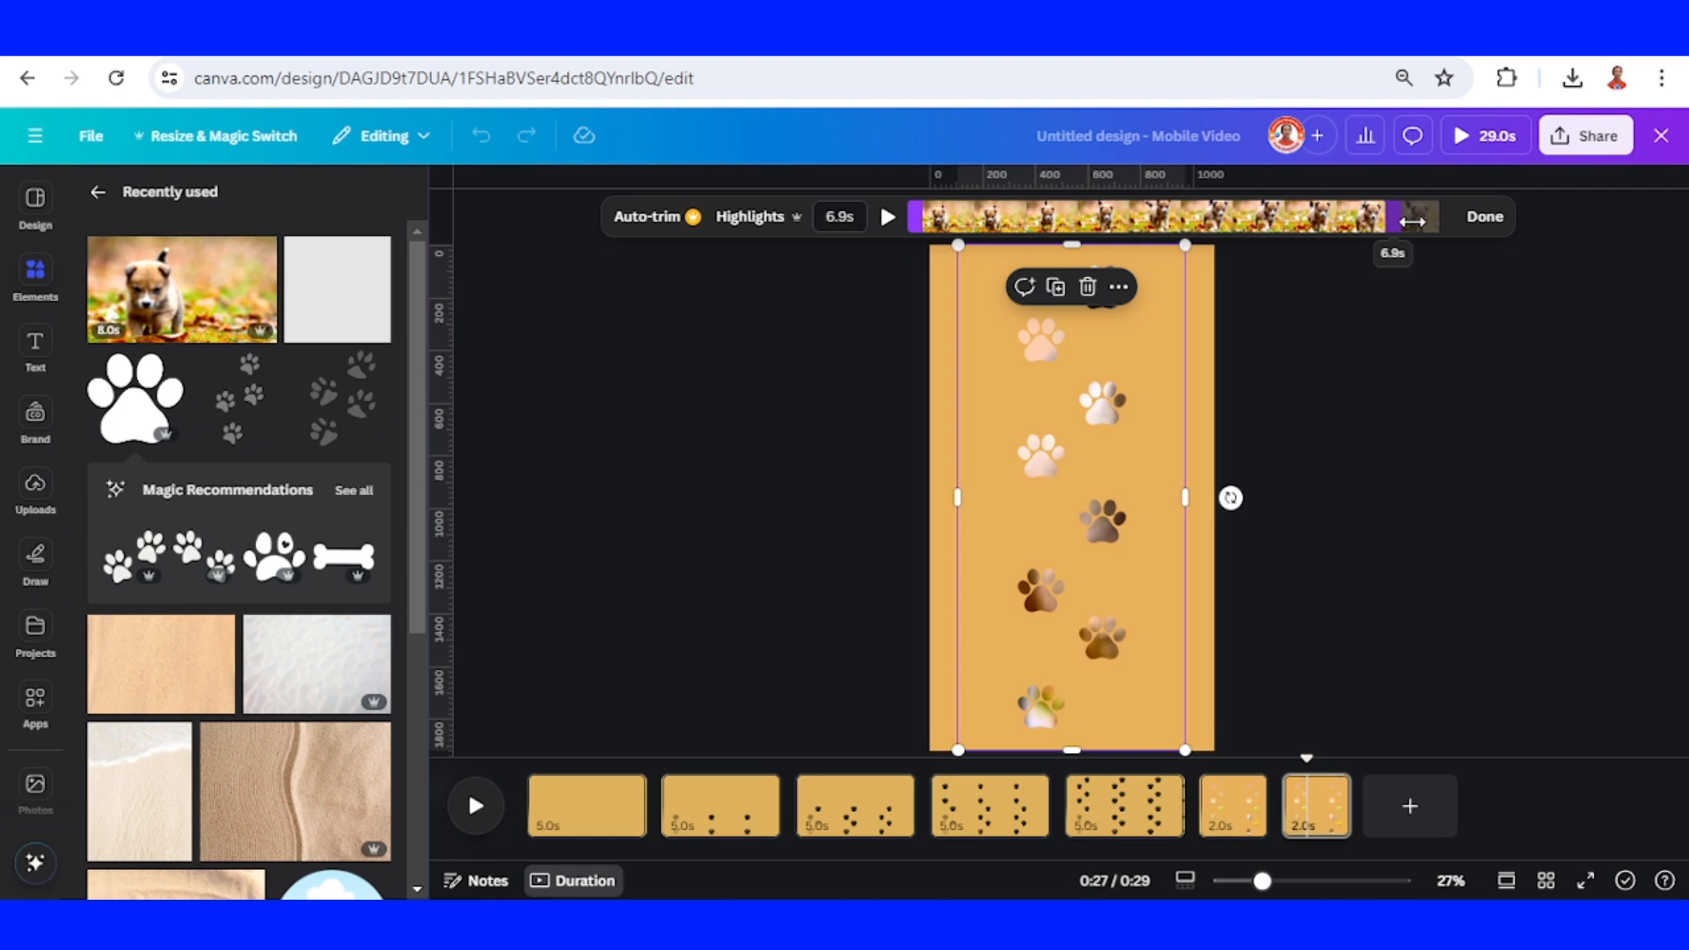
click(886, 217)
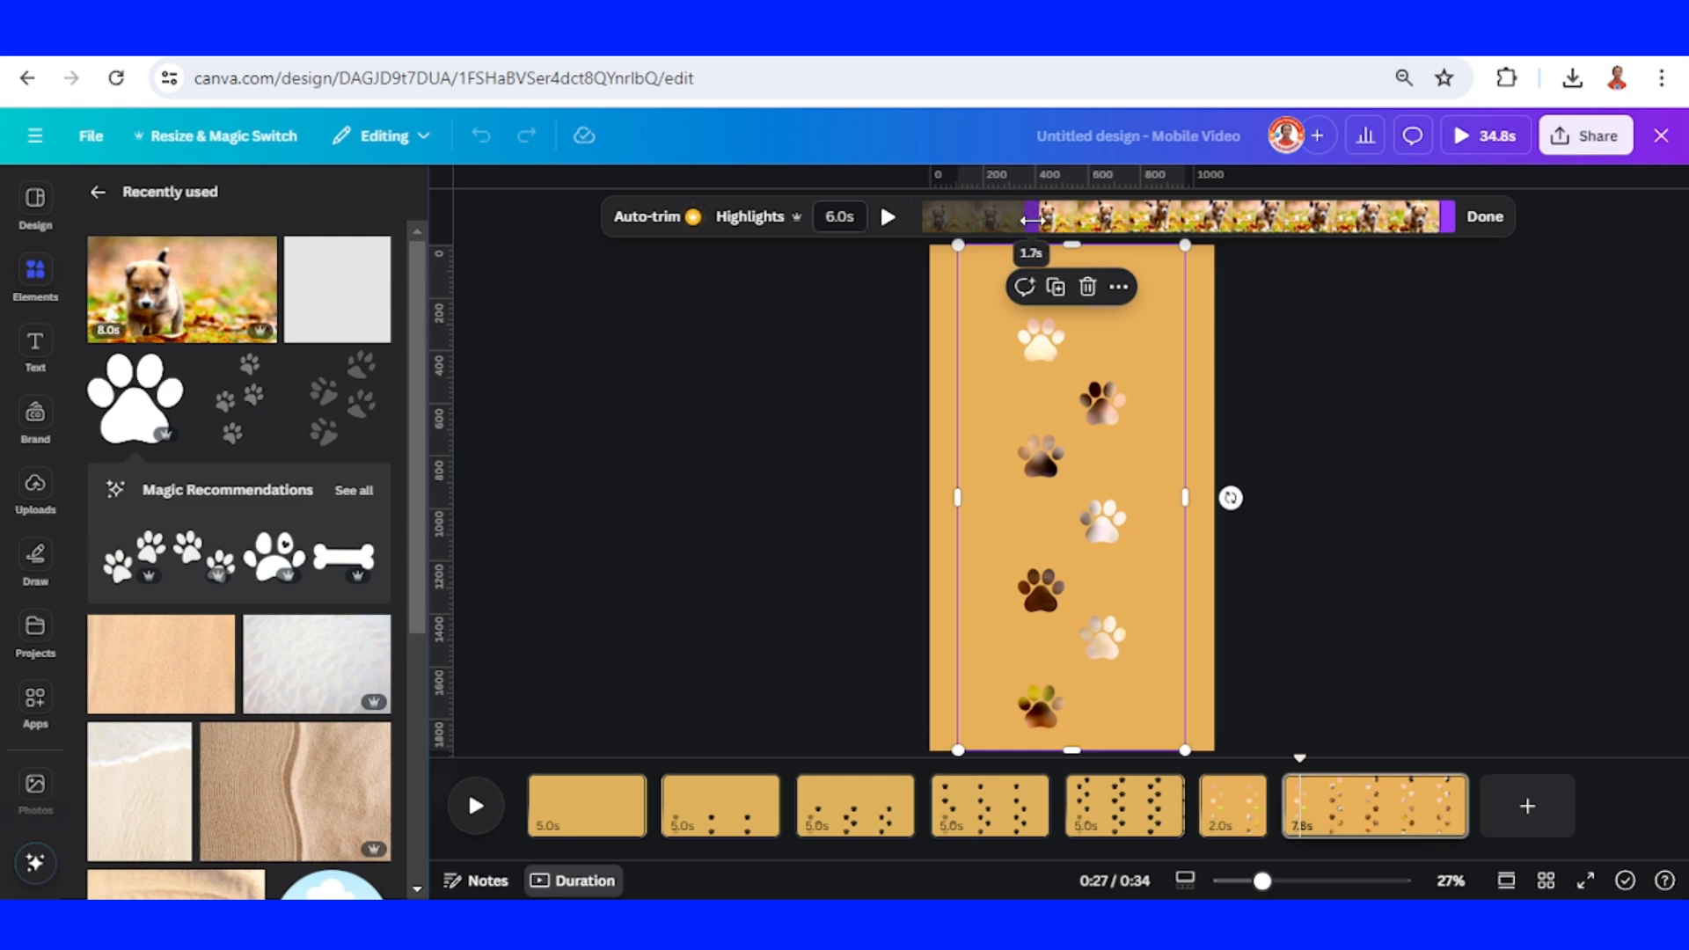
click(887, 217)
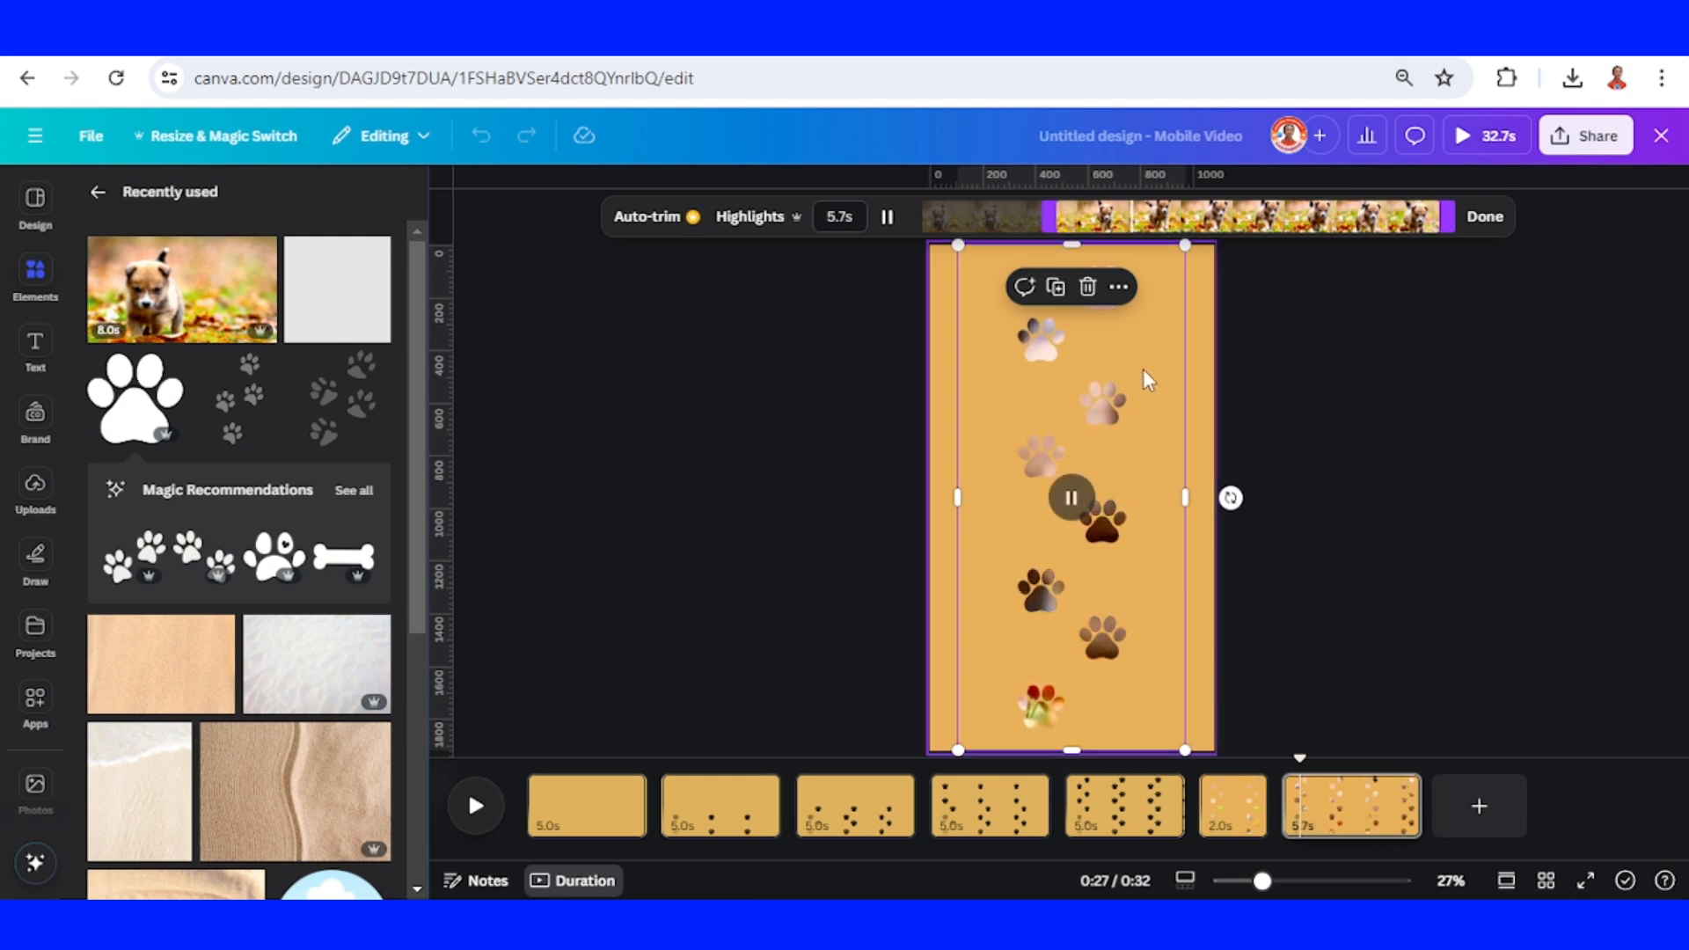
drag(1260, 882, 1222, 882)
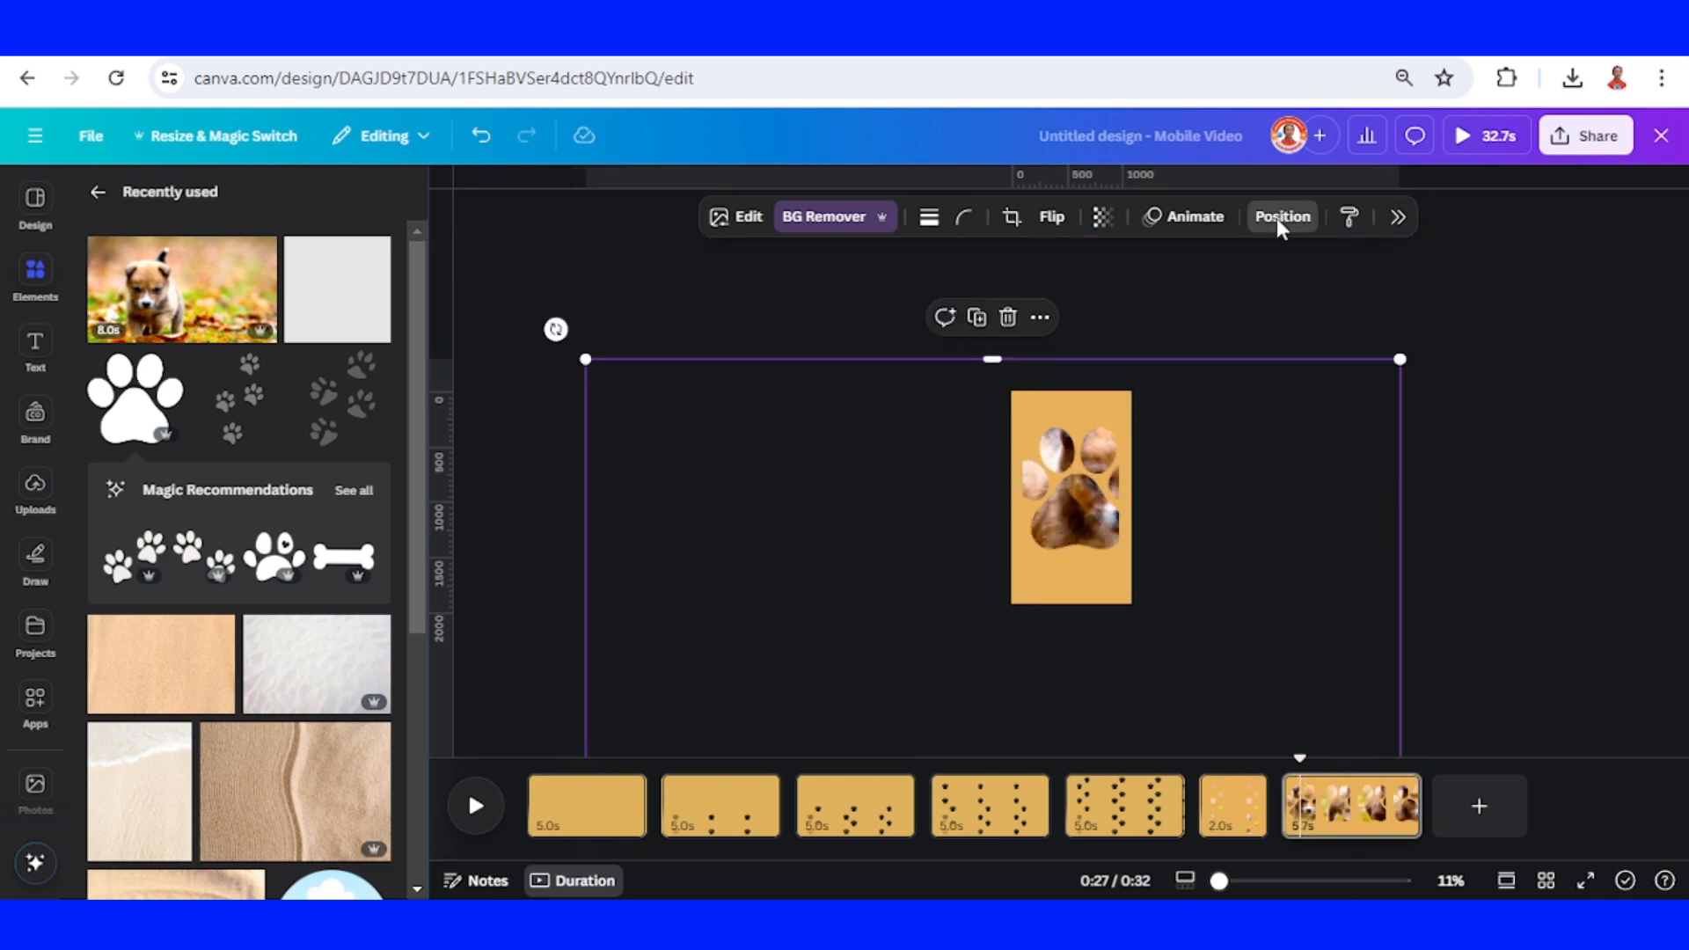
- Enlarge and reposition the puppy video paw frame so it fills most of the final page
click(1281, 217)
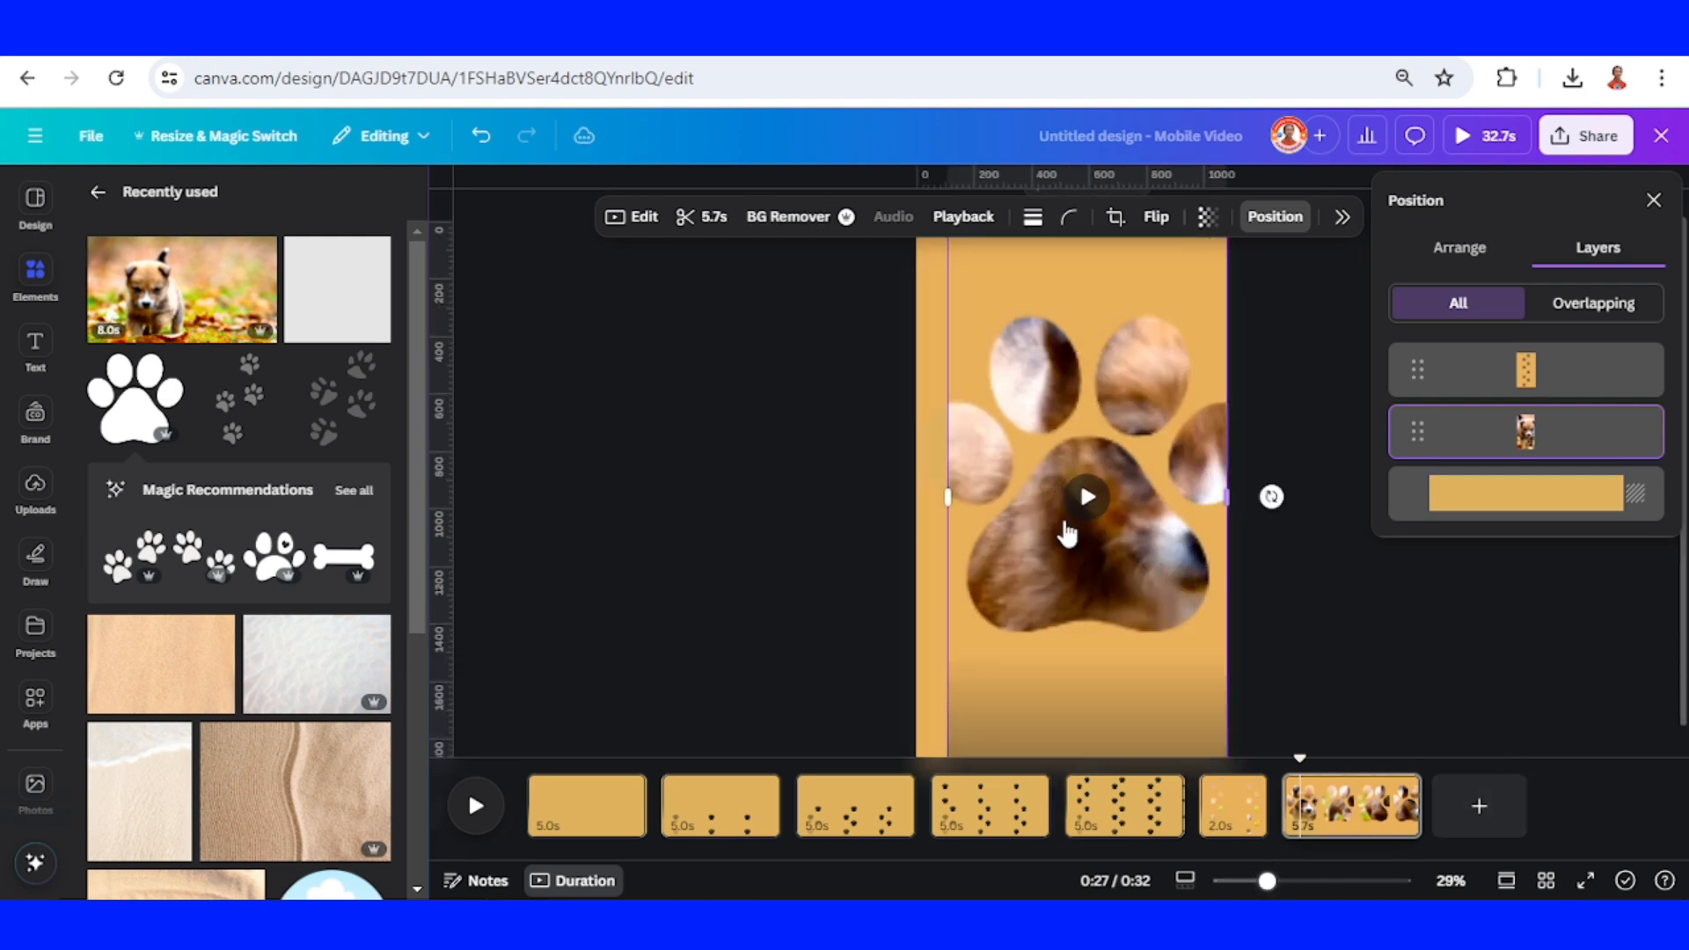
drag(1226, 496, 1303, 479)
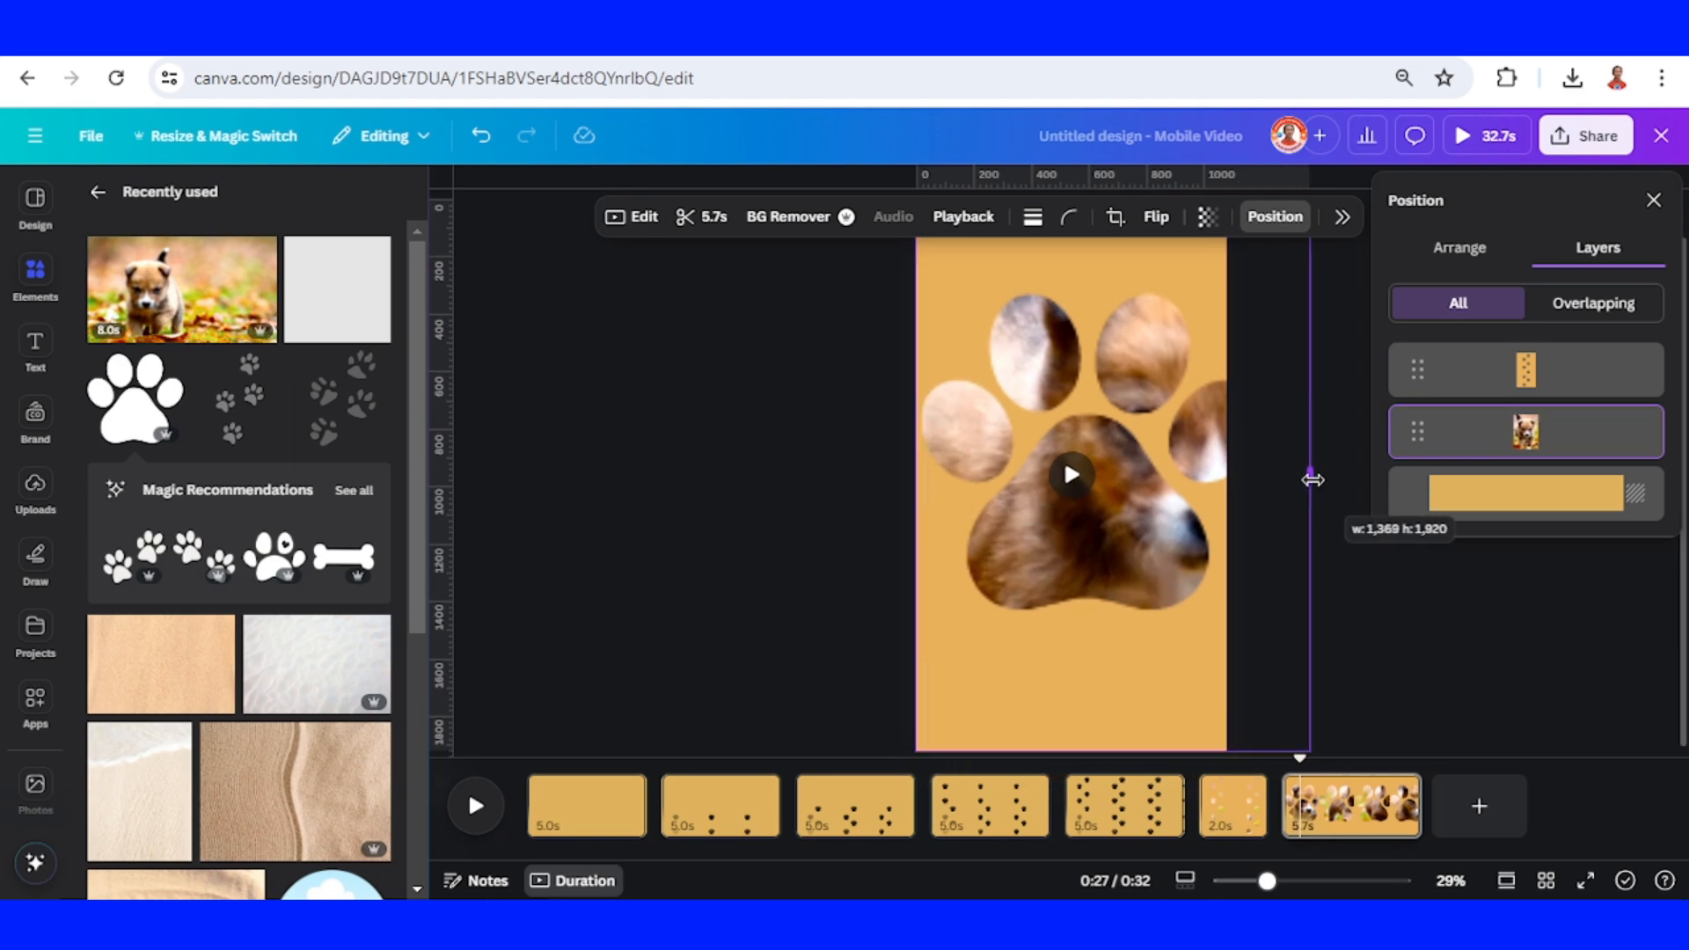
drag(1308, 478, 818, 476)
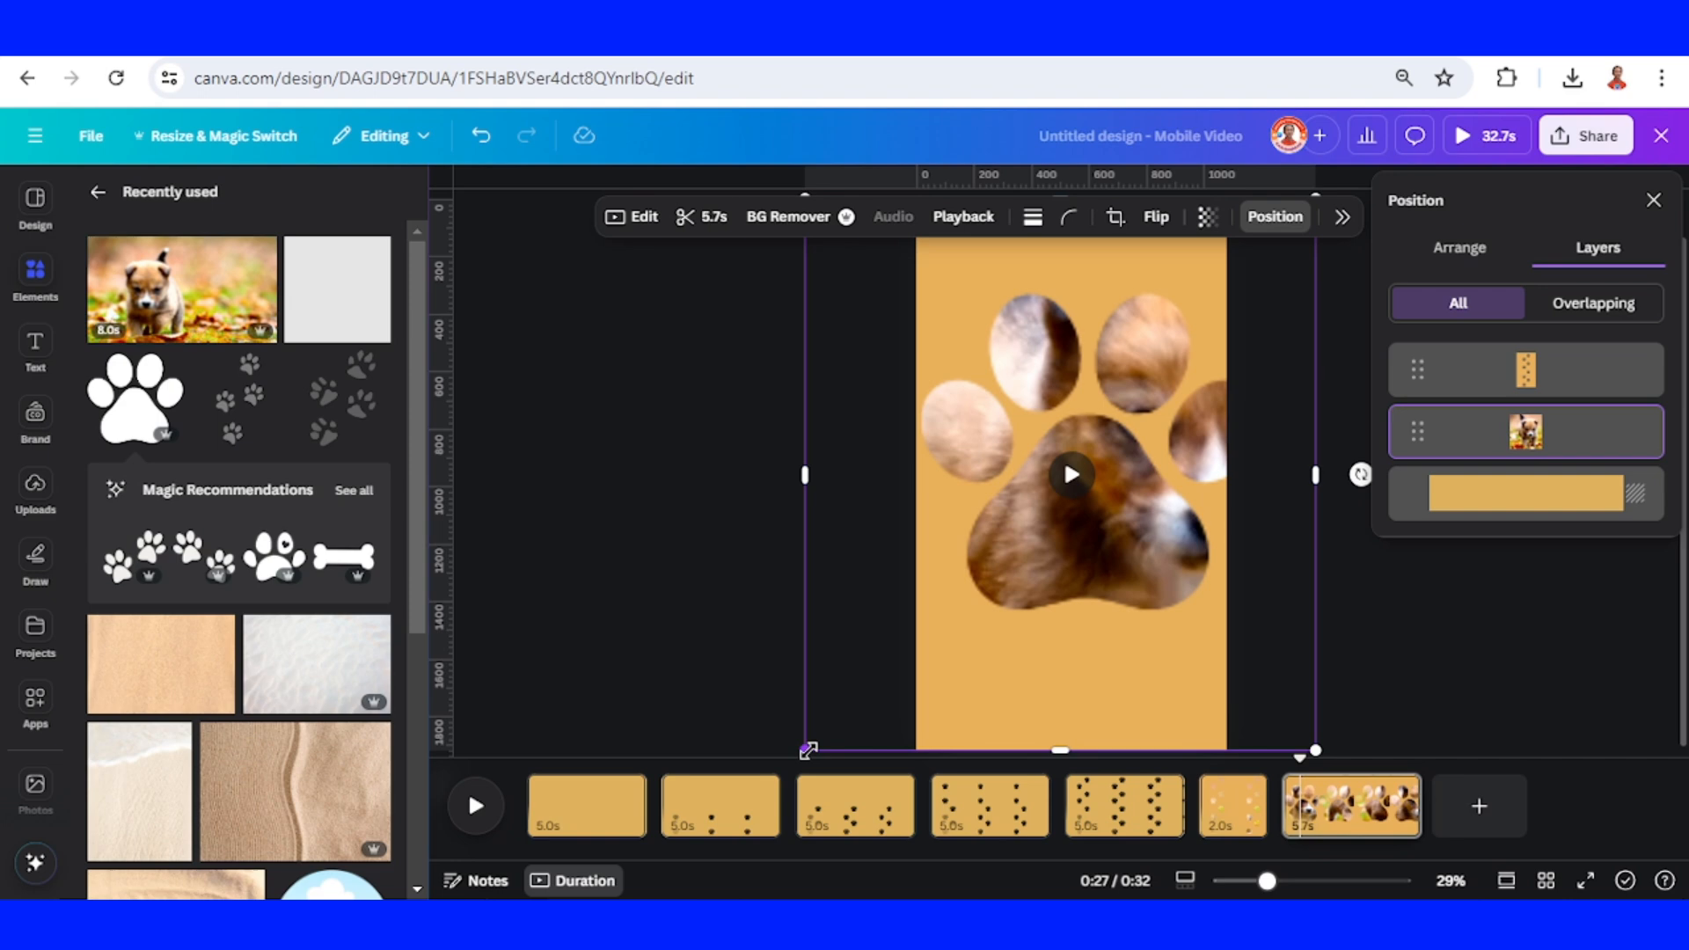
drag(808, 749, 891, 658)
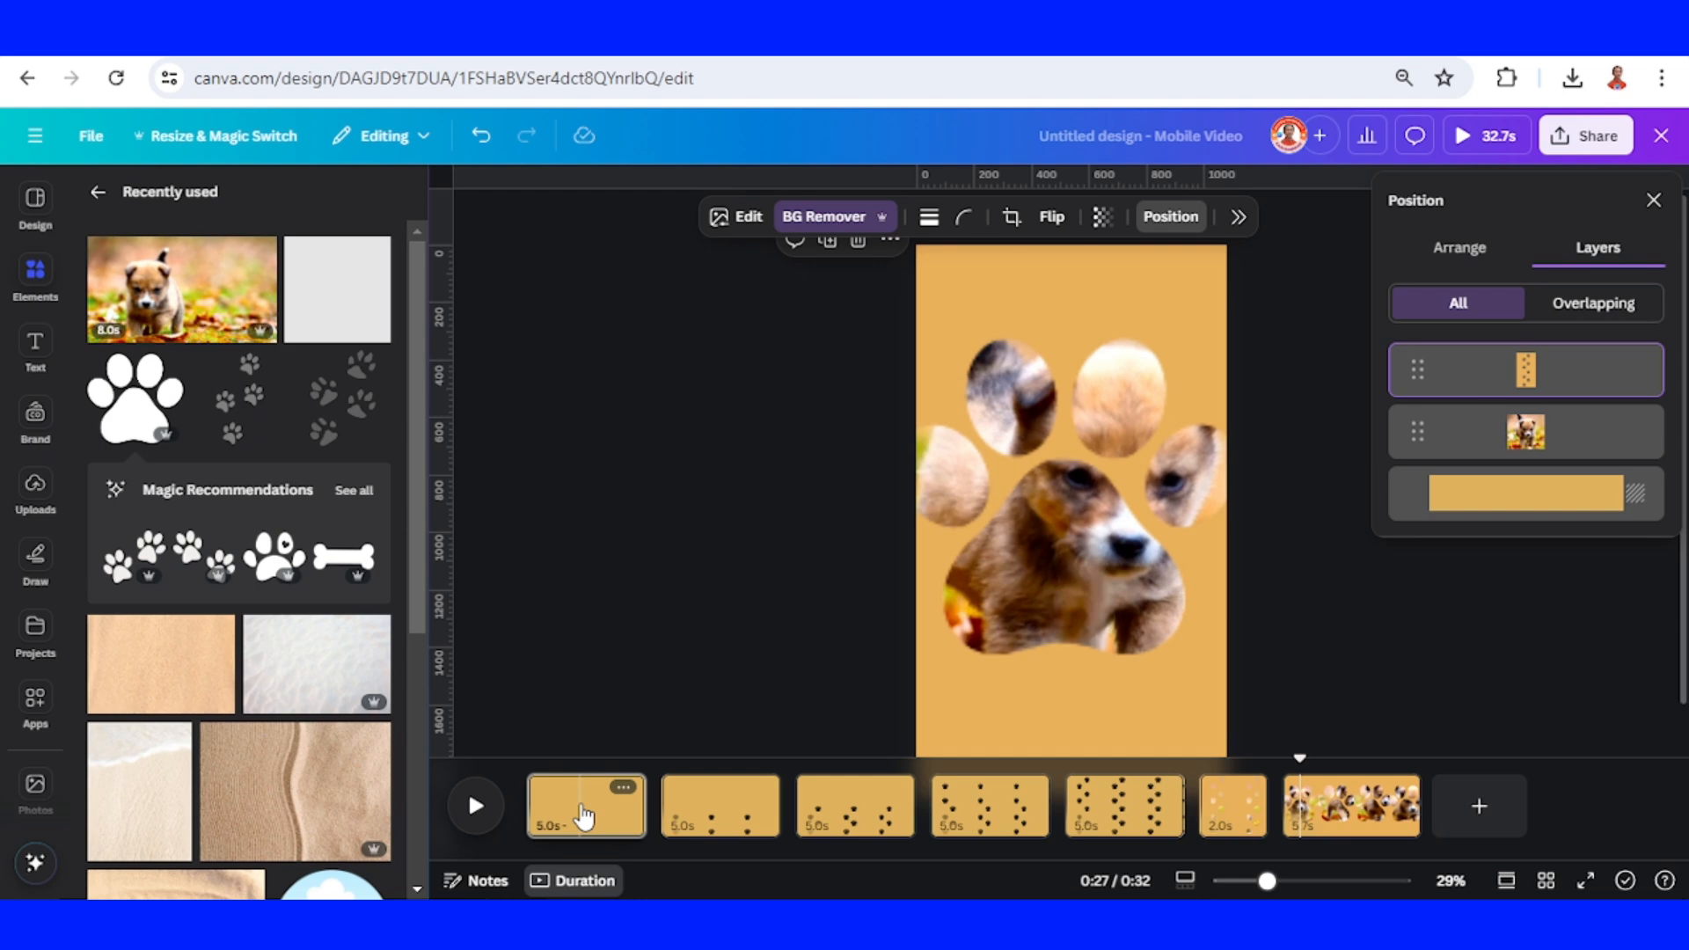
- Give the first five gold paw-trail pages a 1-second duration each
click(584, 805)
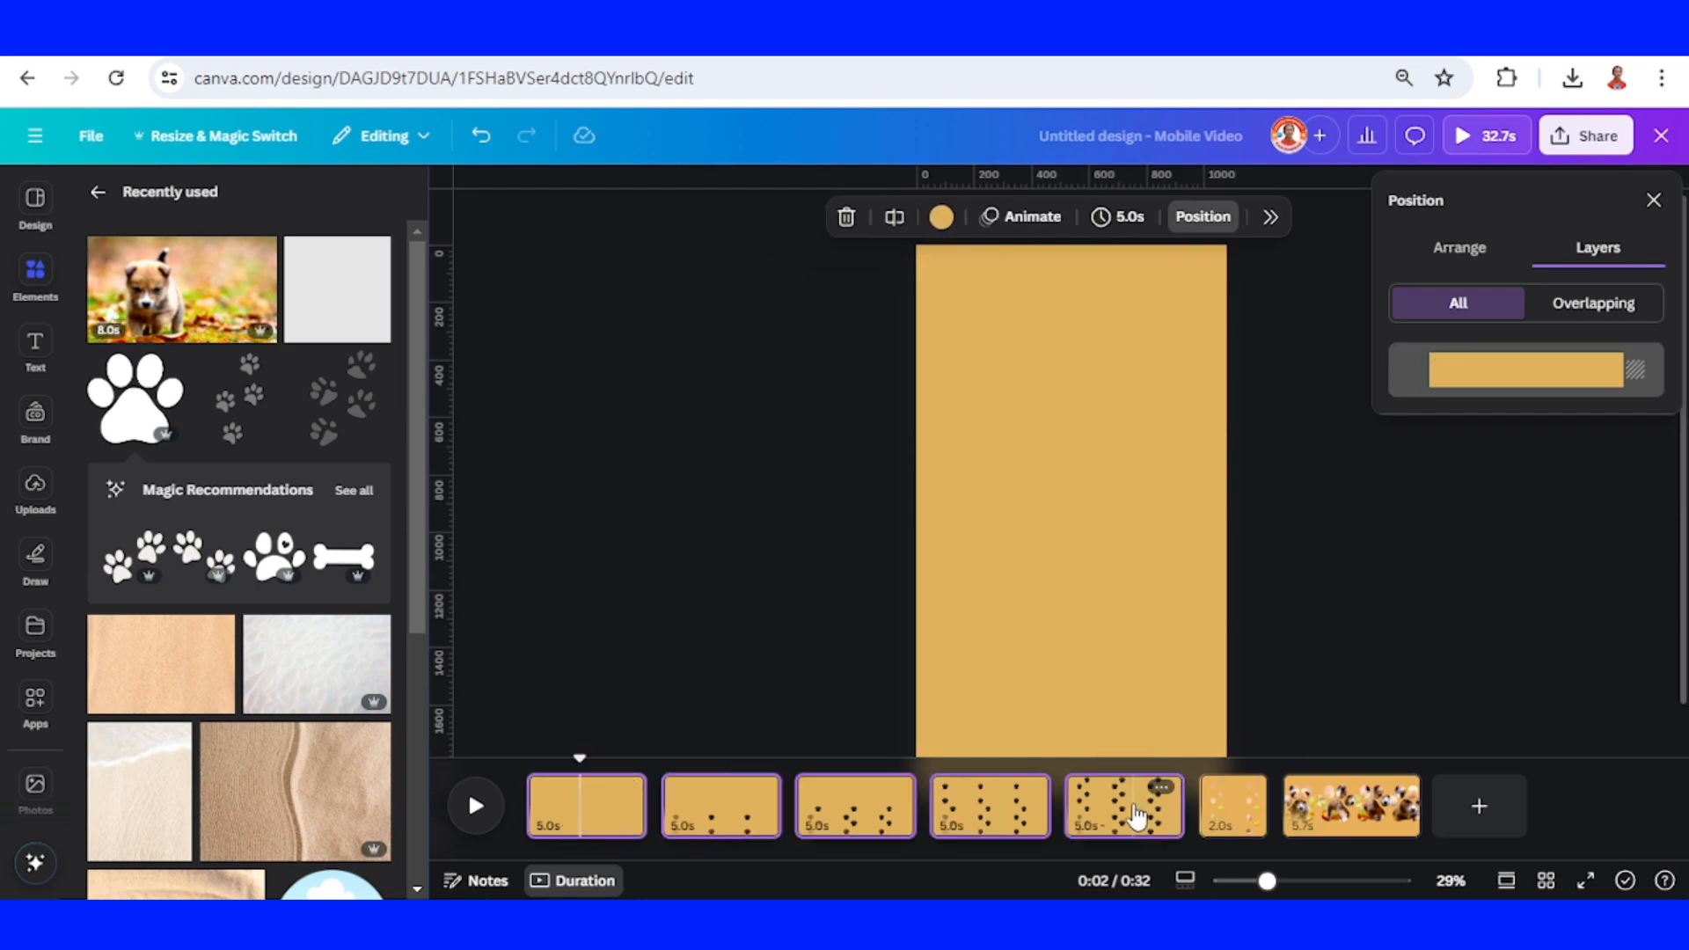
mouse_move(1119, 216)
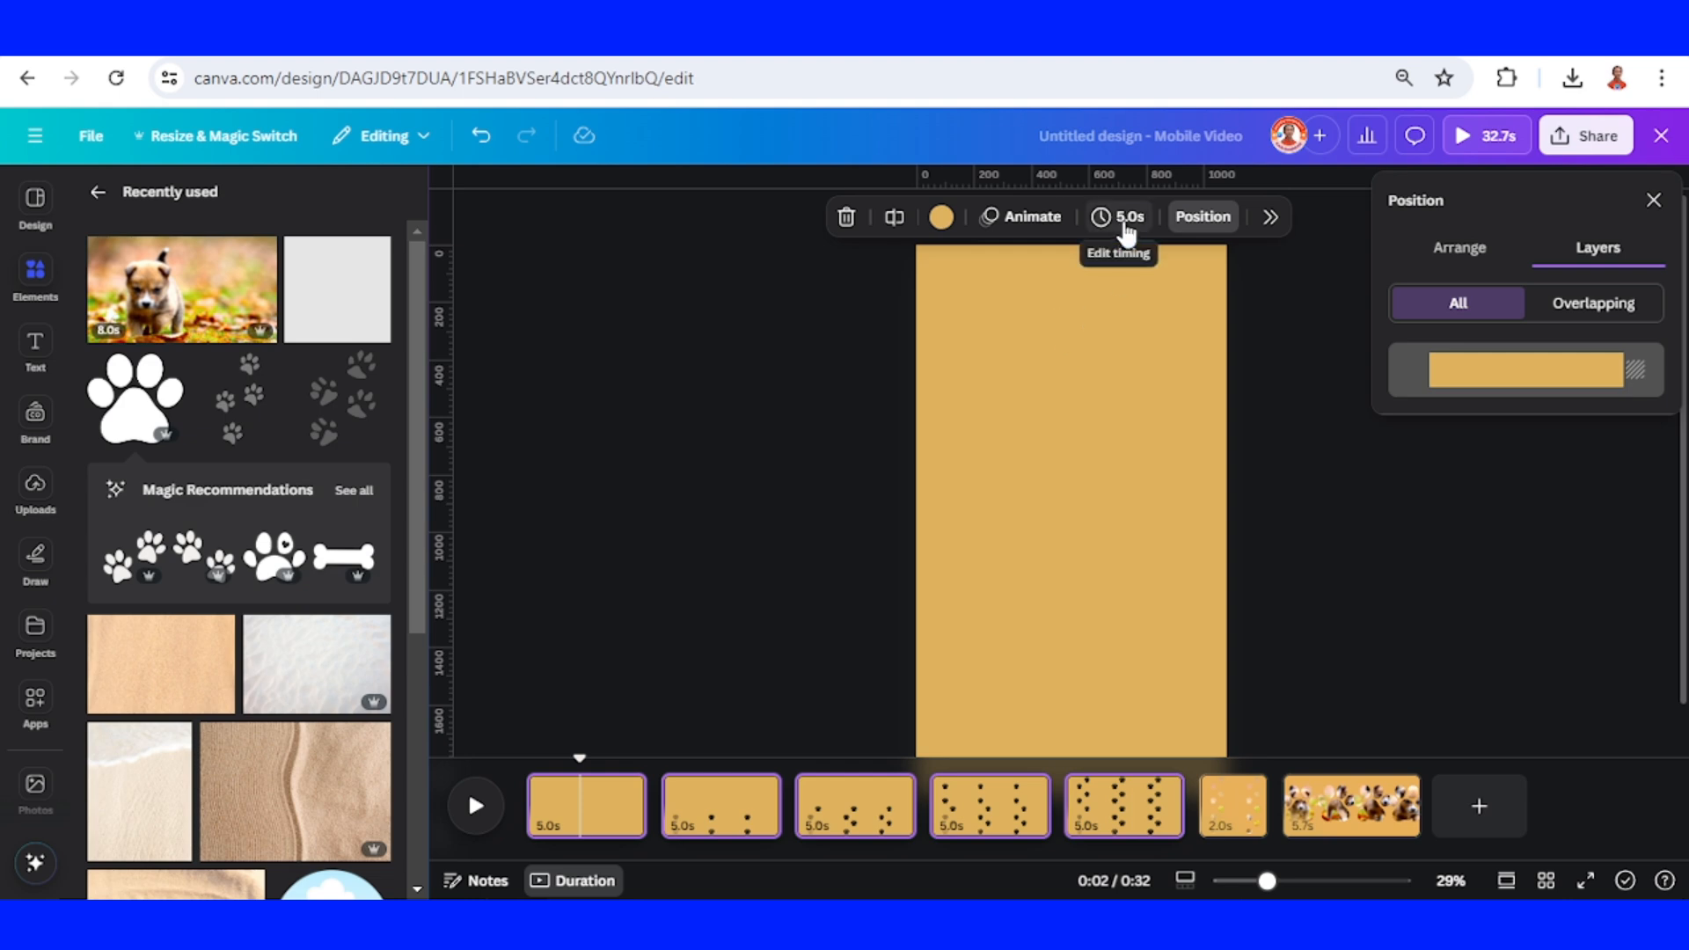
click(1121, 216)
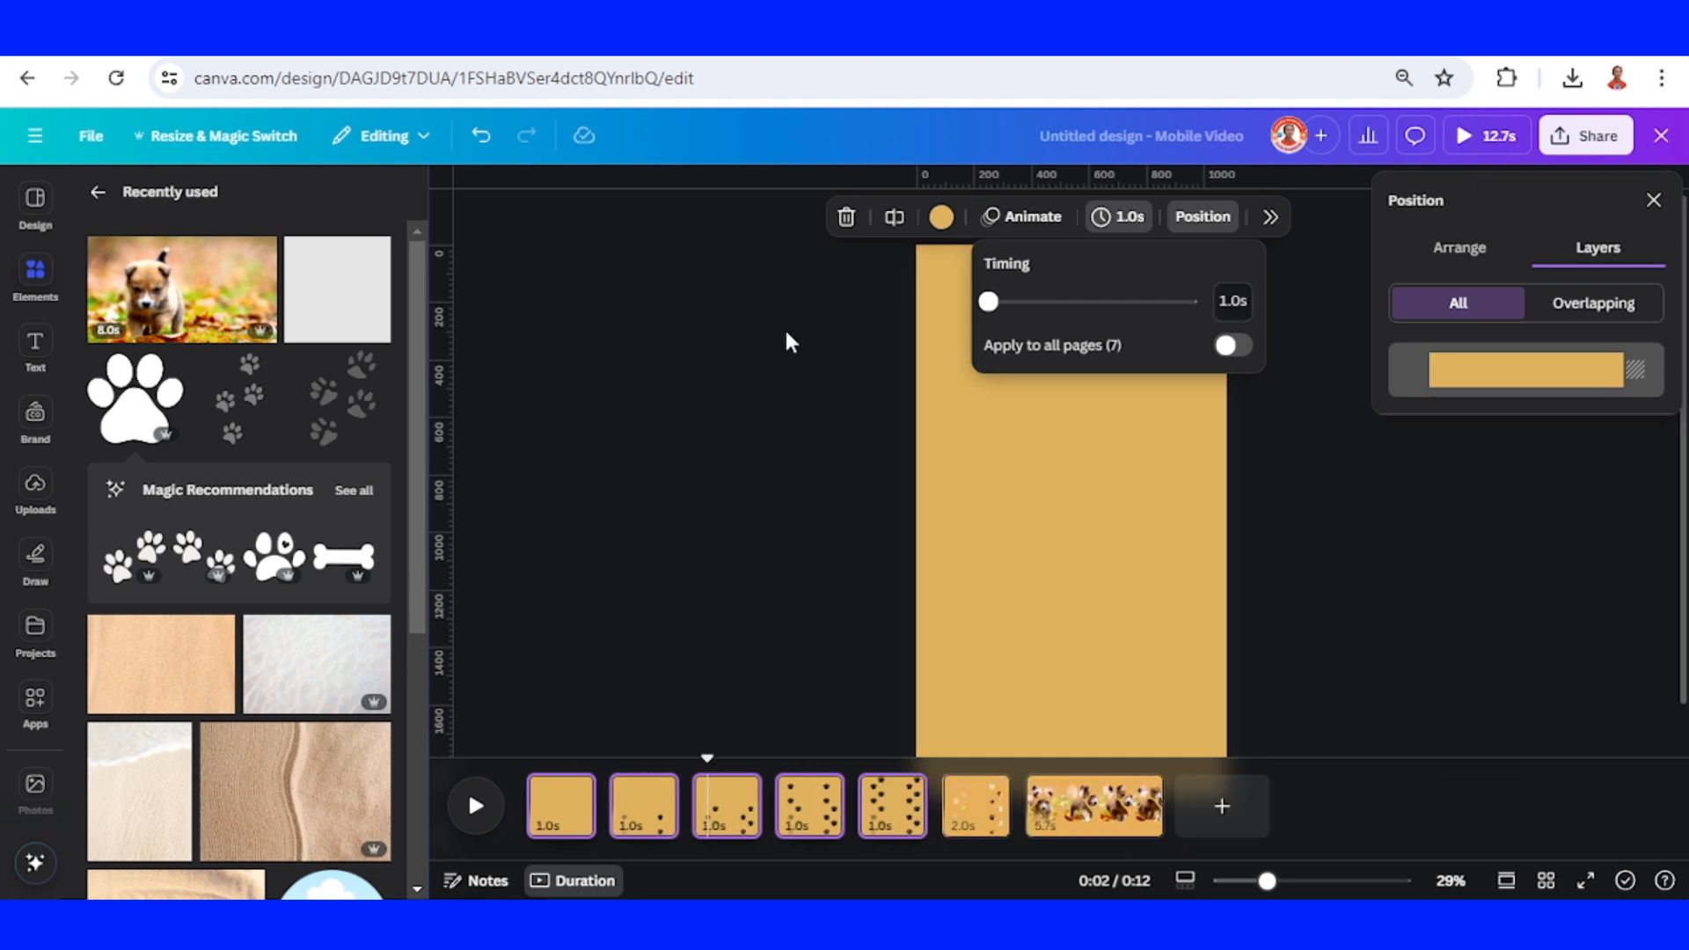
mouse_move(612, 823)
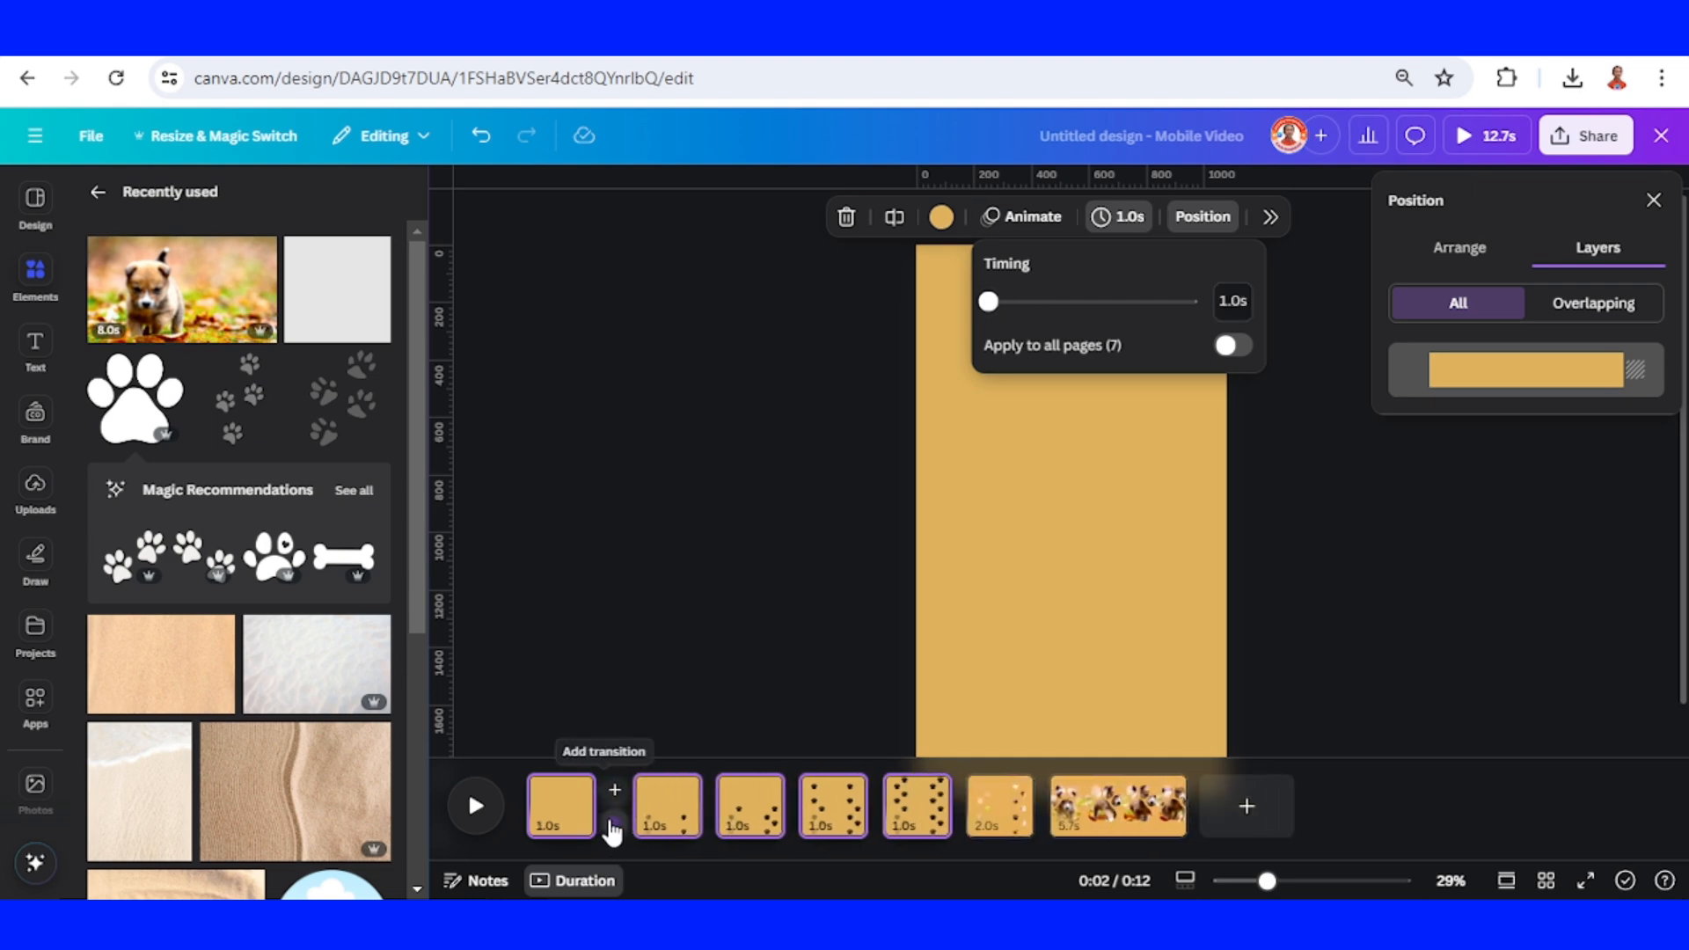
- Add a Match & Move transition and apply it between all pages
click(614, 790)
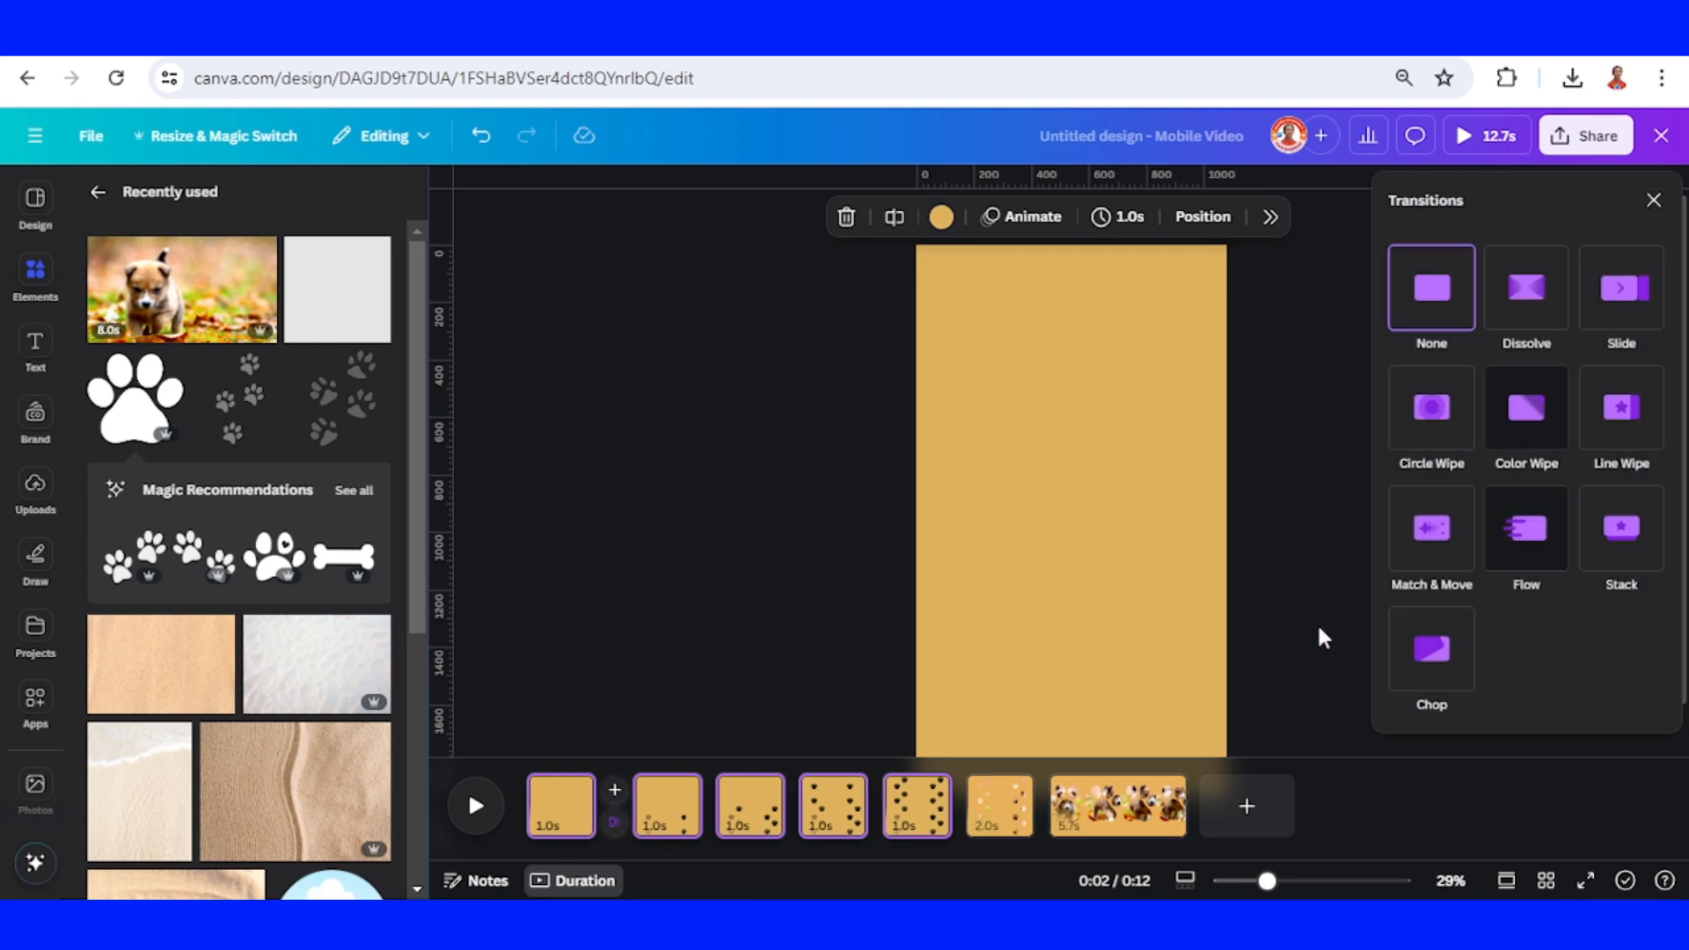
click(1431, 528)
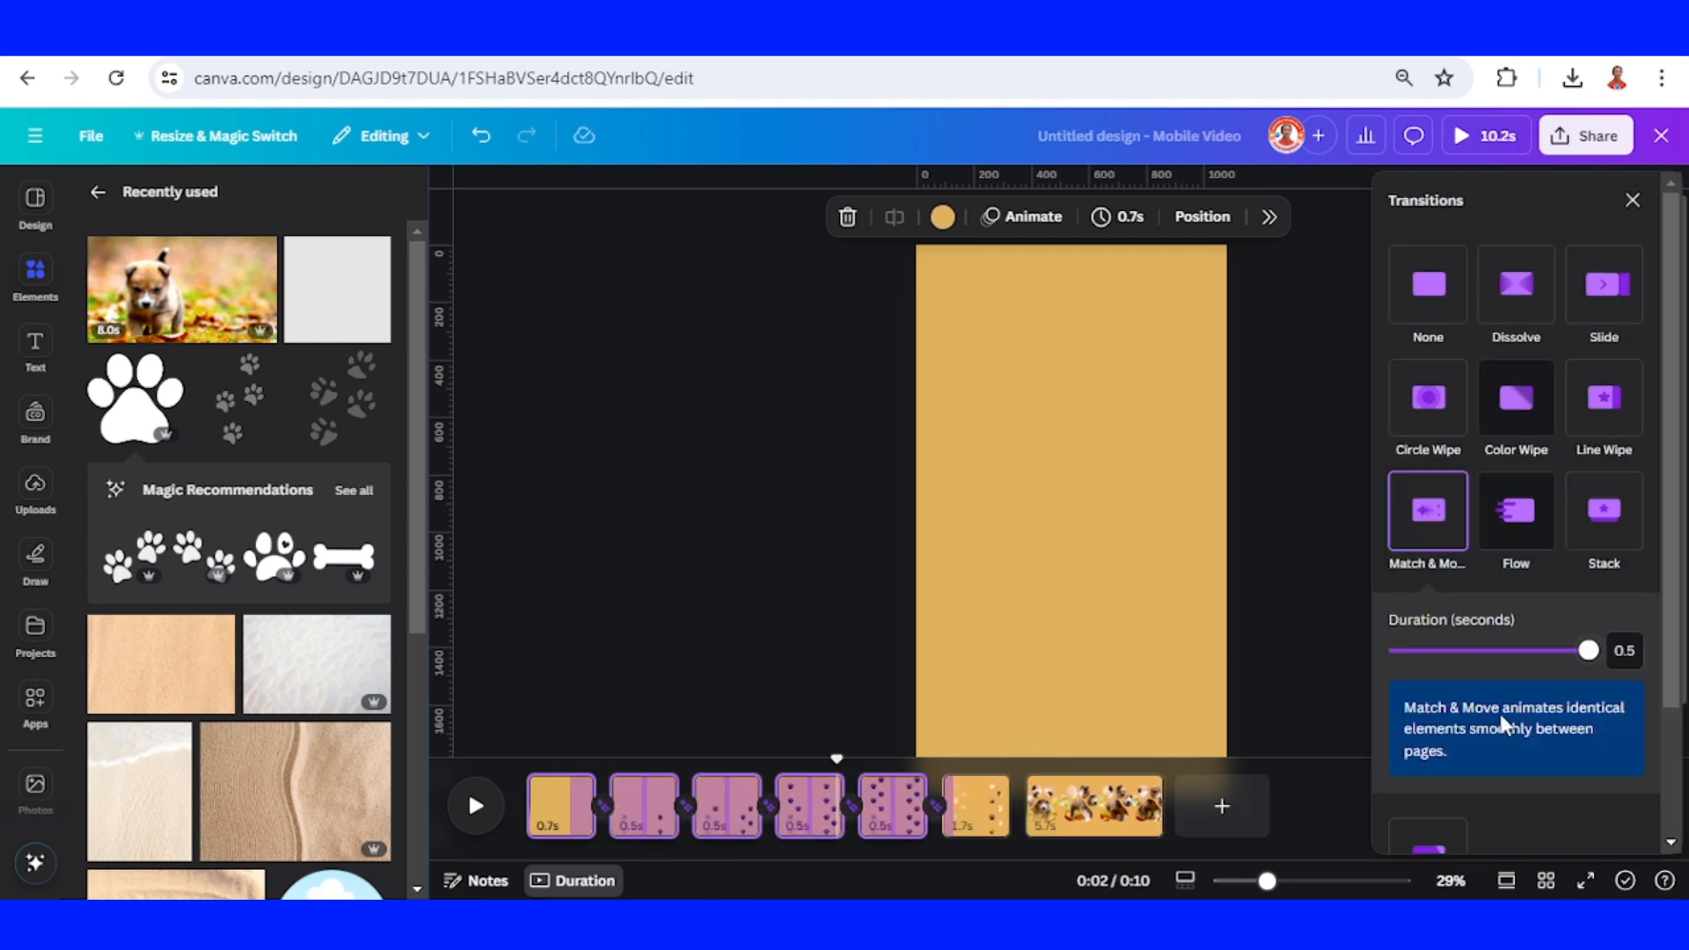
scroll(down, 3)
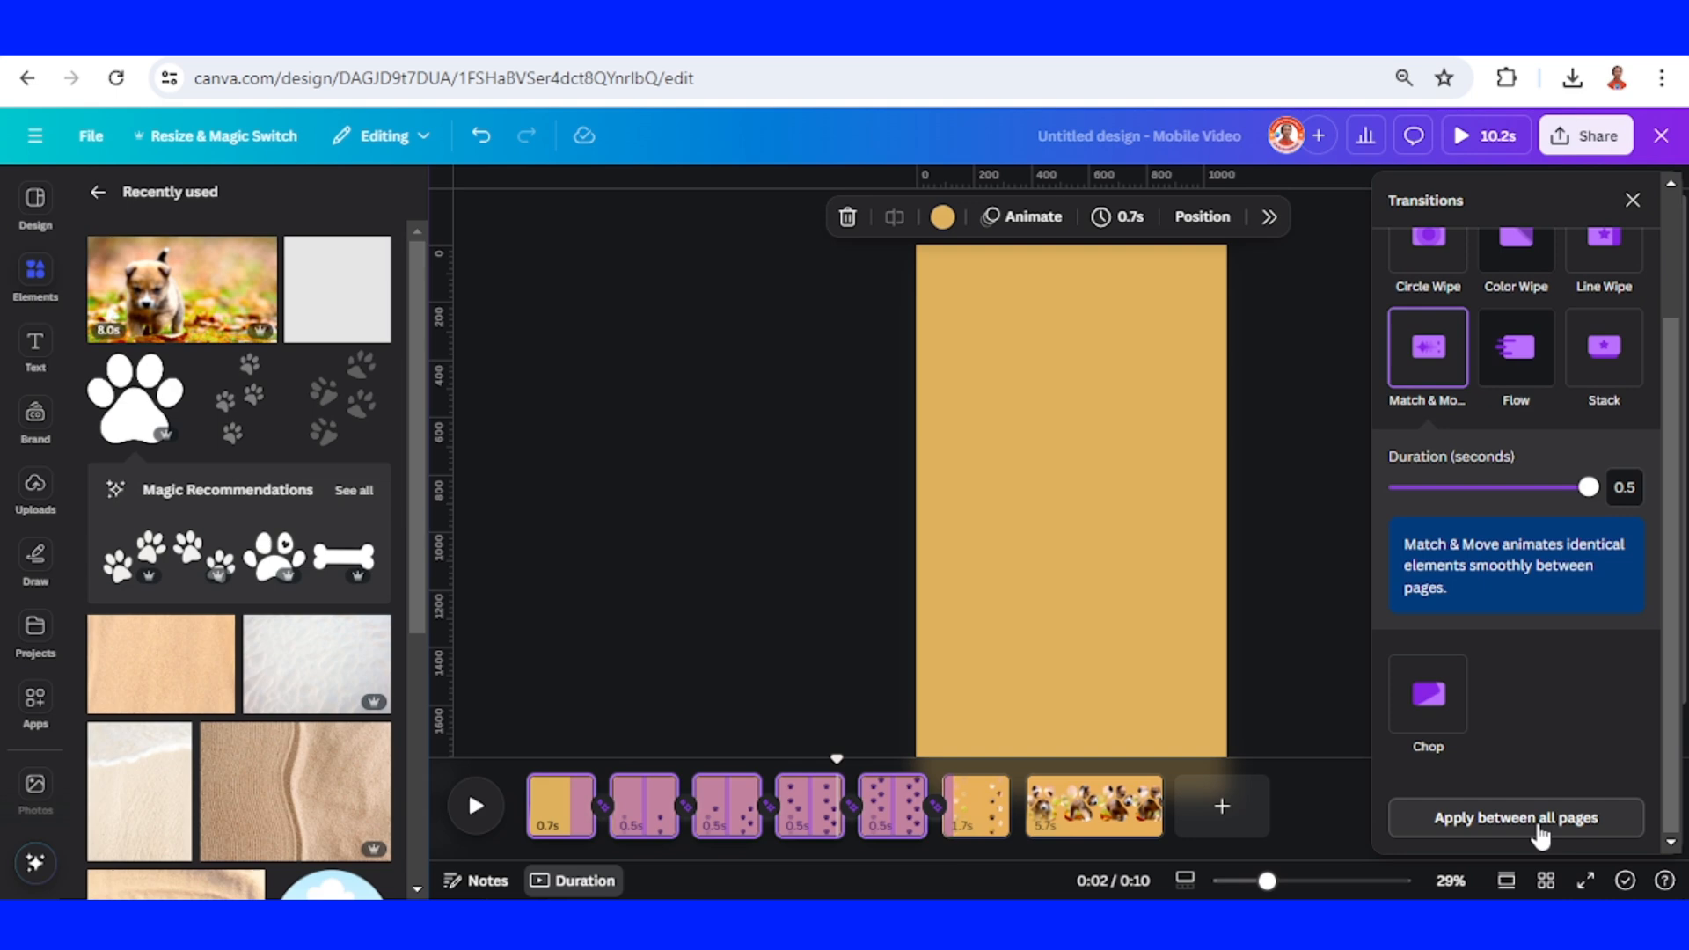
click(1515, 818)
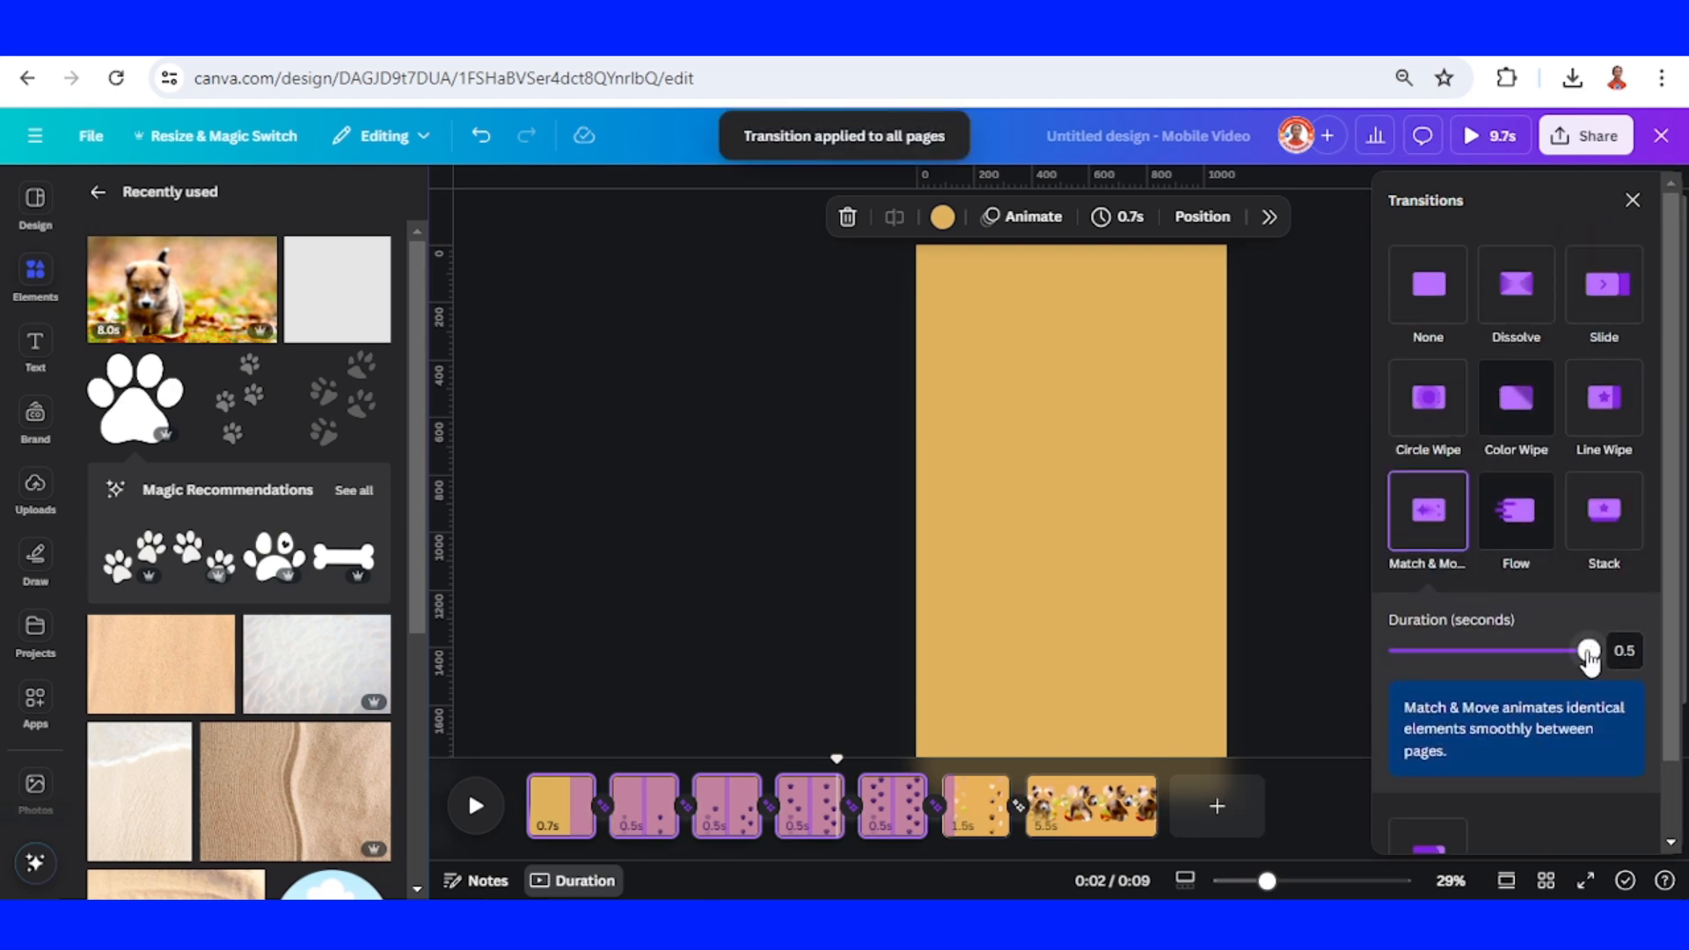
- Adjust the transition duration, trying 1 second and settling on 0.5 seconds
drag(1584, 649, 1584, 649)
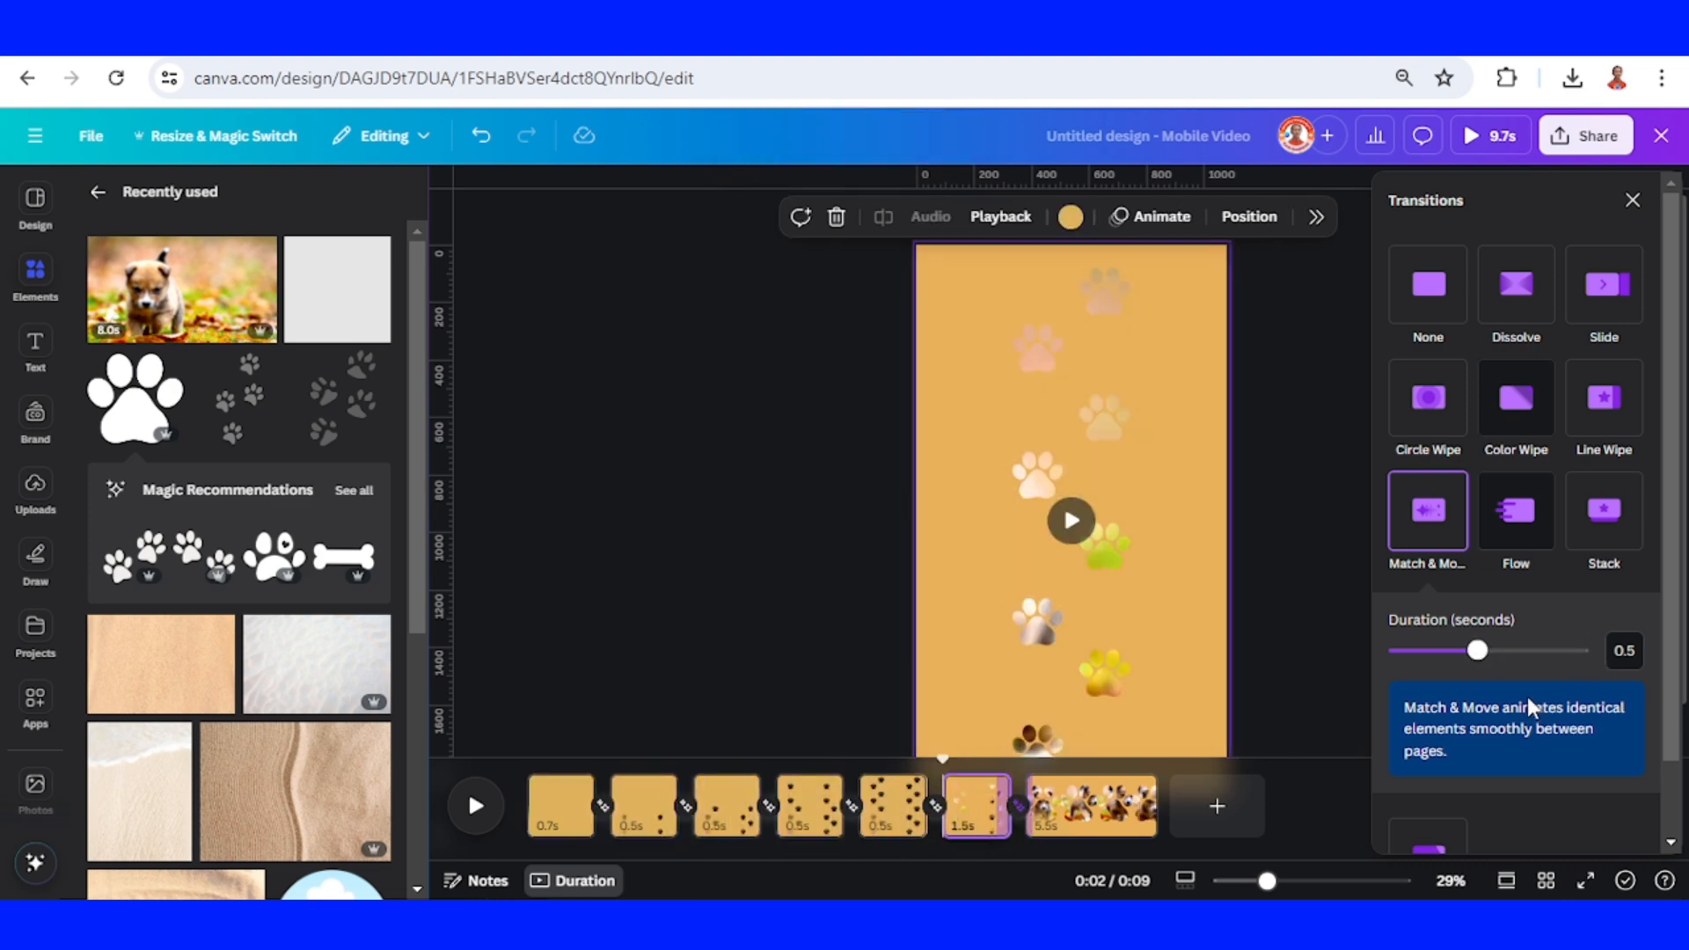
drag(1476, 650, 1585, 650)
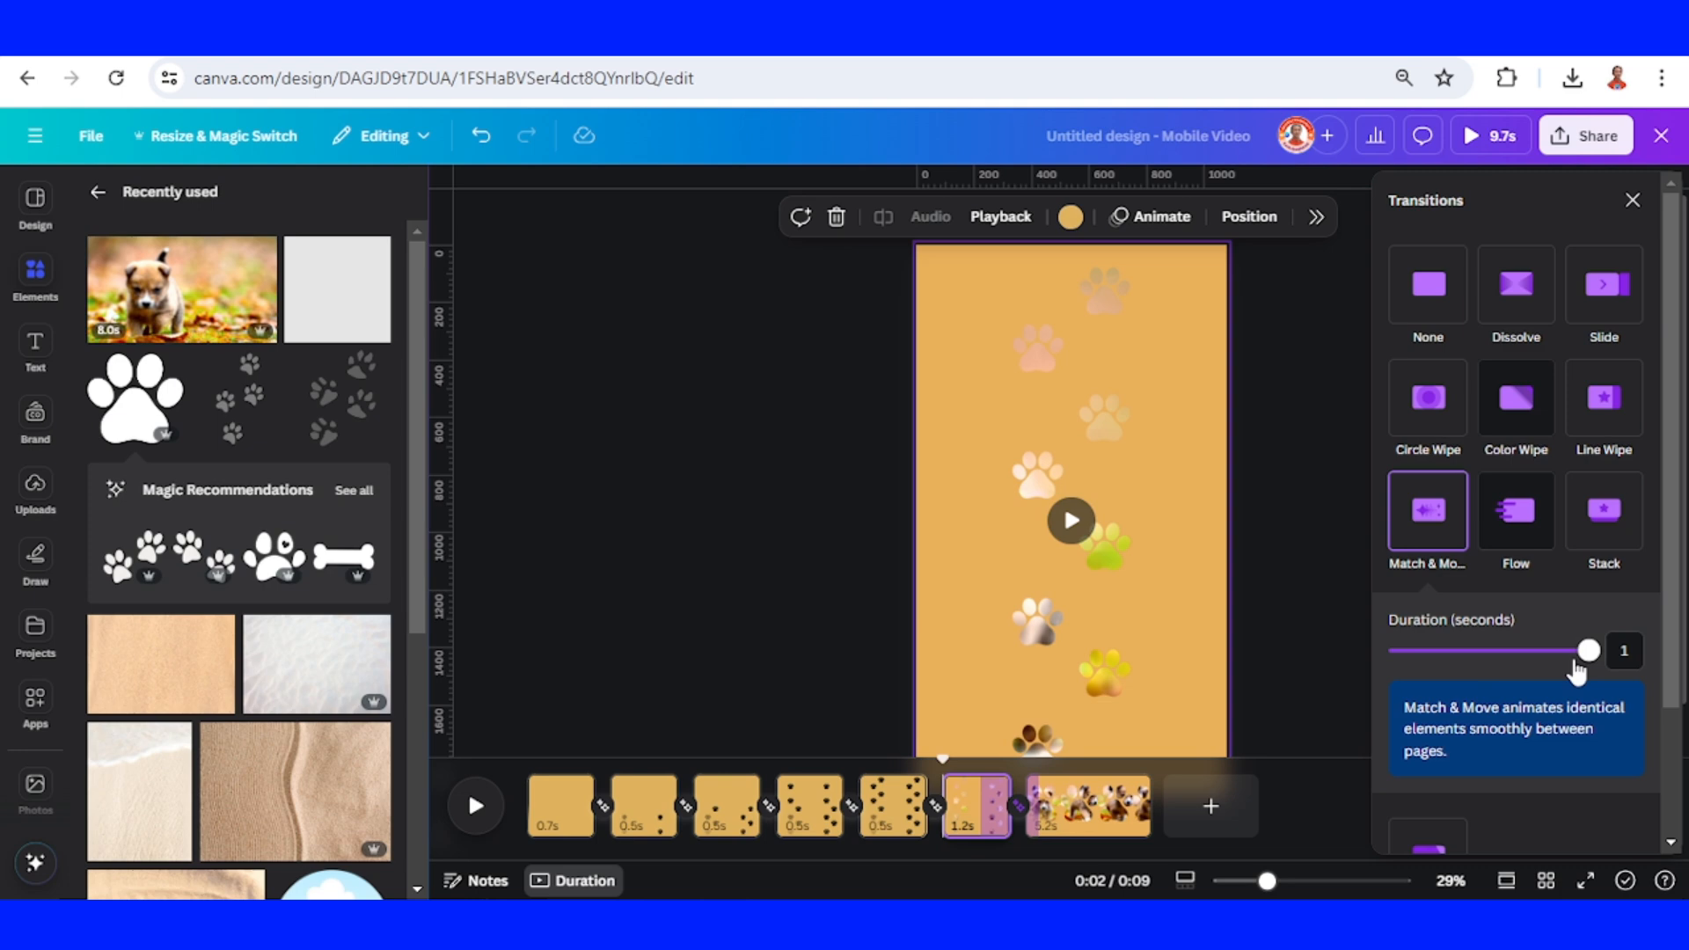
drag(1584, 649, 1583, 649)
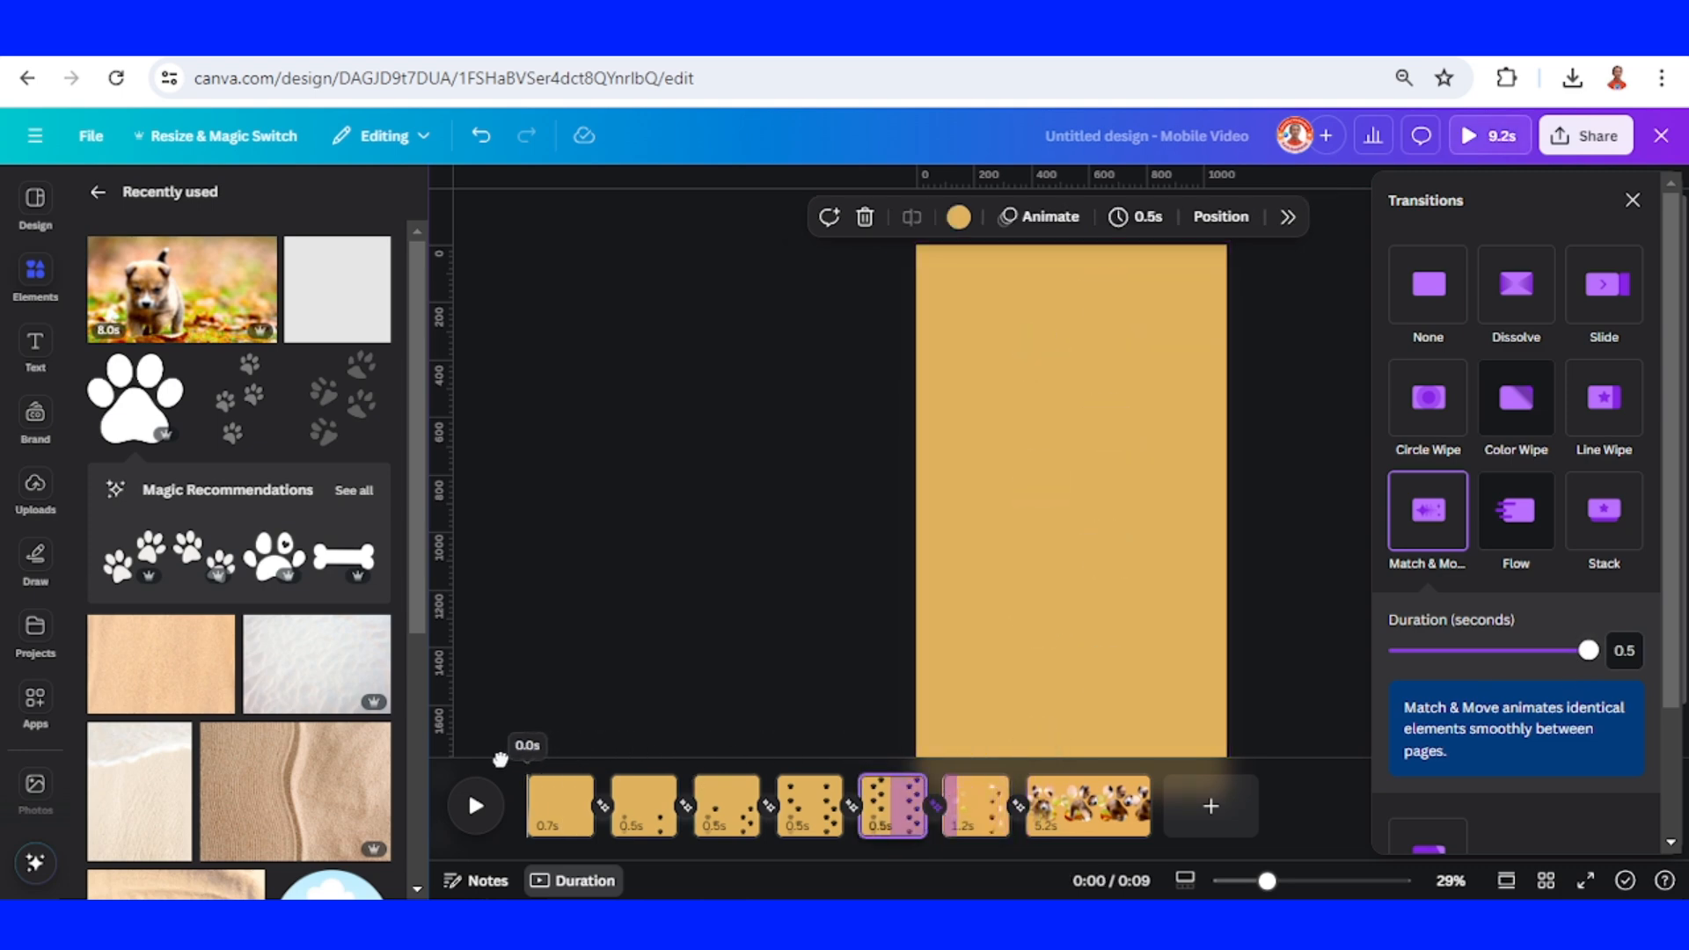
- Play the finished 9.2-second video and bring up the Share options
click(473, 805)
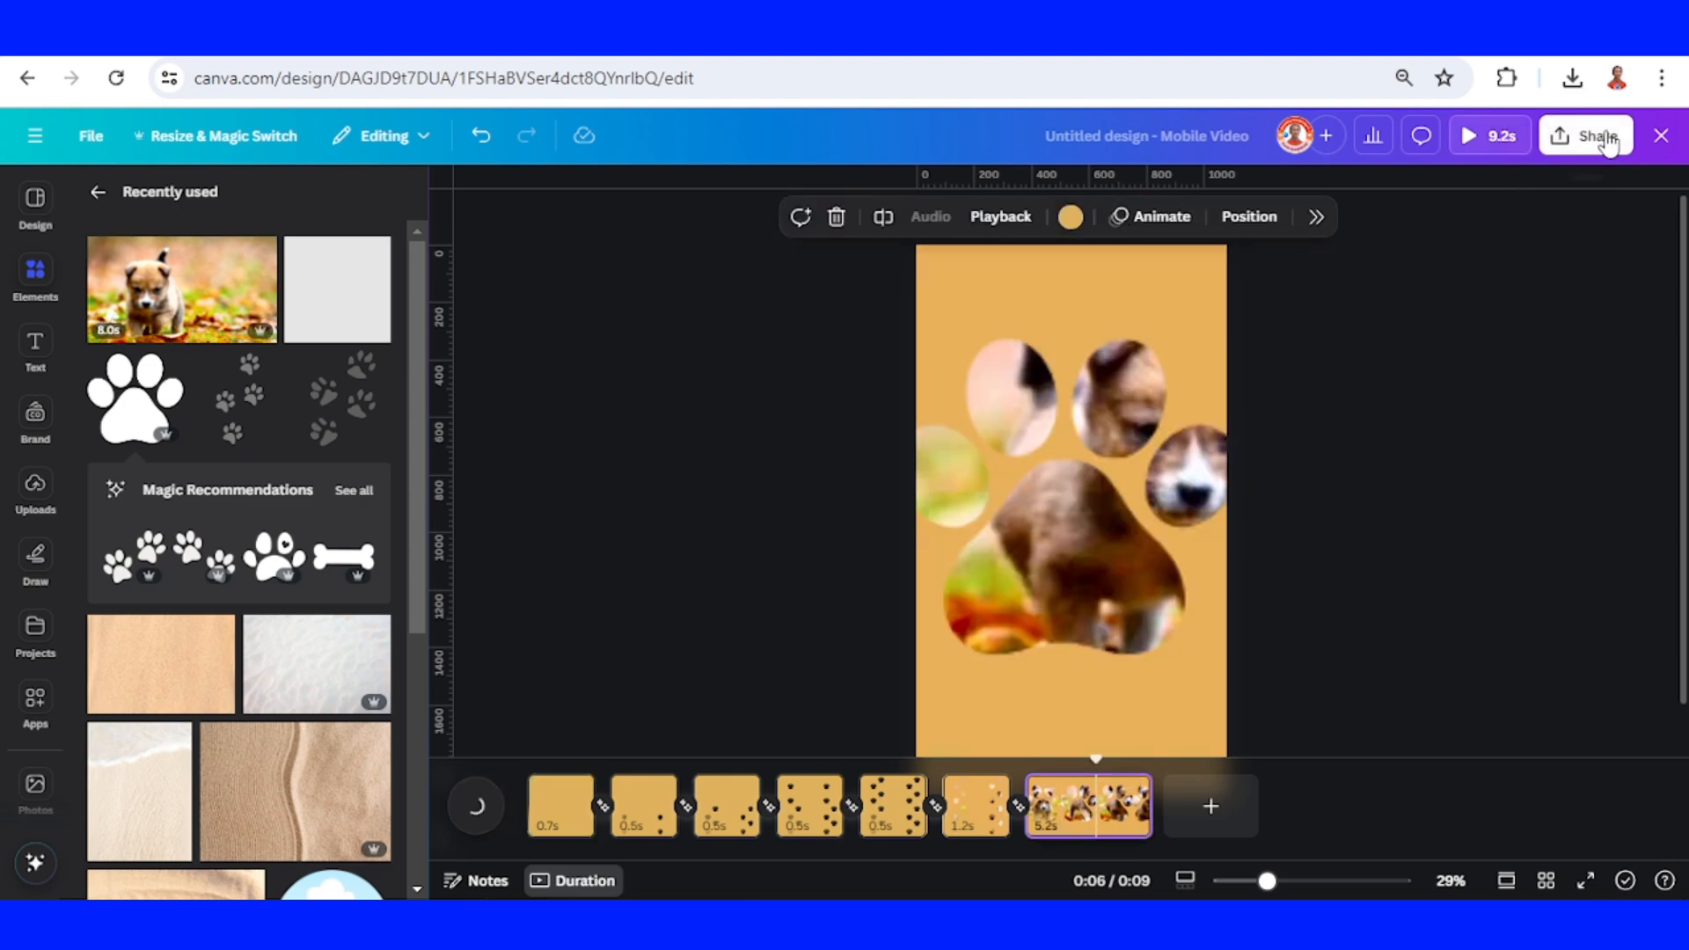
click(1585, 136)
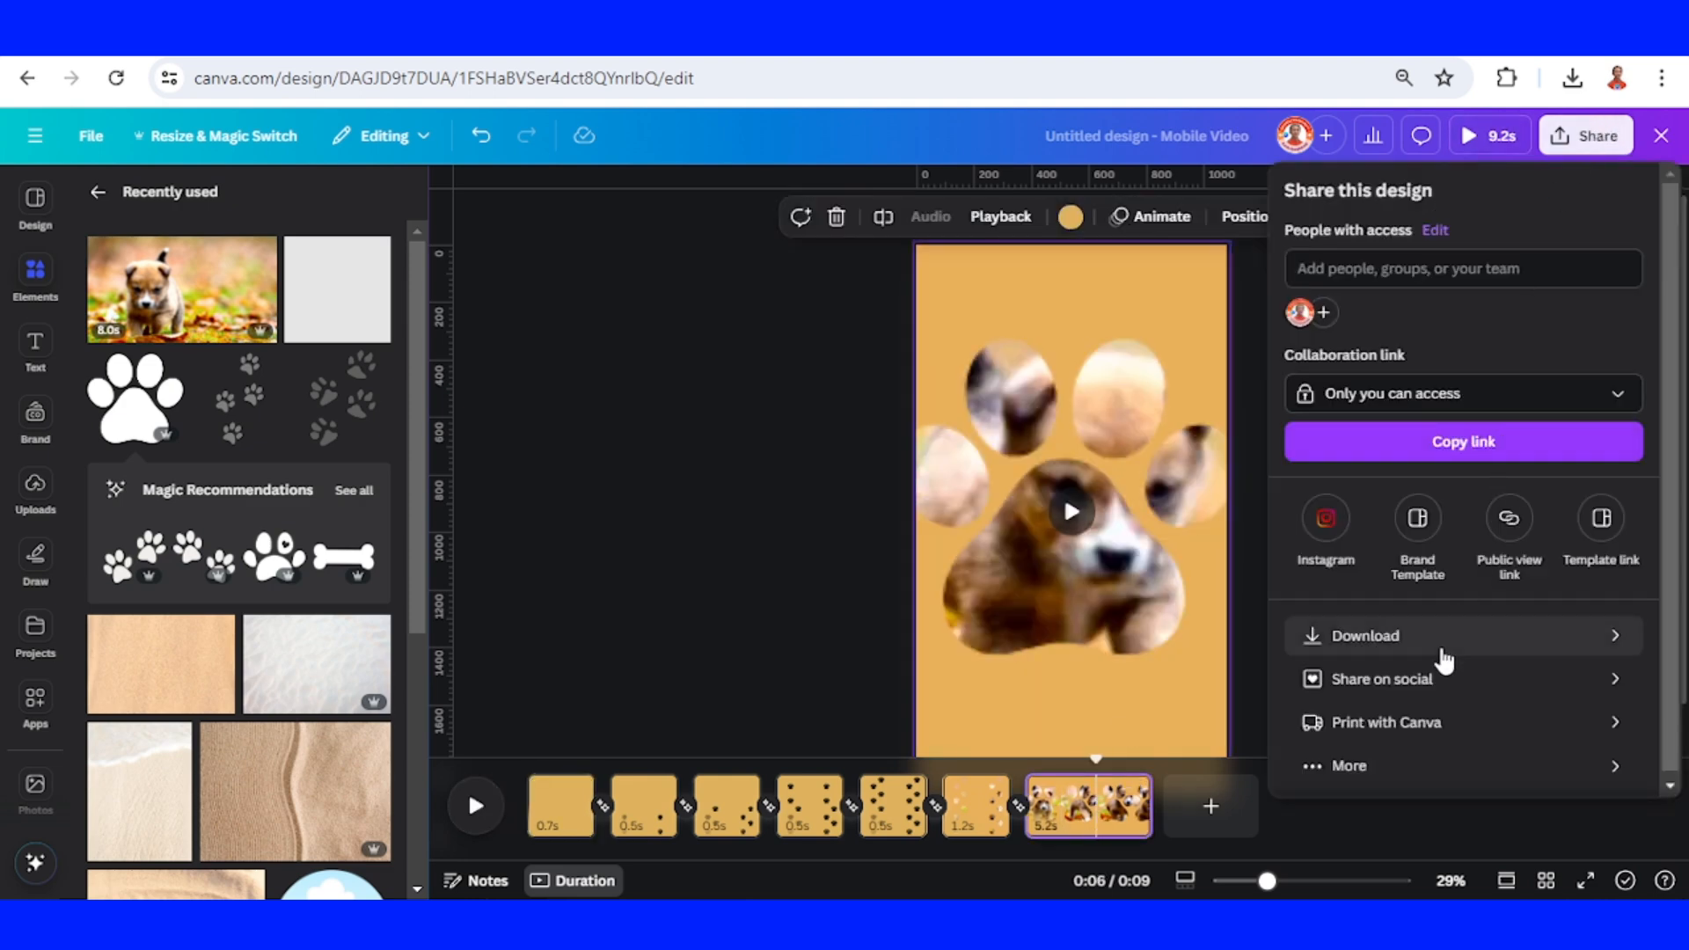